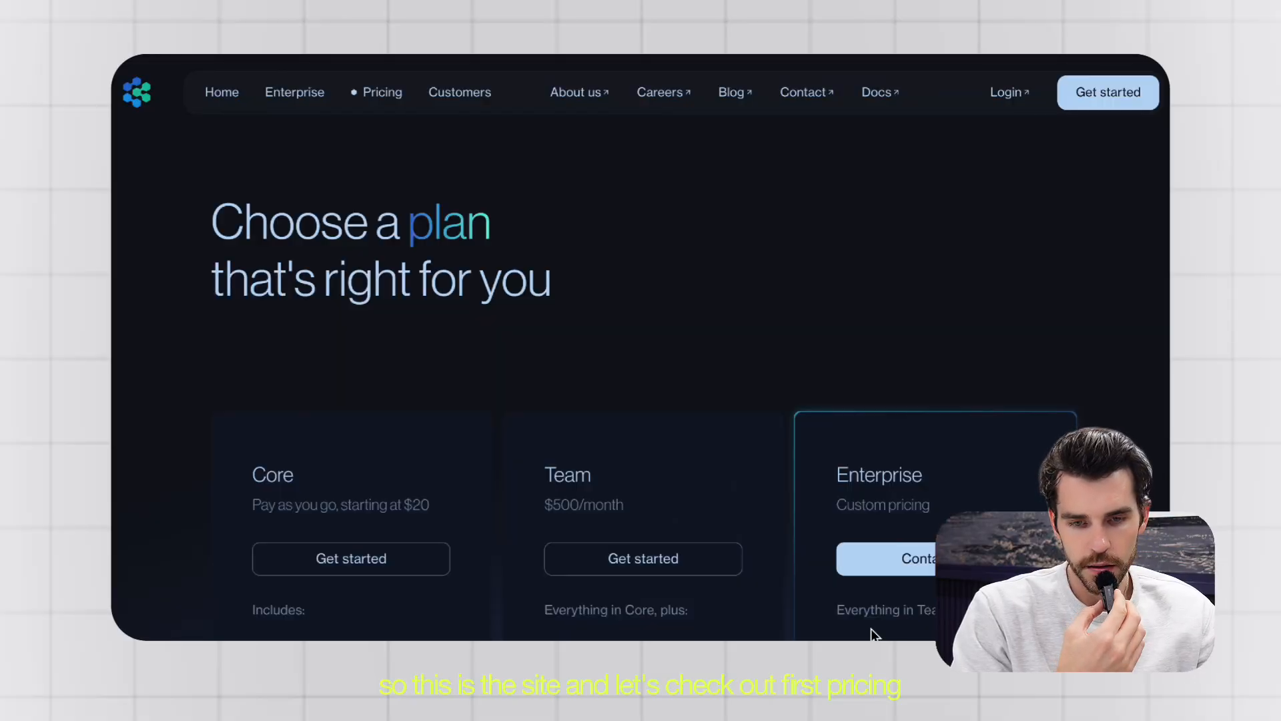
# Scroll past the customer logos to the Use cases section and its Code Migration + Refactors example.
pyautogui.scroll(-3)
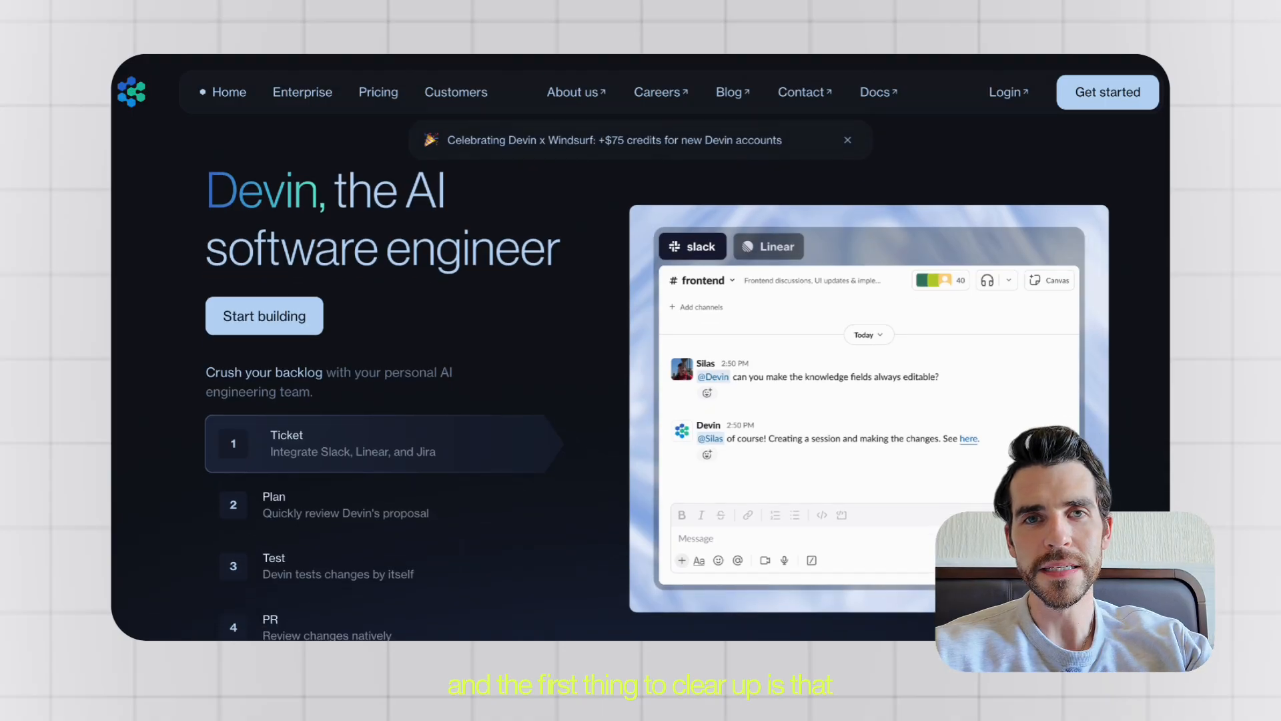
pyautogui.scroll(-3)
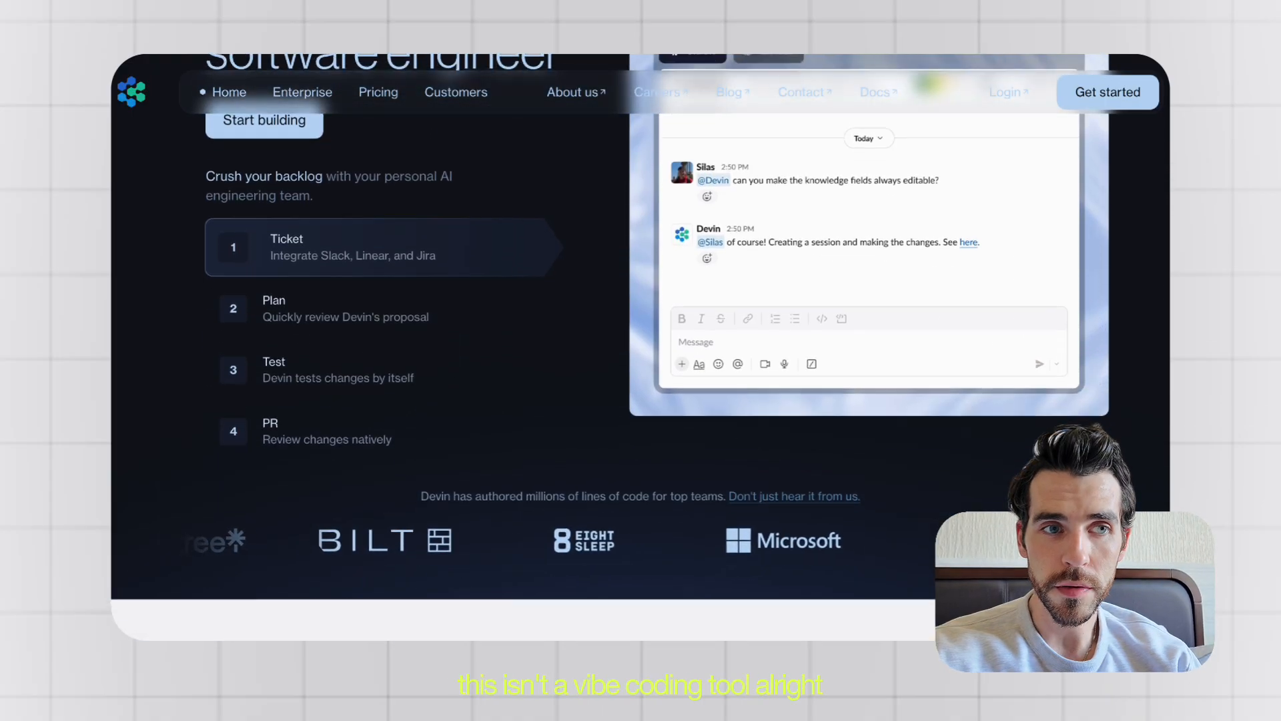
pyautogui.scroll(-3)
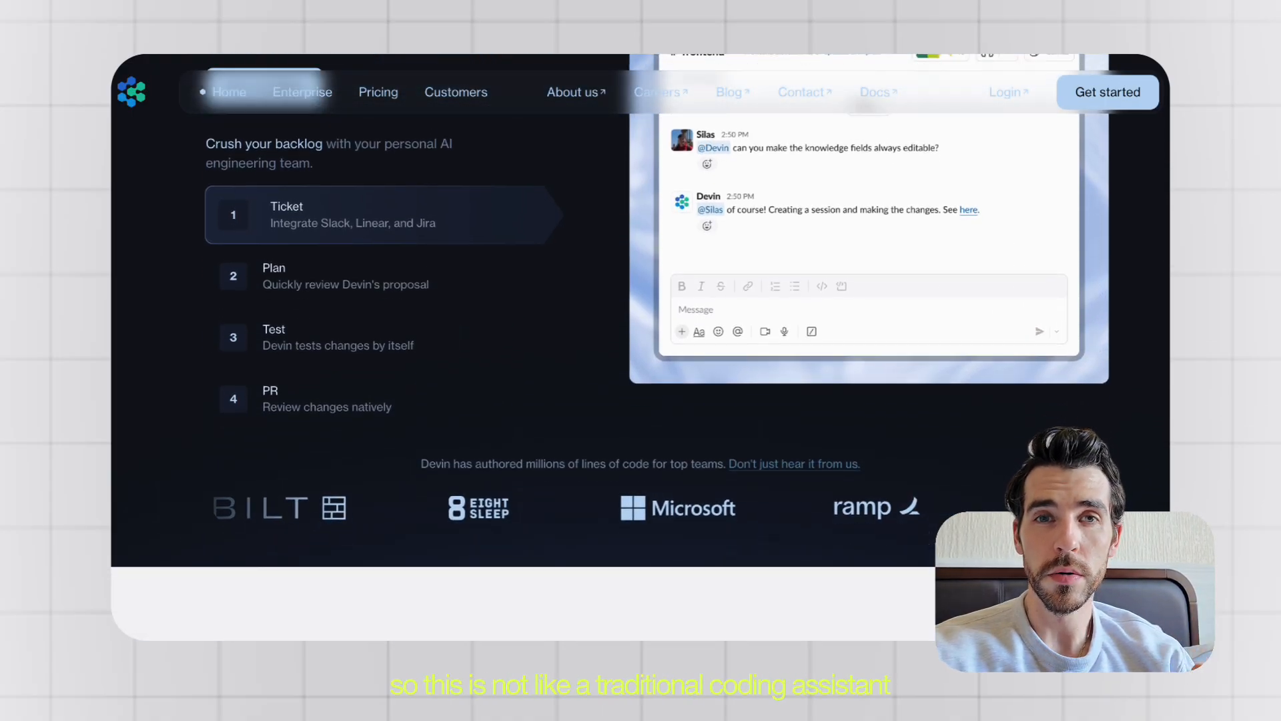
pyautogui.scroll(-3)
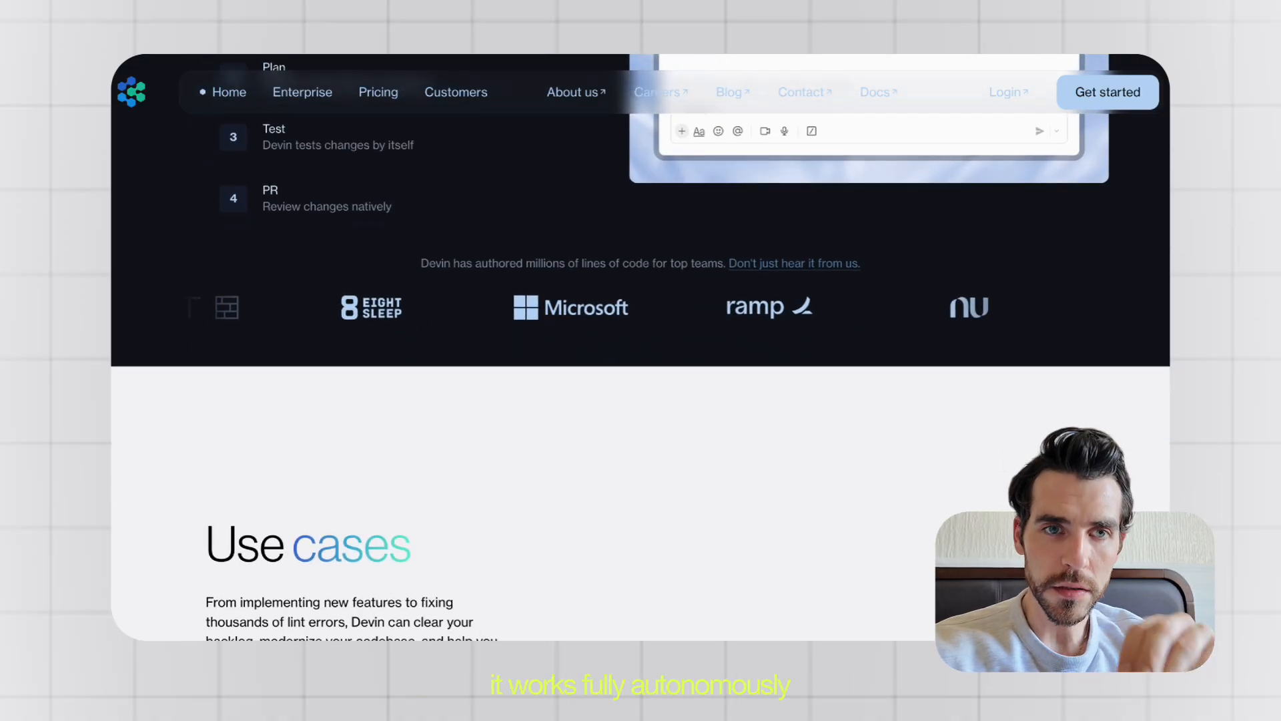
pyautogui.scroll(-3)
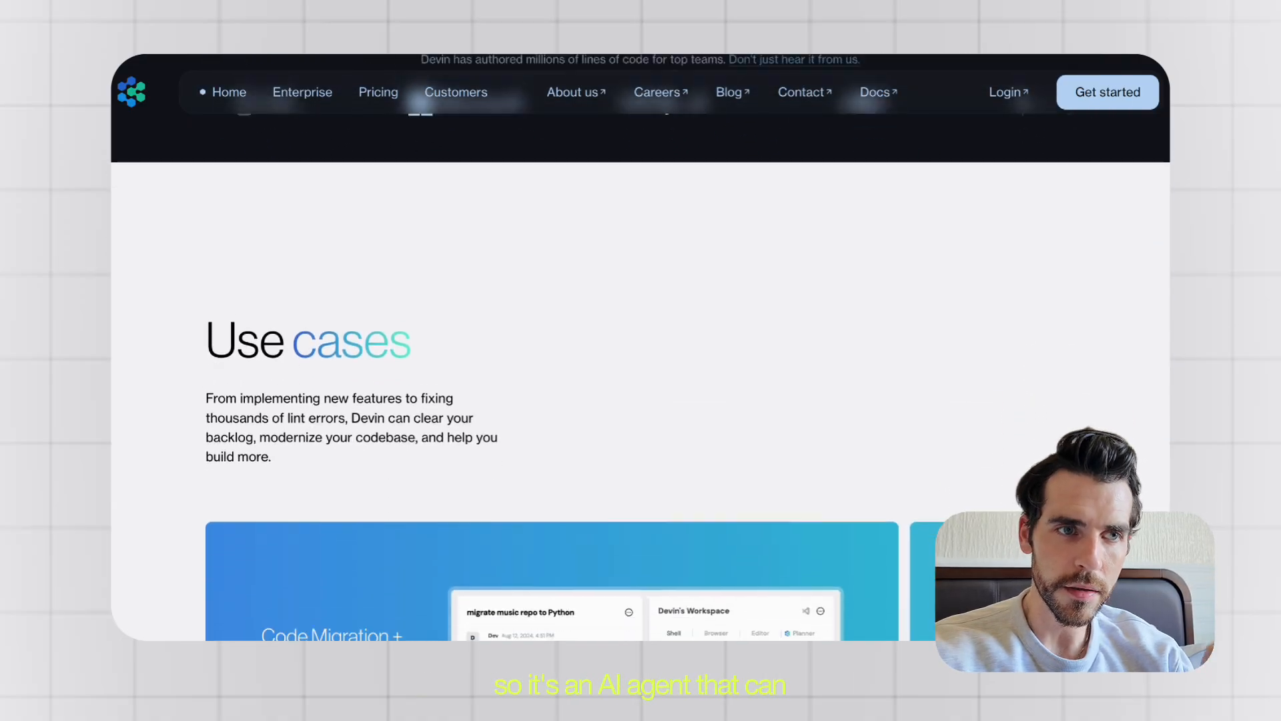
pyautogui.scroll(-3)
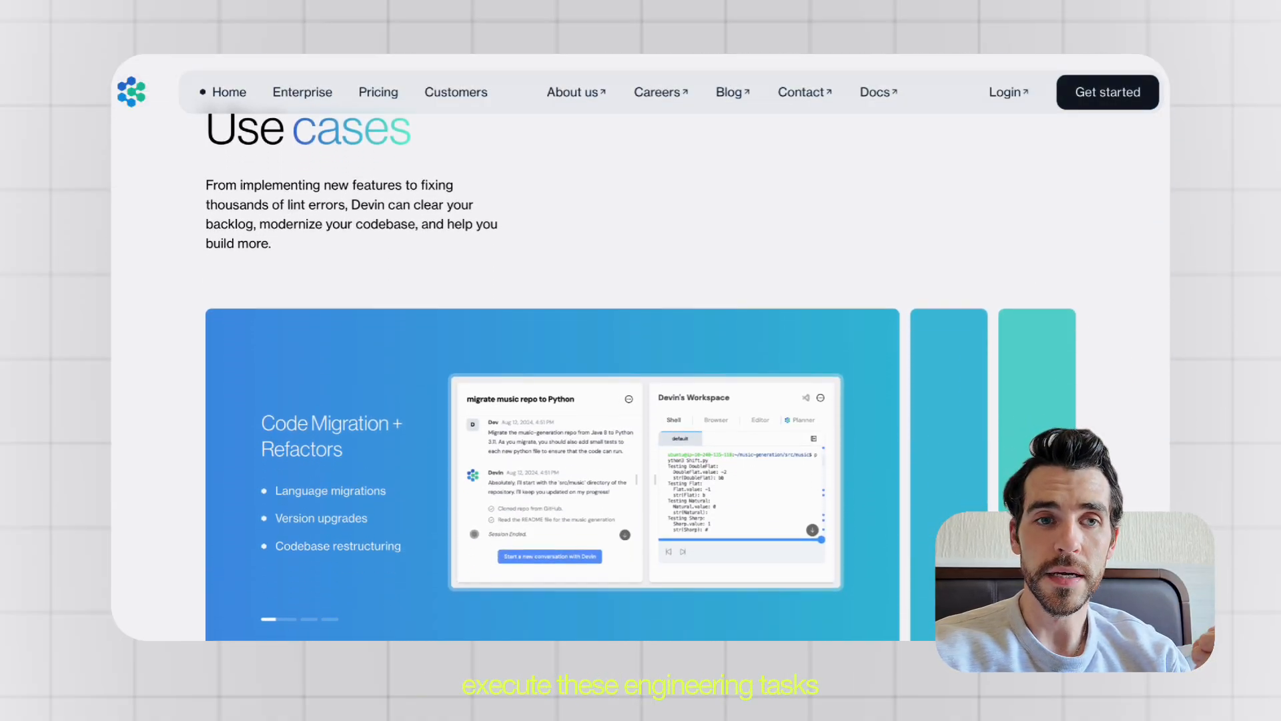
pyautogui.scroll(-3)
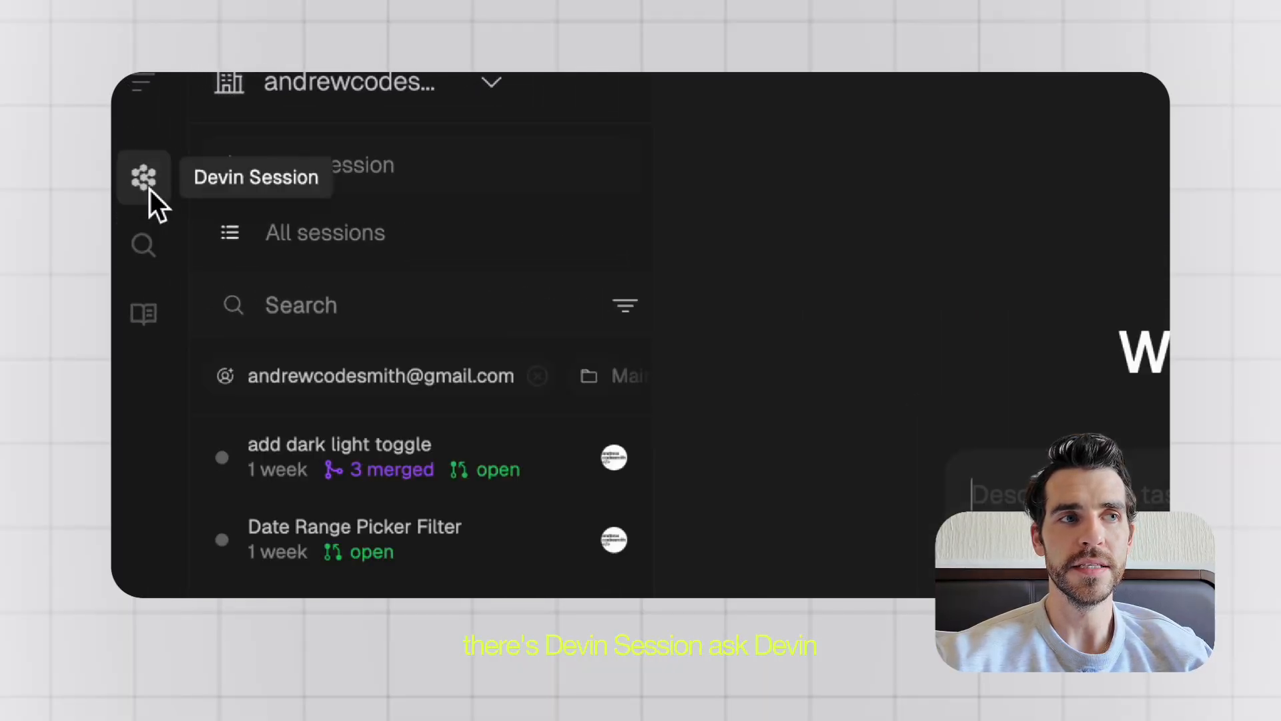
pyautogui.click(143, 244)
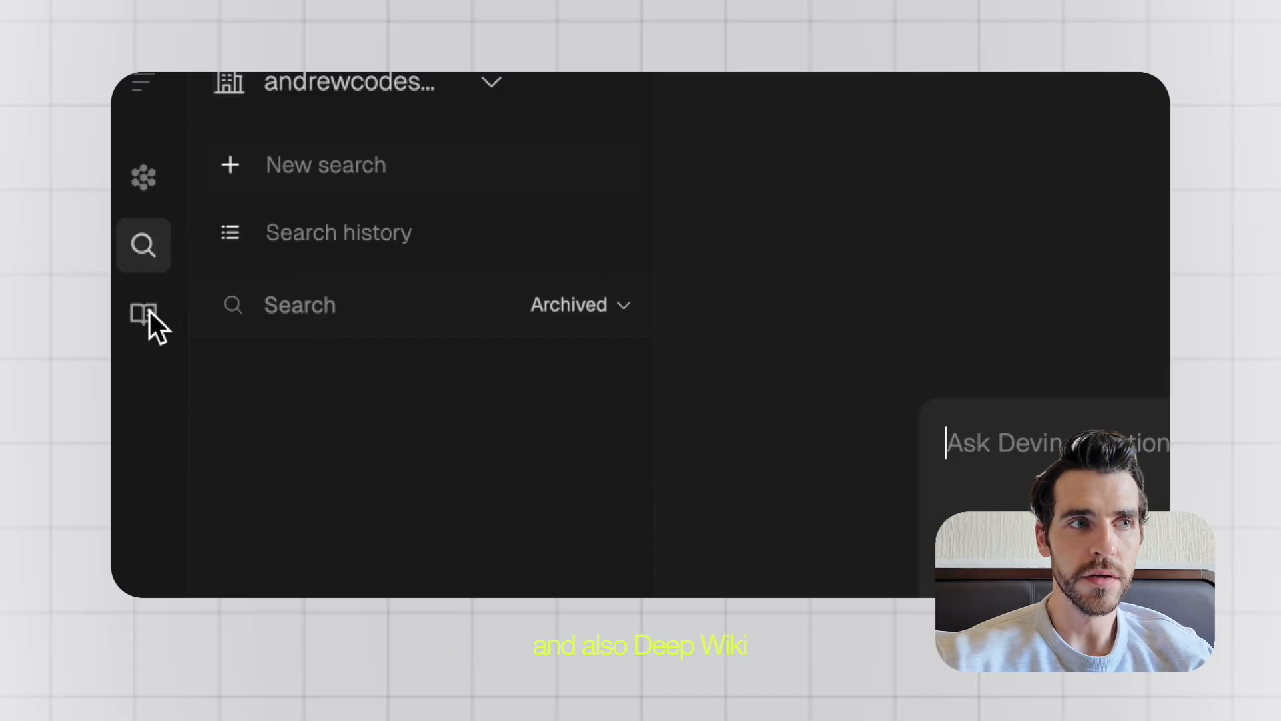
pyautogui.click(144, 313)
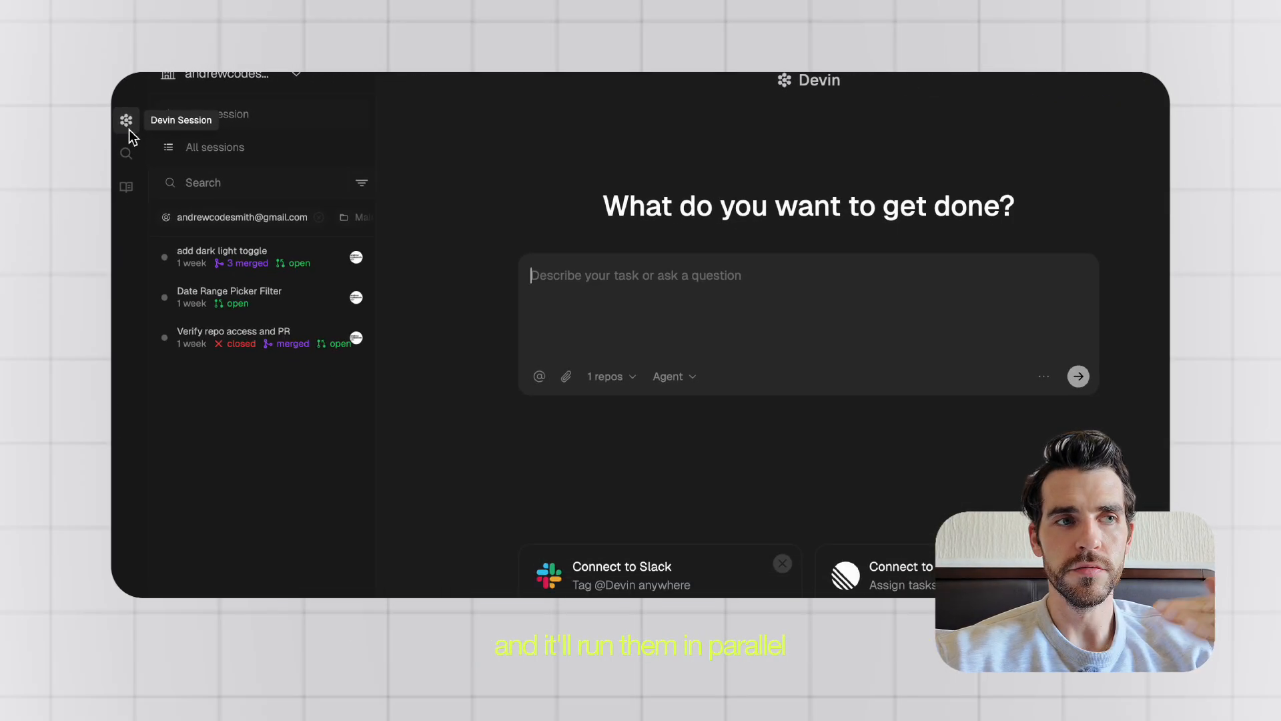
pyautogui.moveTo(578, 319)
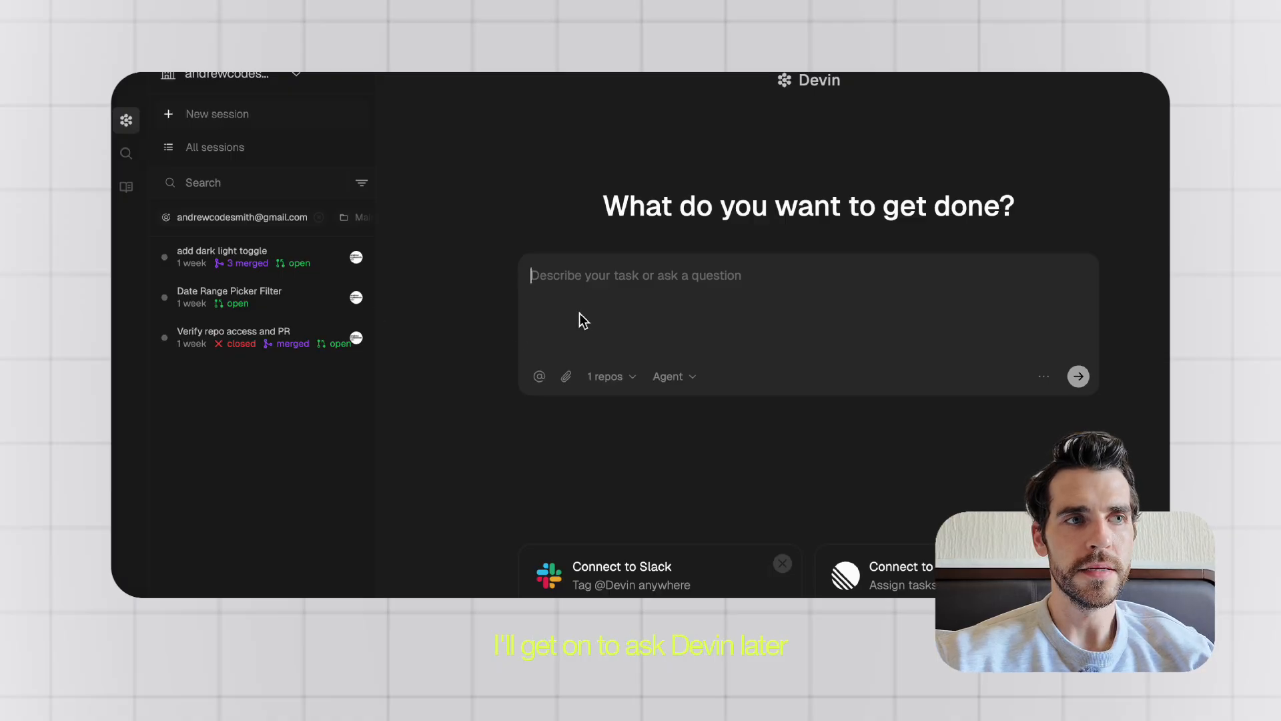
# Open the DeepWiki for the dashboard repo and read its Overview page.
pyautogui.click(127, 186)
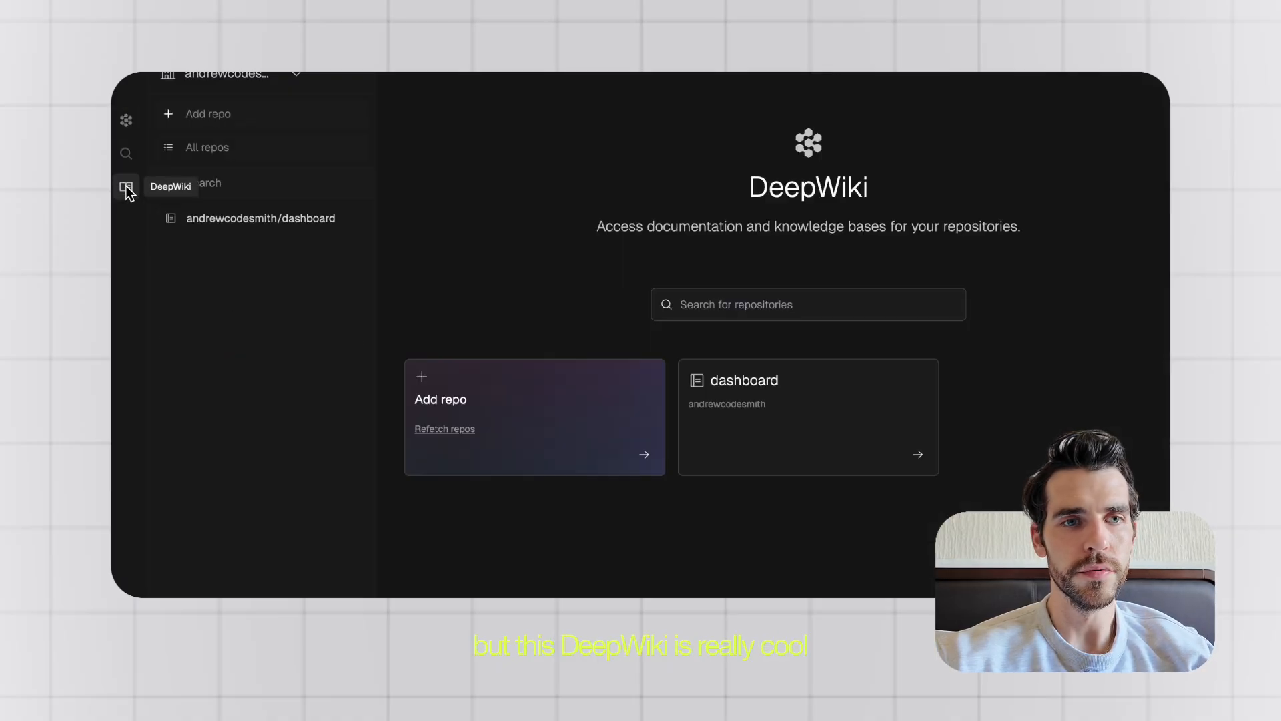
pyautogui.click(127, 186)
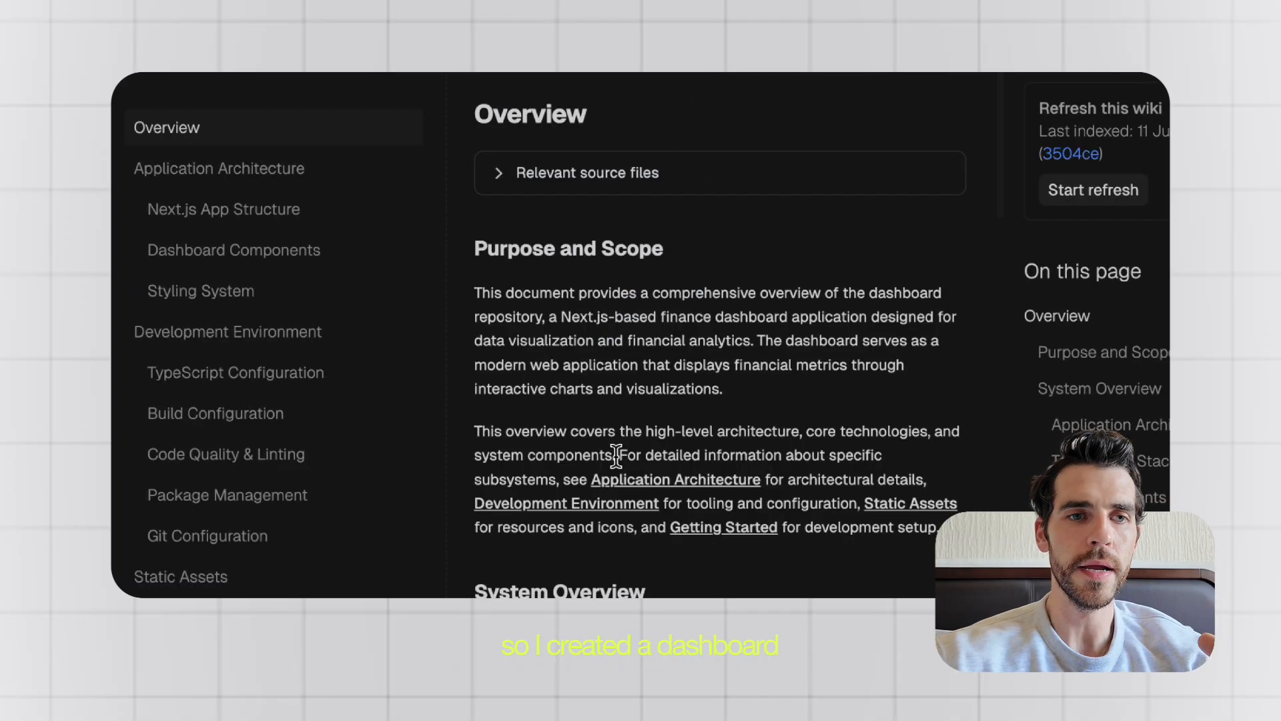
pyautogui.moveTo(705, 374)
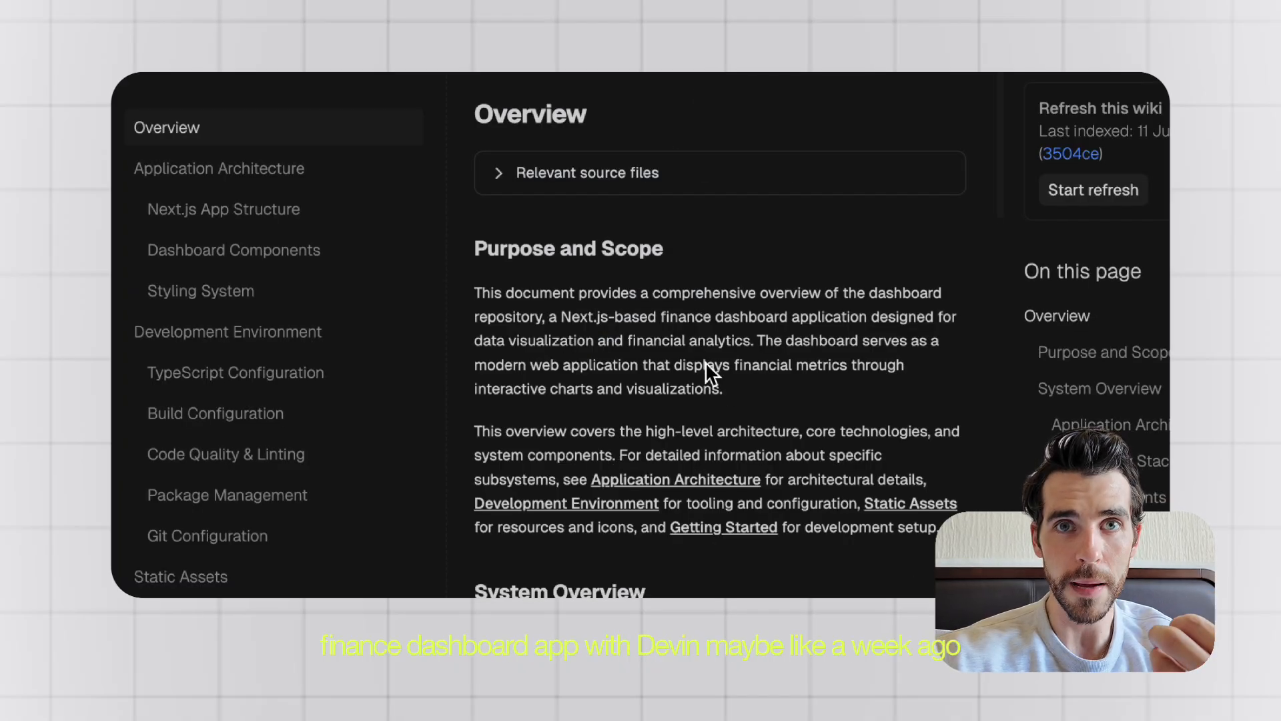
pyautogui.scroll(-3)
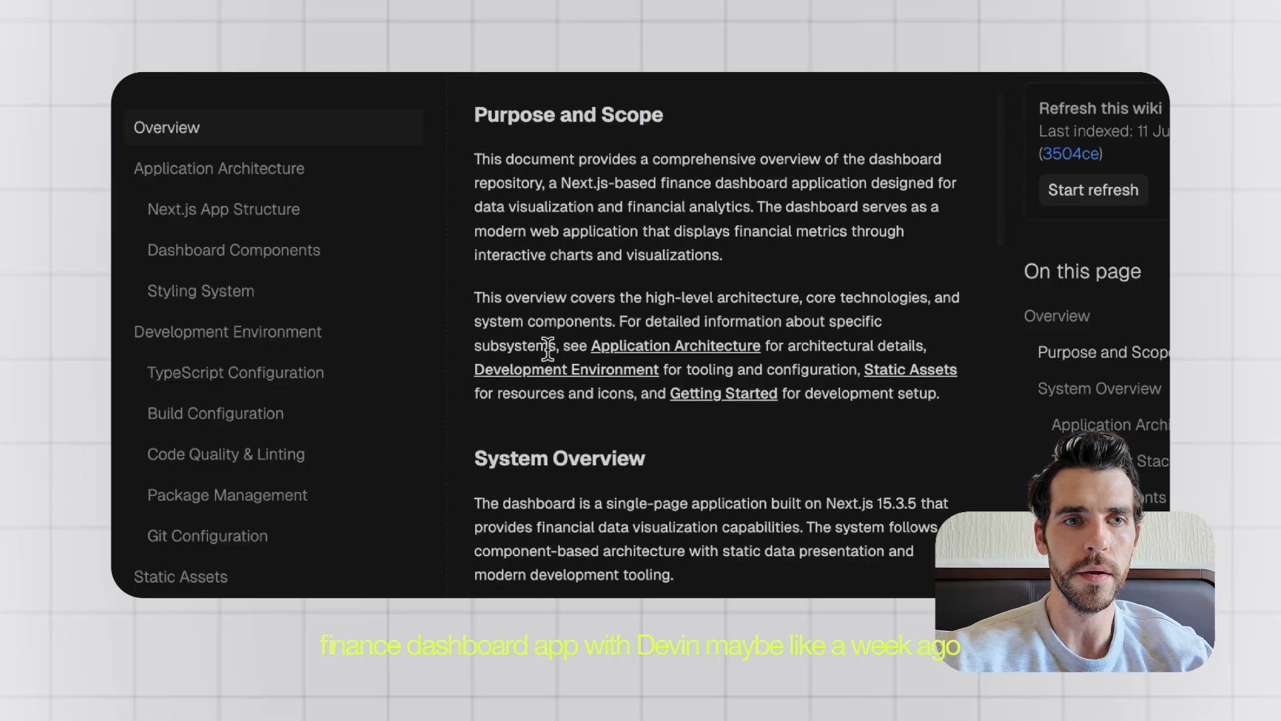
pyautogui.scroll(-3)
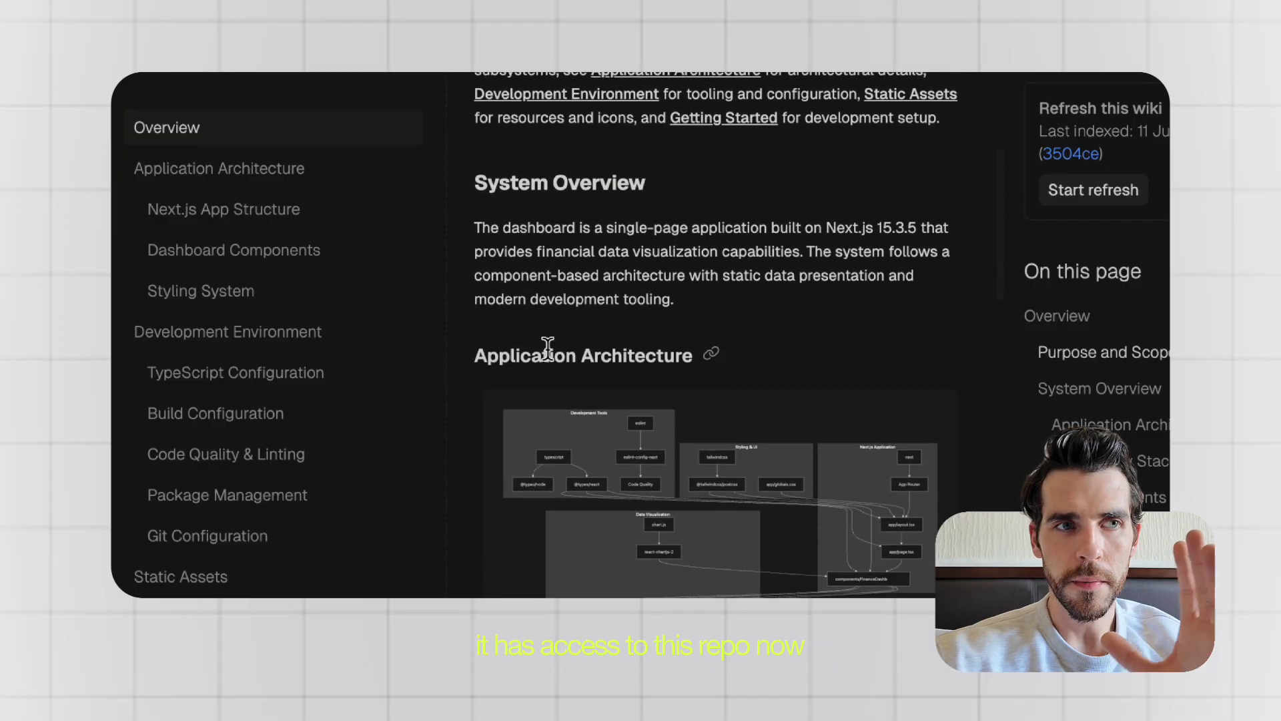
pyautogui.scroll(-3)
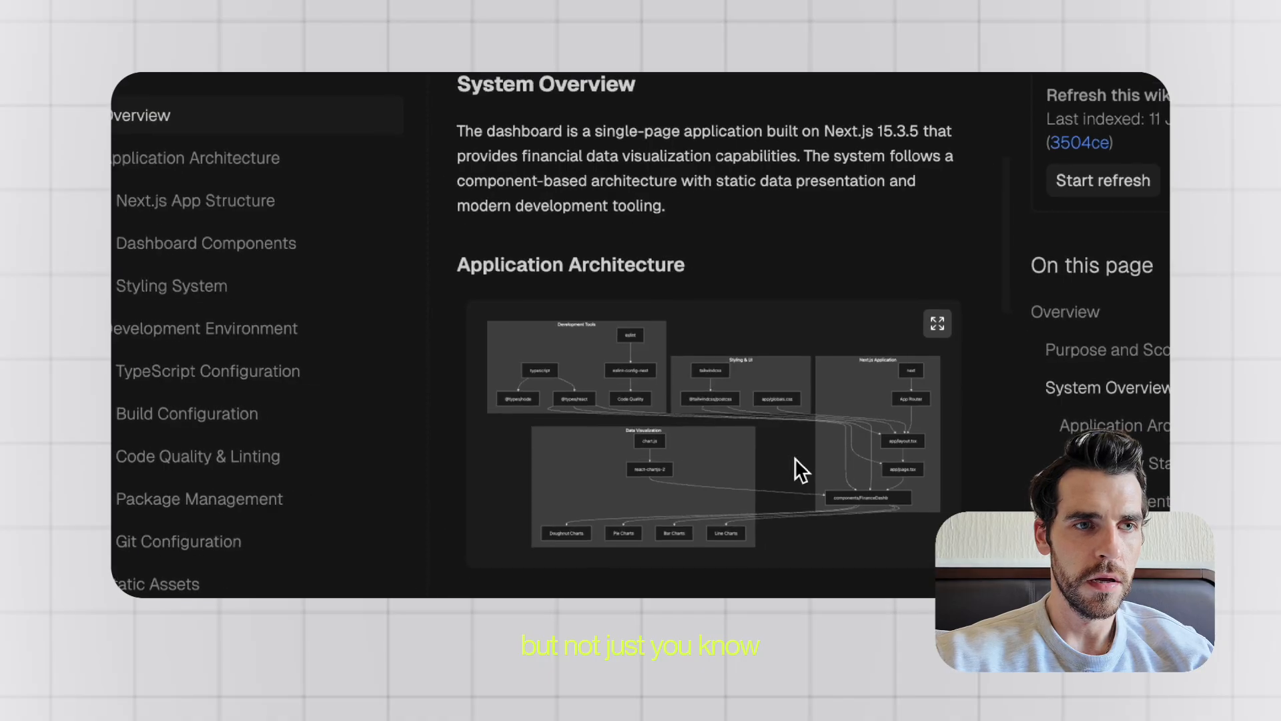
# Read the Next.js App Structure wiki page.
pyautogui.click(937, 321)
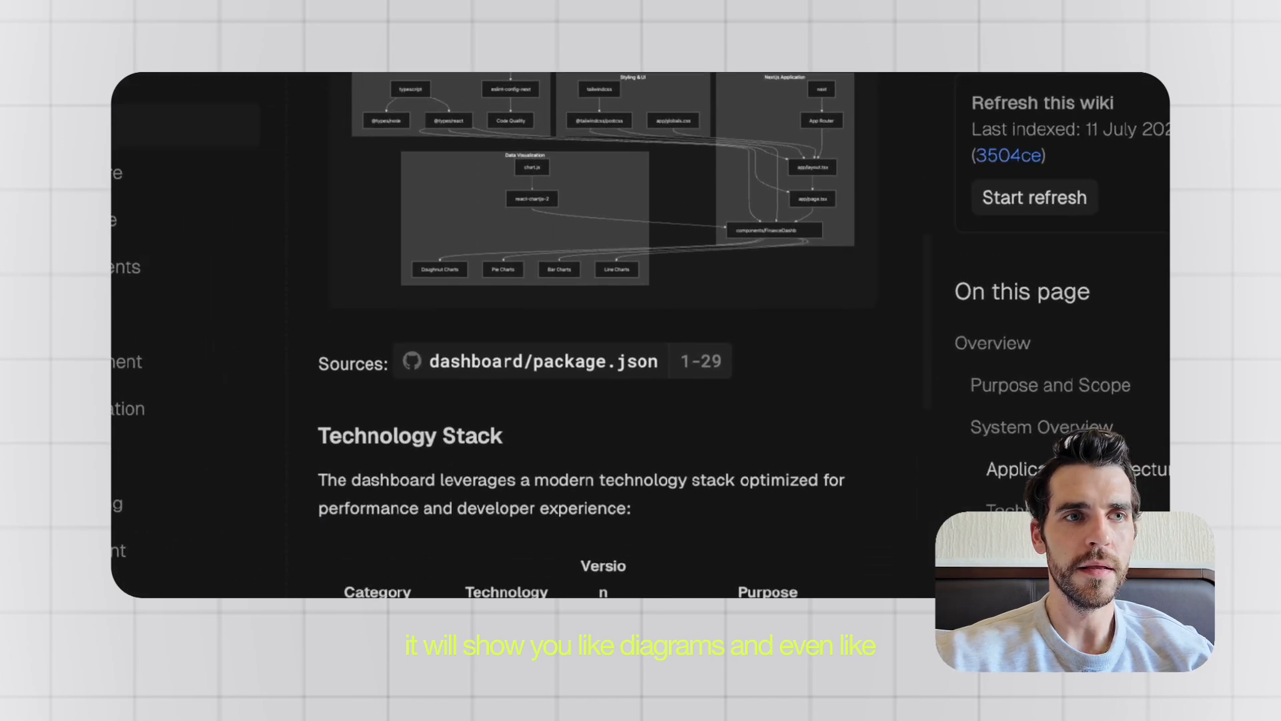
pyautogui.scroll(-3)
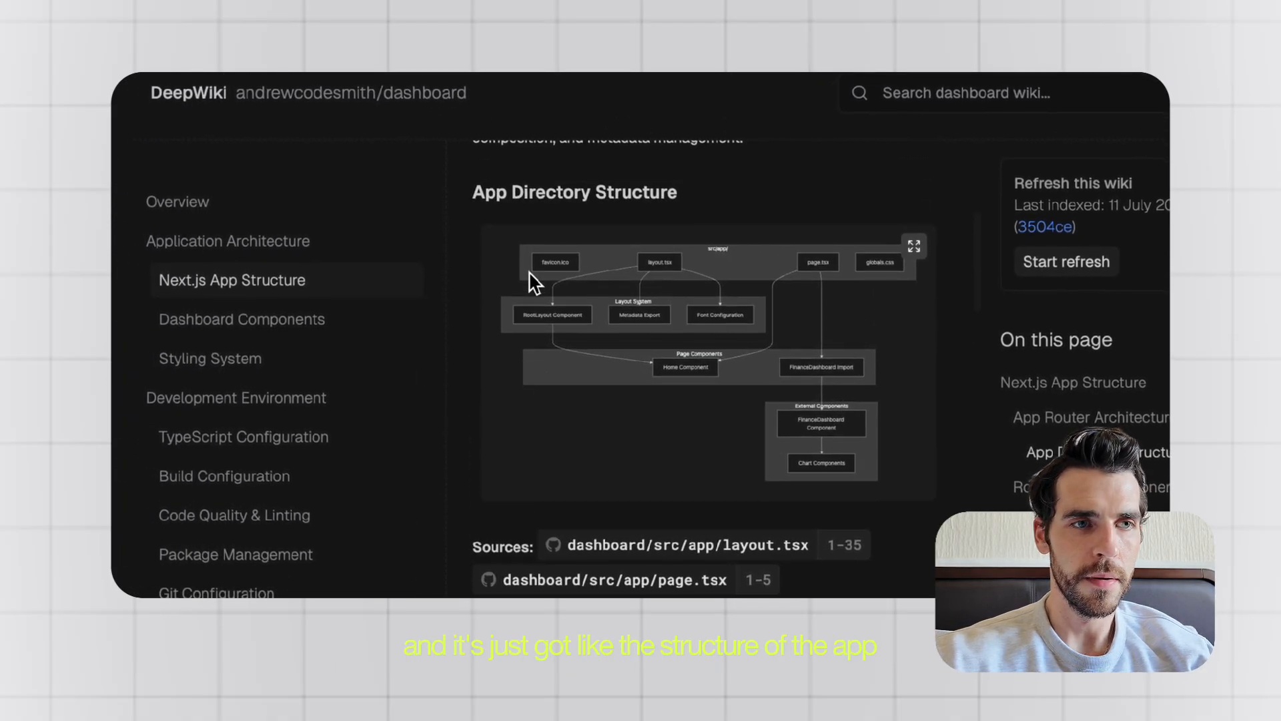
pyautogui.scroll(3)
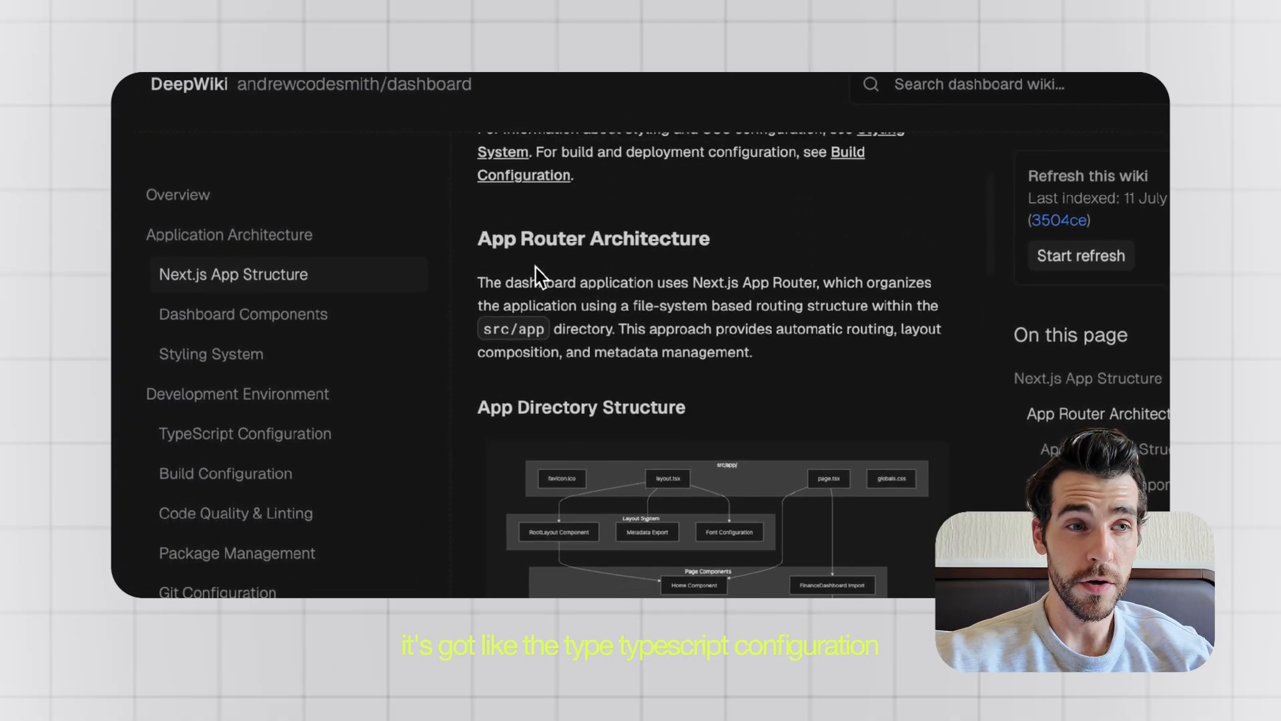
pyautogui.scroll(3)
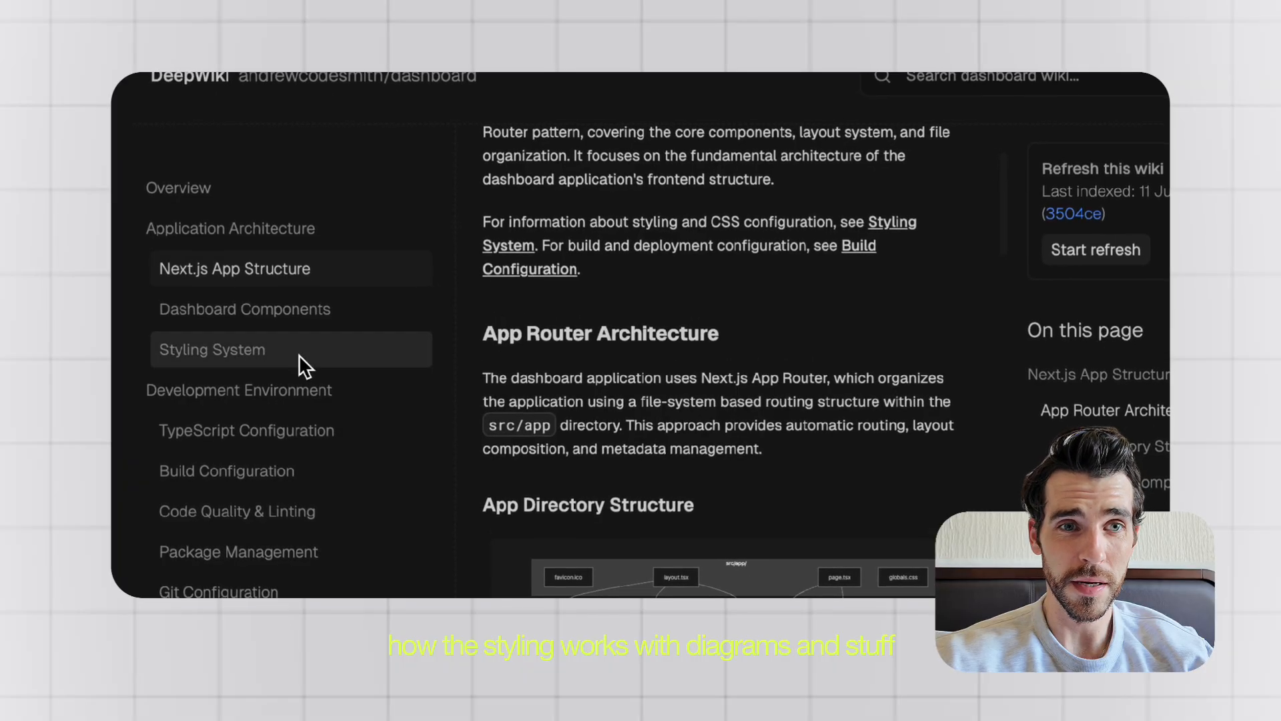
# Browse the Styling System, Build Configuration and Package Management wiki pages.
pyautogui.click(210, 349)
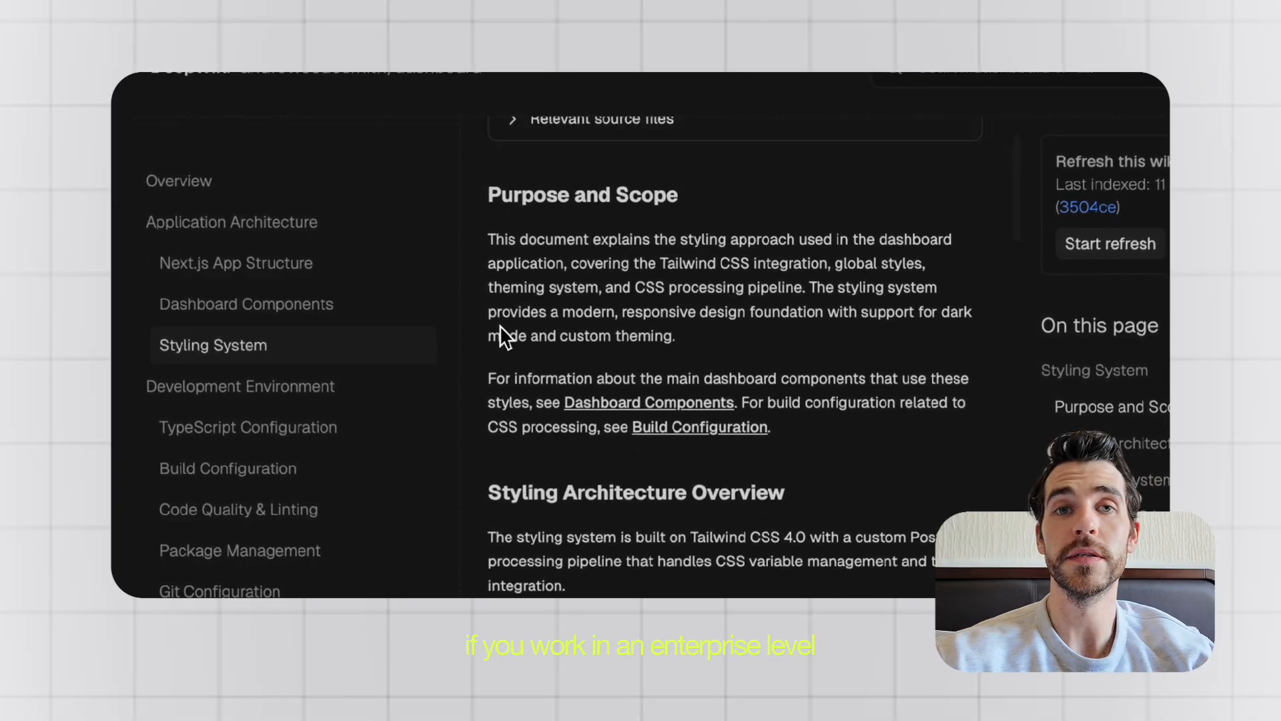
pyautogui.scroll(3)
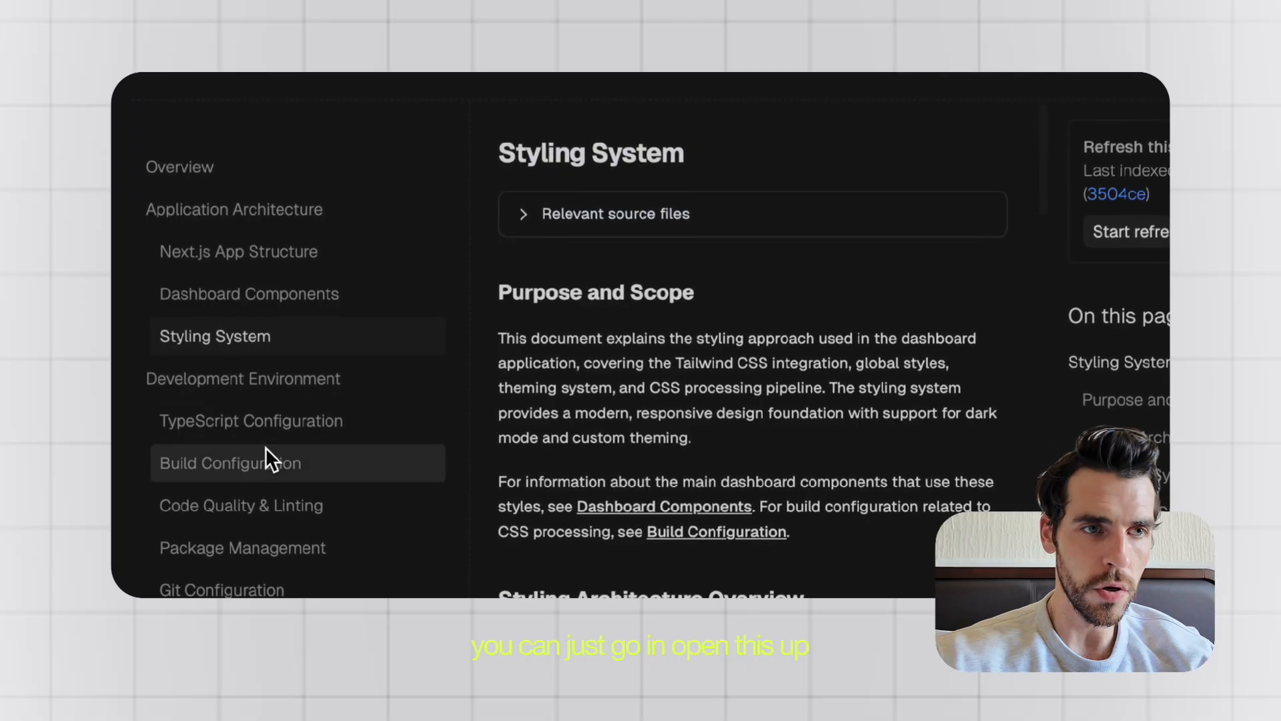
pyautogui.click(230, 462)
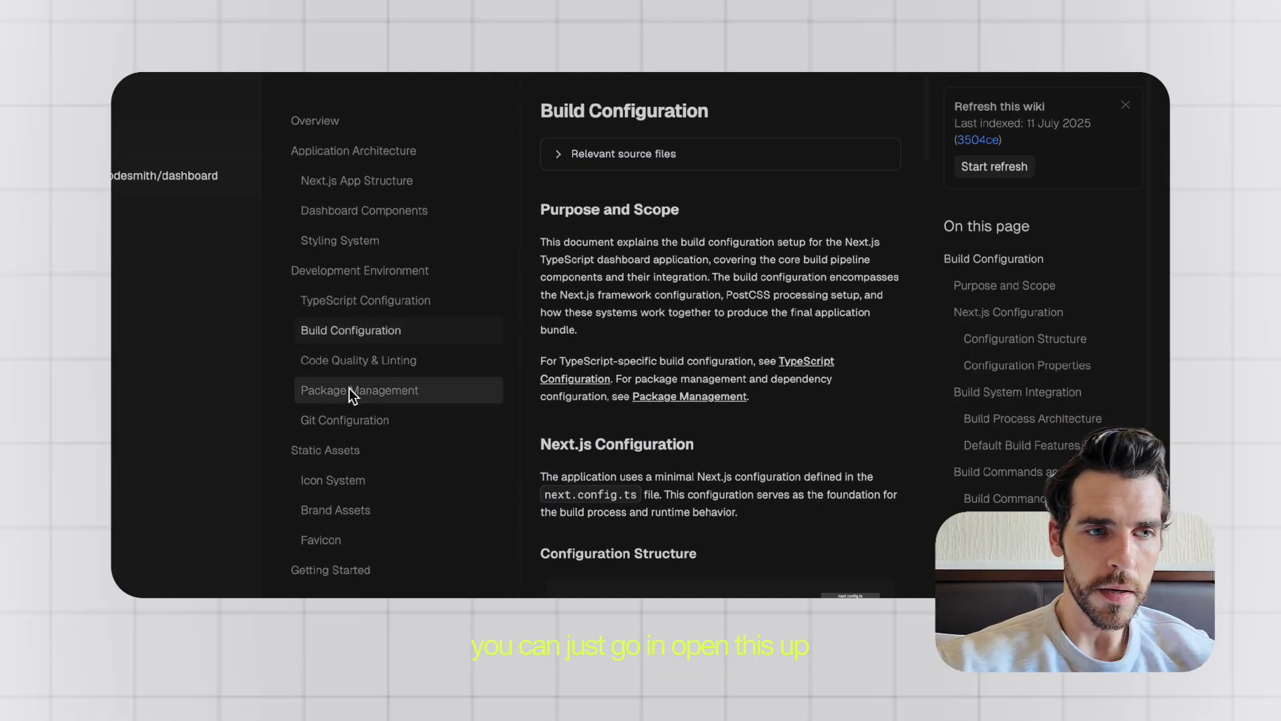
pyautogui.click(360, 390)
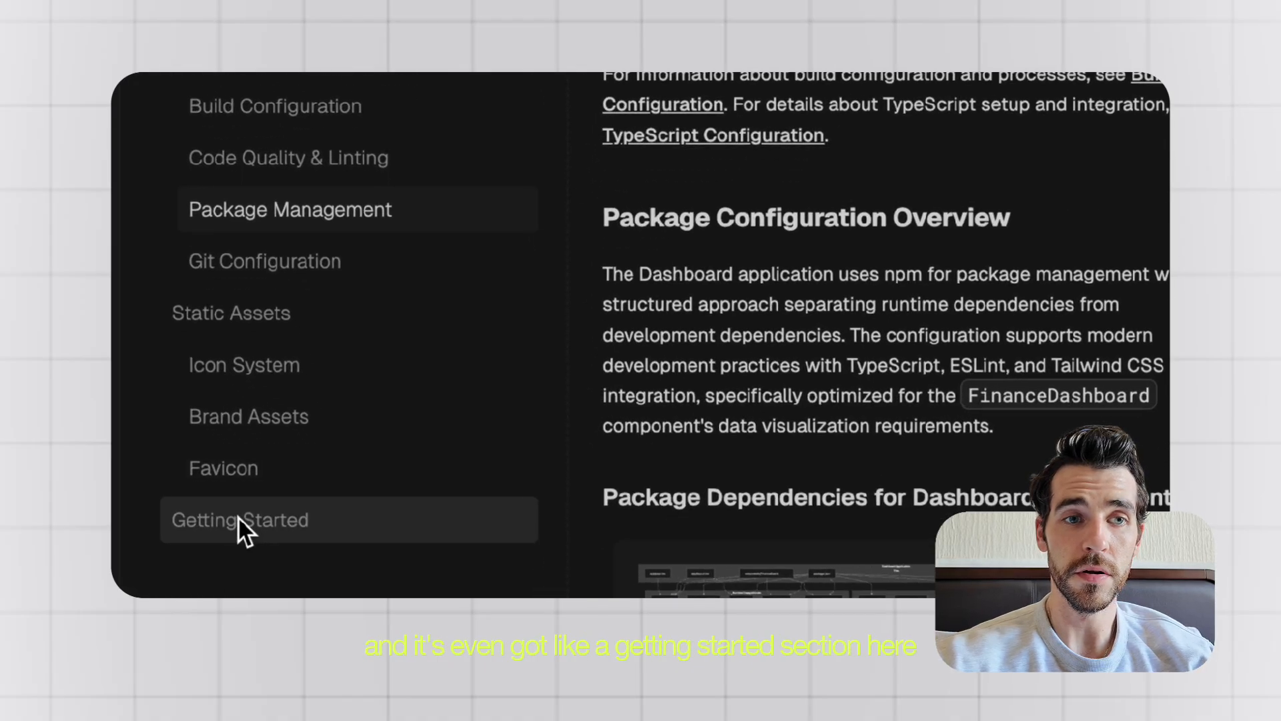
# Read the Getting Started setup guide, then go to the Ask Devin page.
pyautogui.click(238, 520)
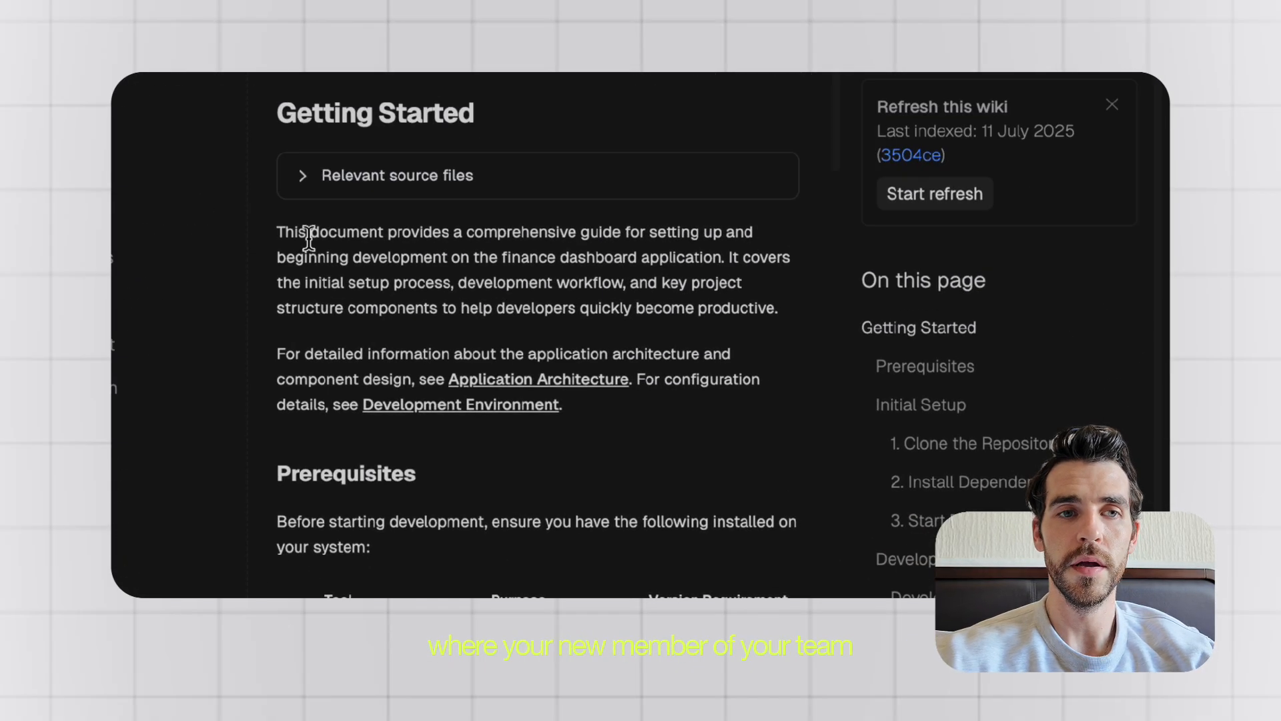
pyautogui.scroll(-3)
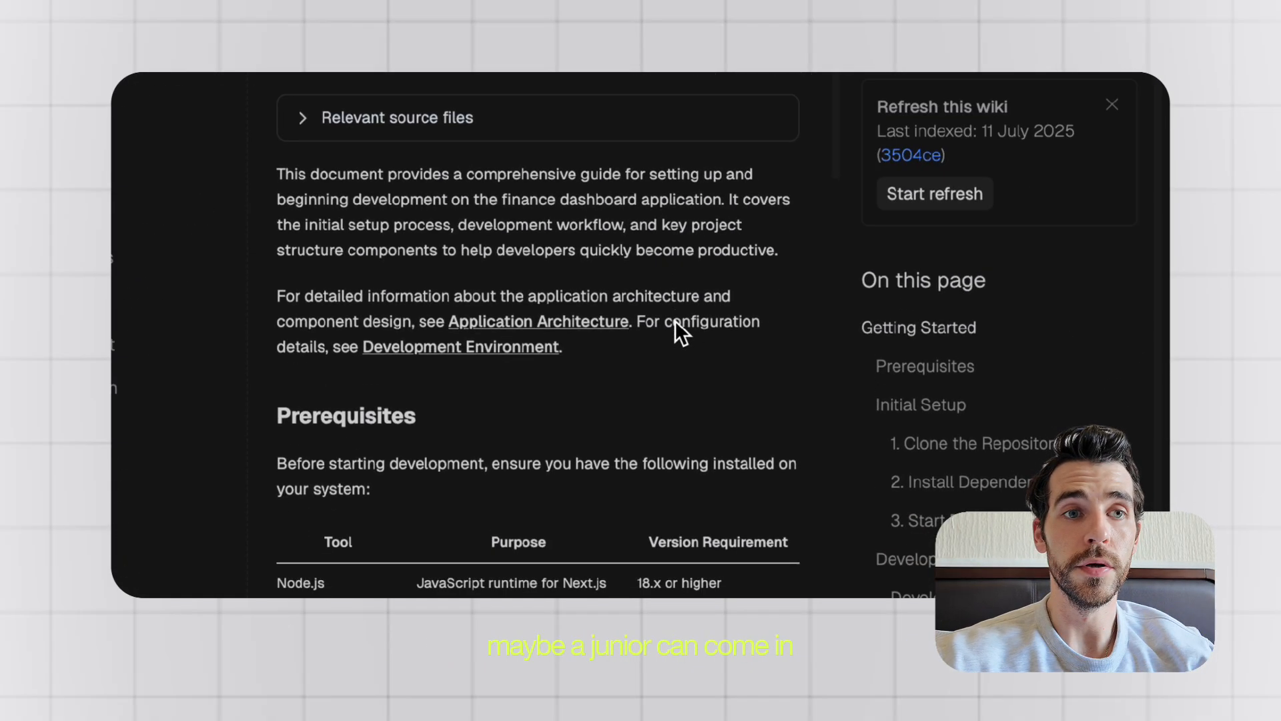
pyautogui.scroll(-3)
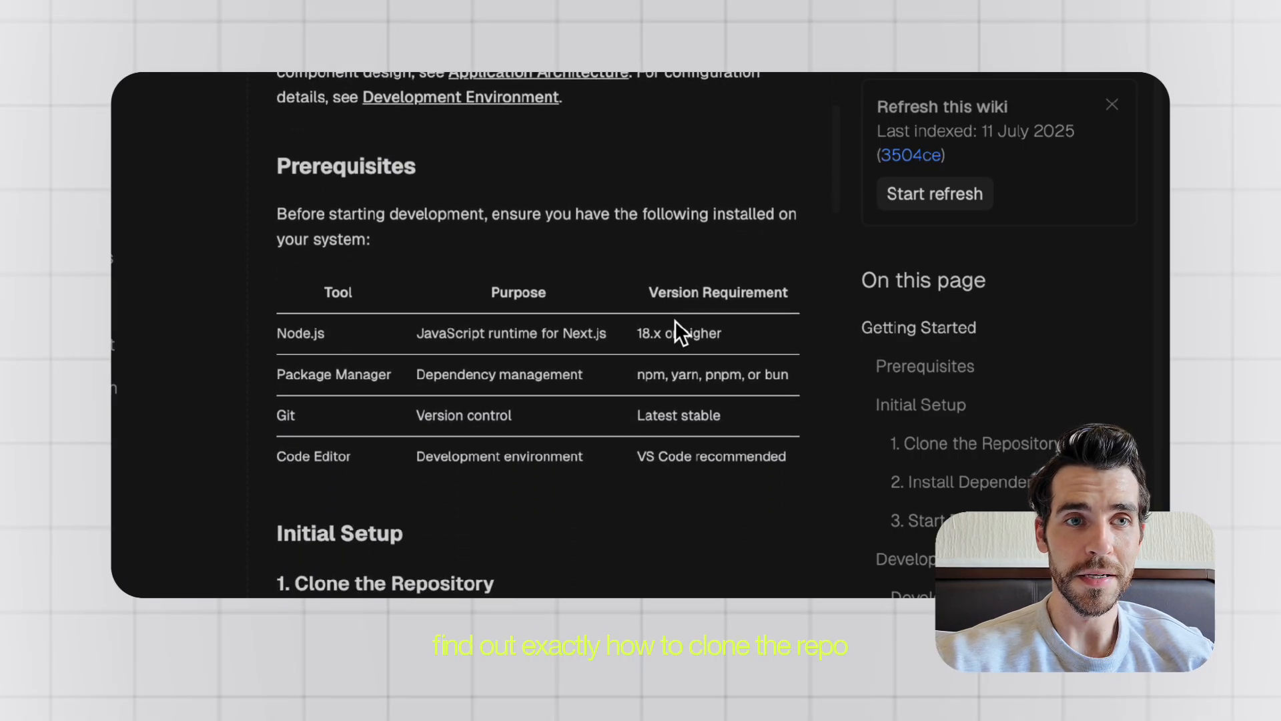
pyautogui.scroll(-3)
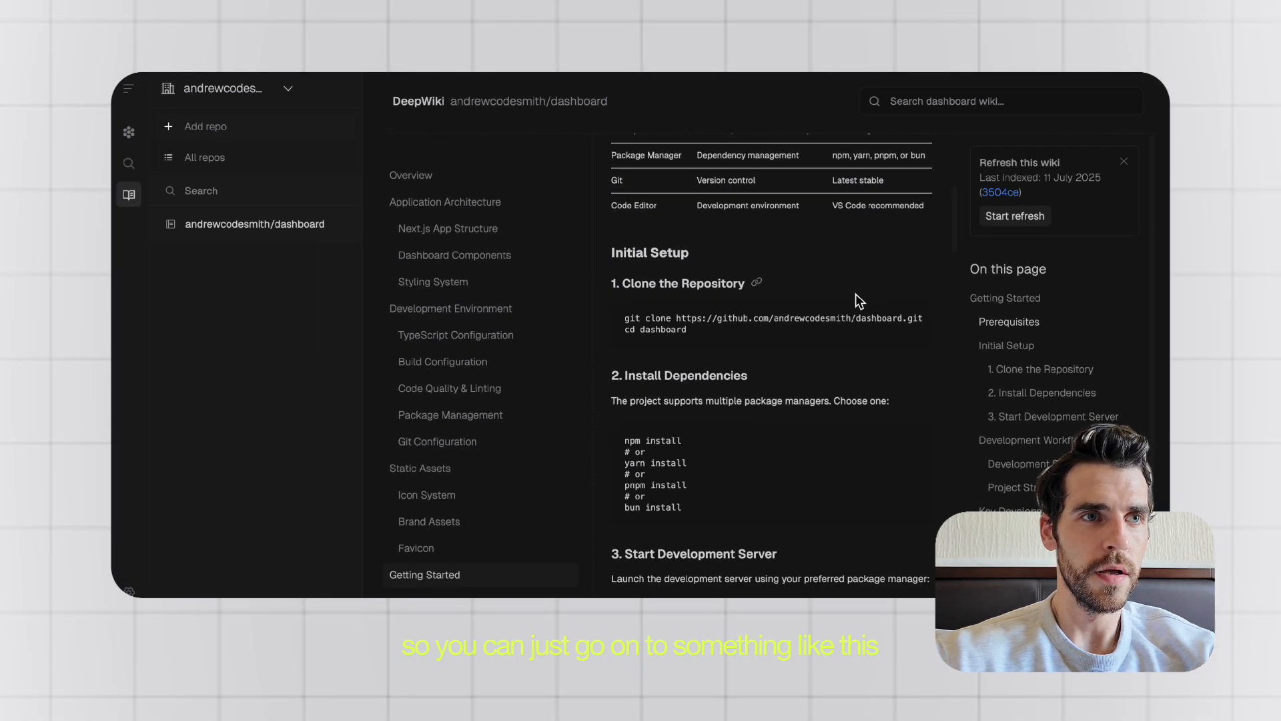
pyautogui.scroll(-3)
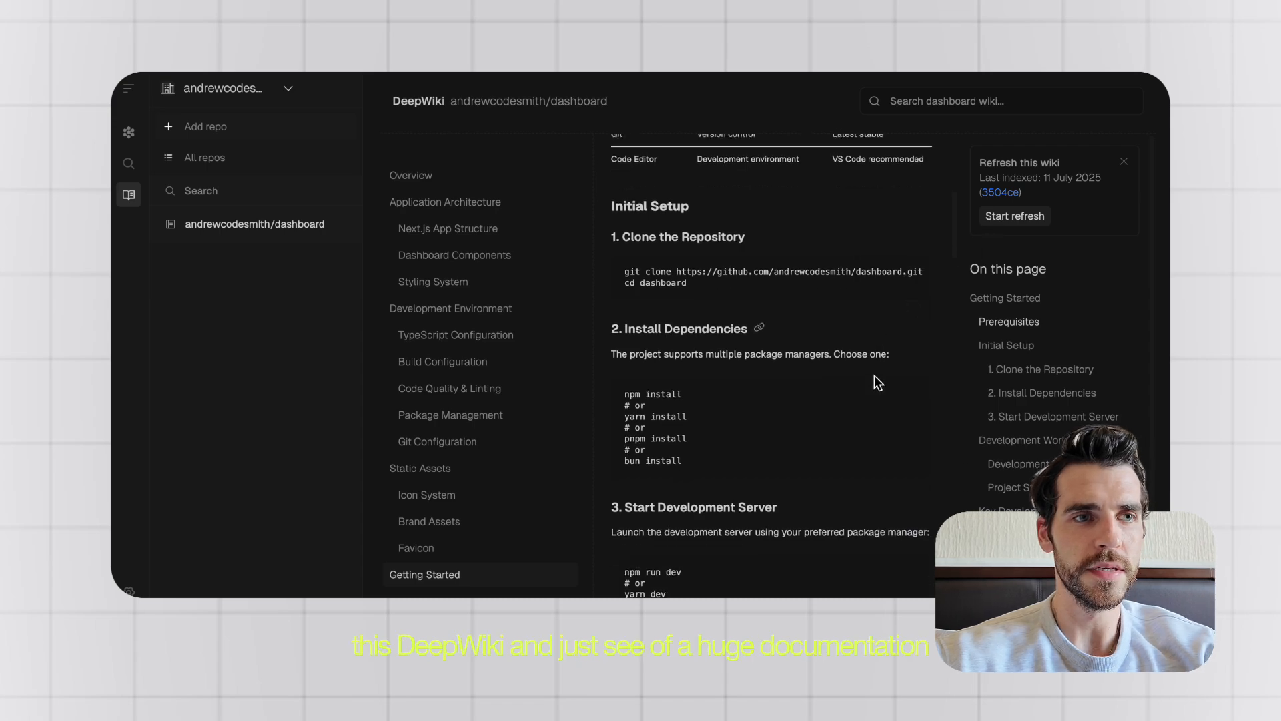
pyautogui.scroll(3)
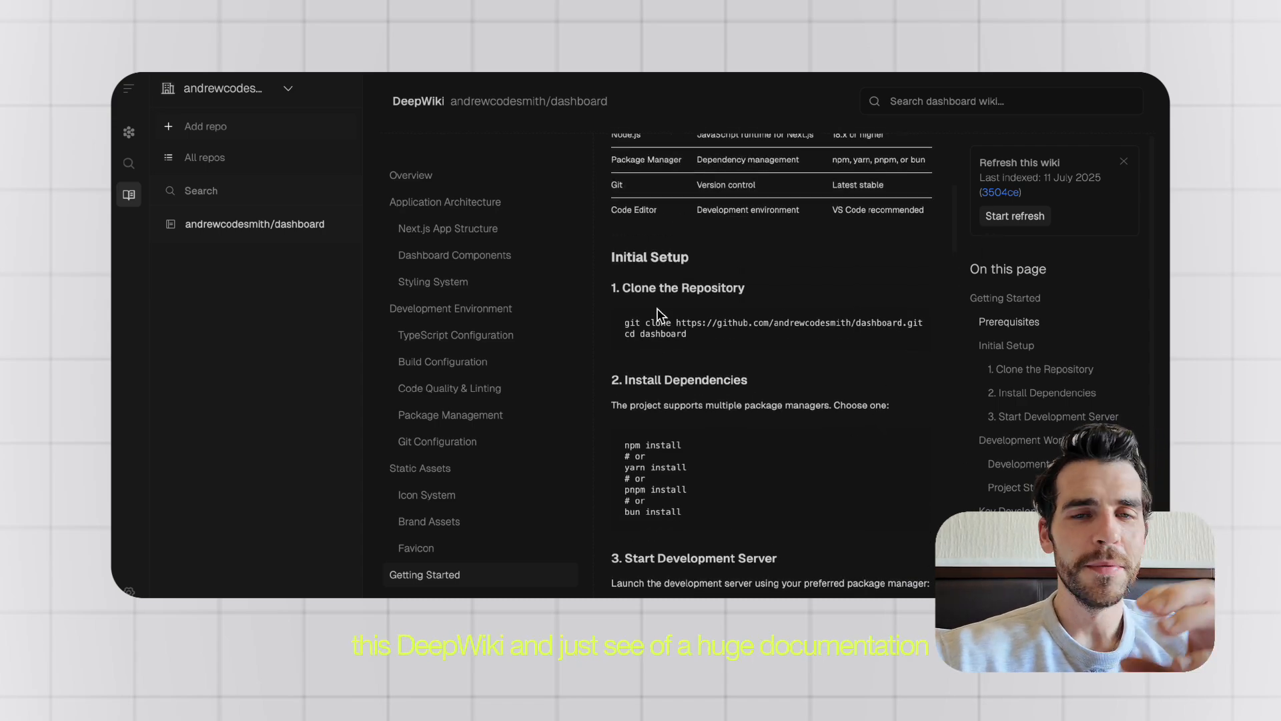
pyautogui.scroll(3)
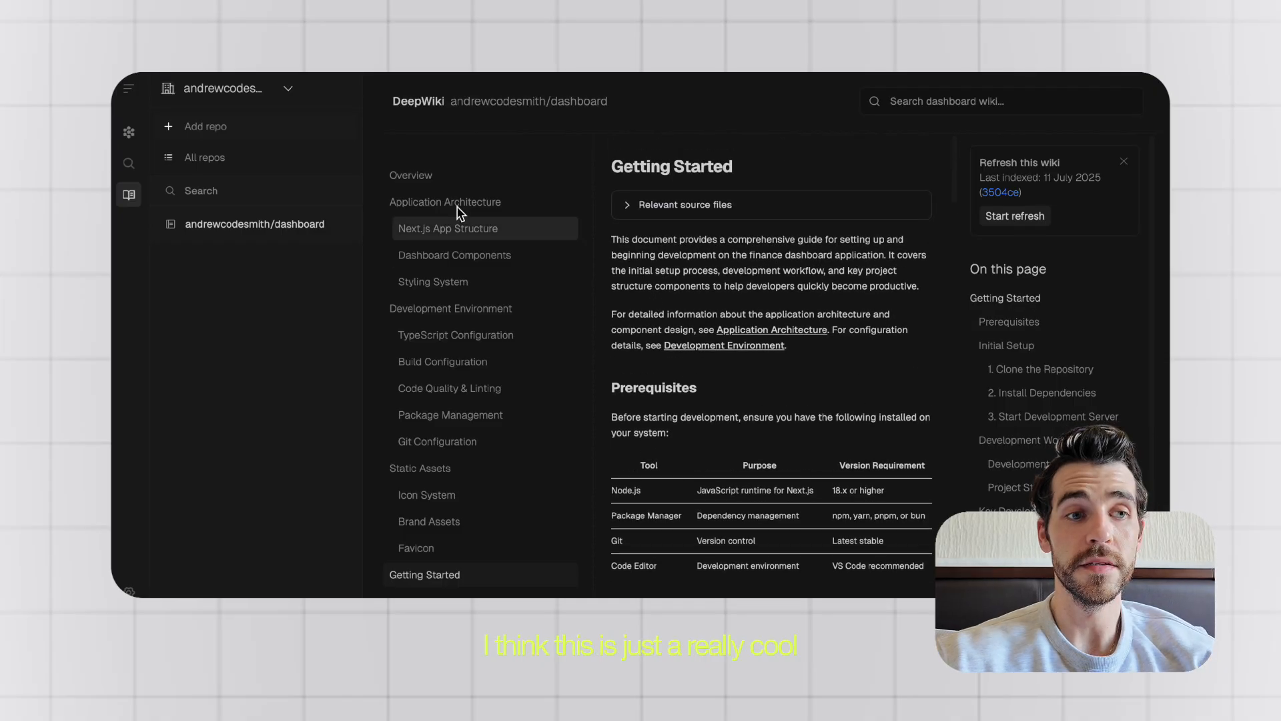
pyautogui.click(412, 174)
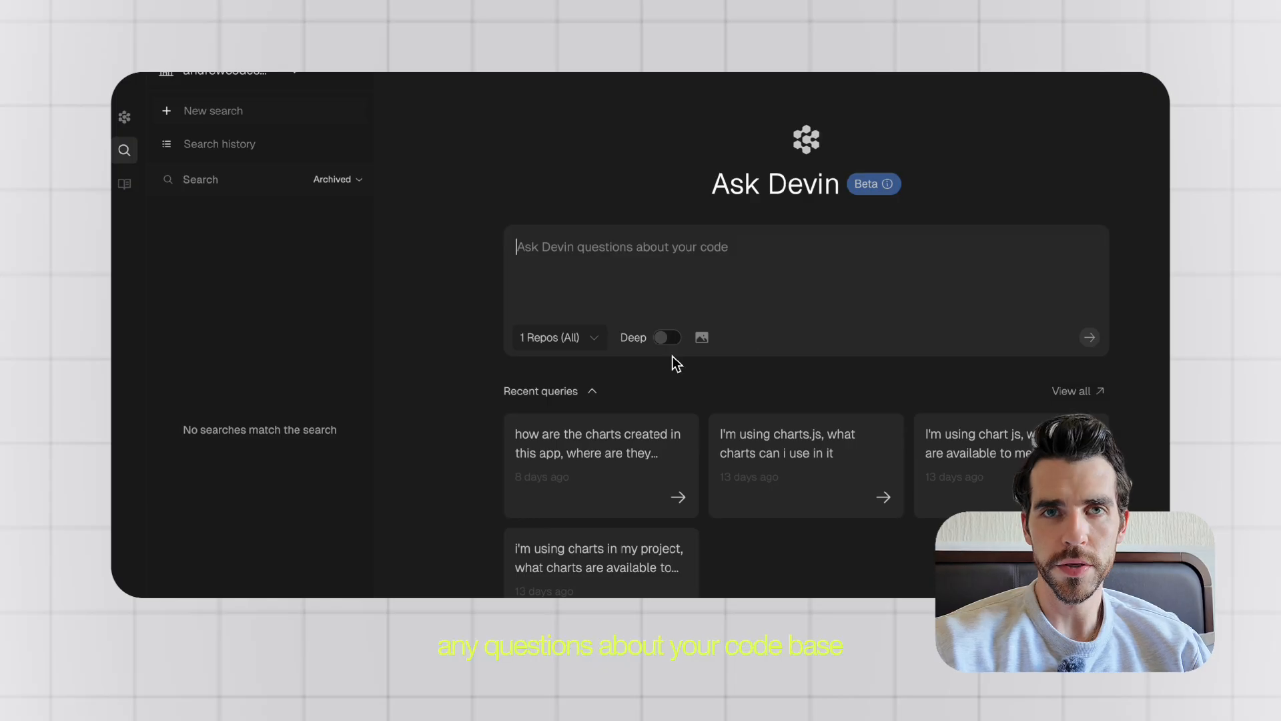
# Ask Devin 'how are the charts created in this app, where are they coming from'.
pyautogui.click(550, 390)
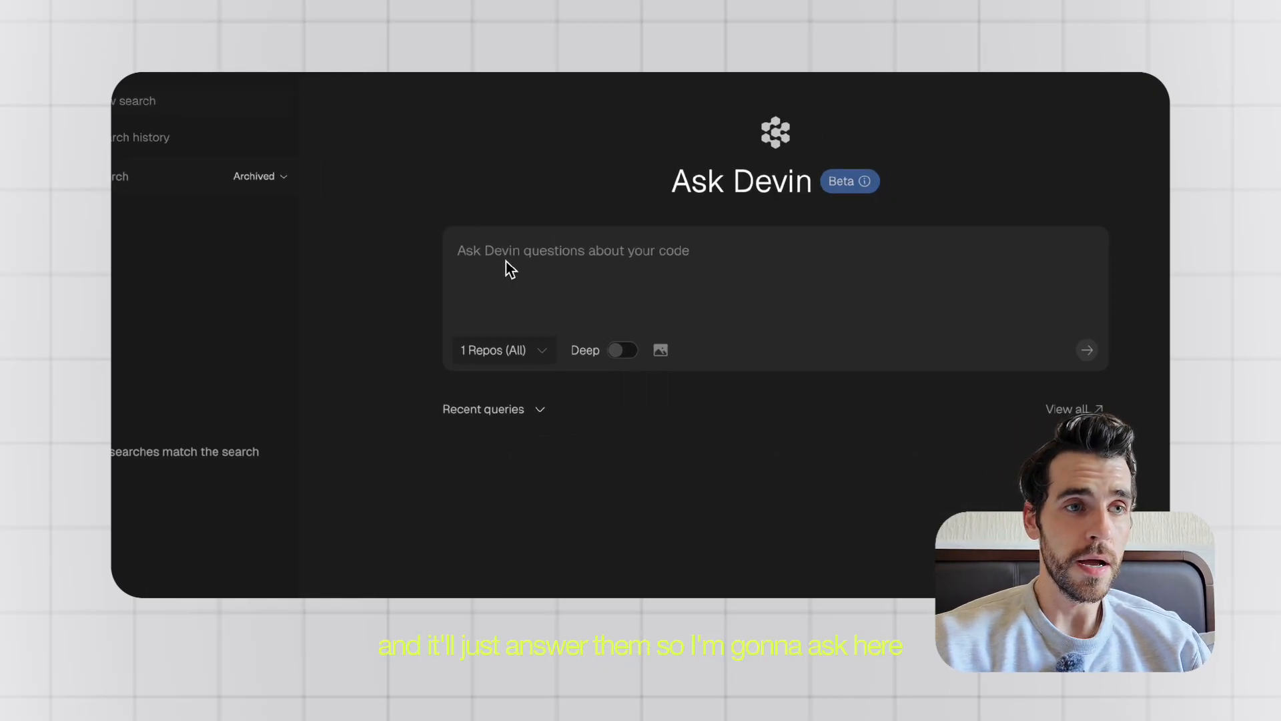
pyautogui.write('how are the charts created in this app, where are they coming from')
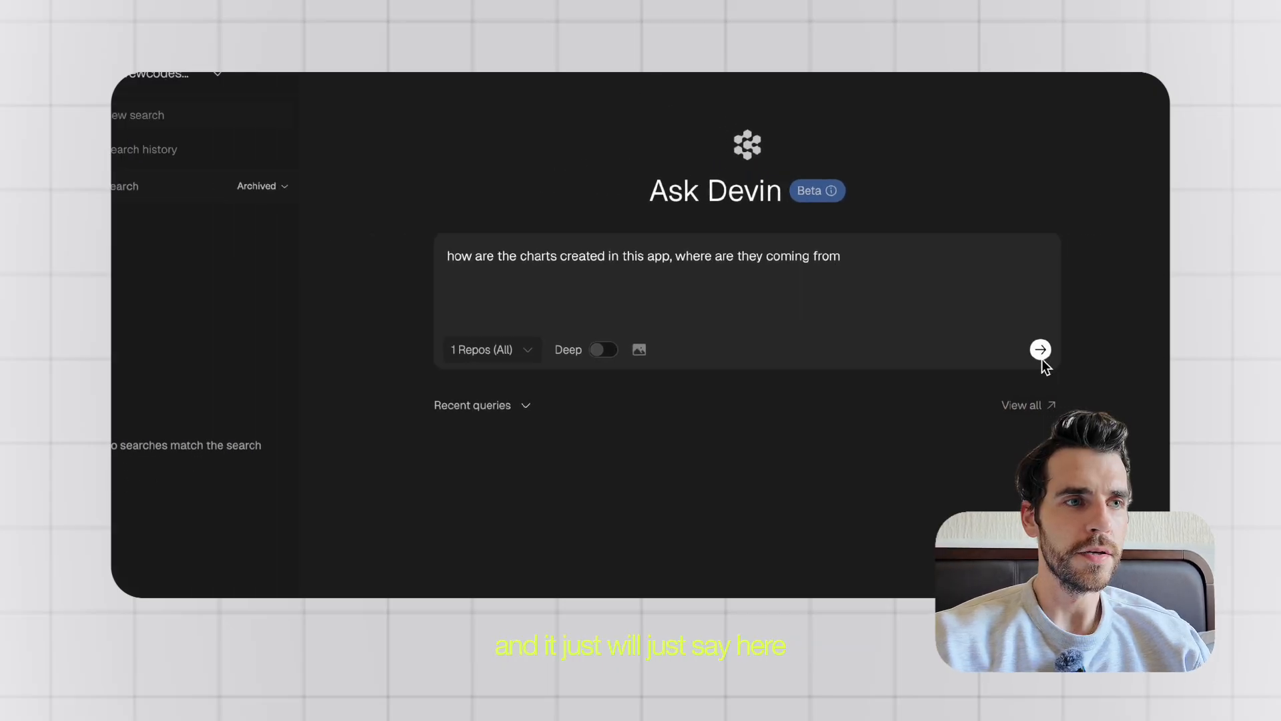
pyautogui.click(1040, 349)
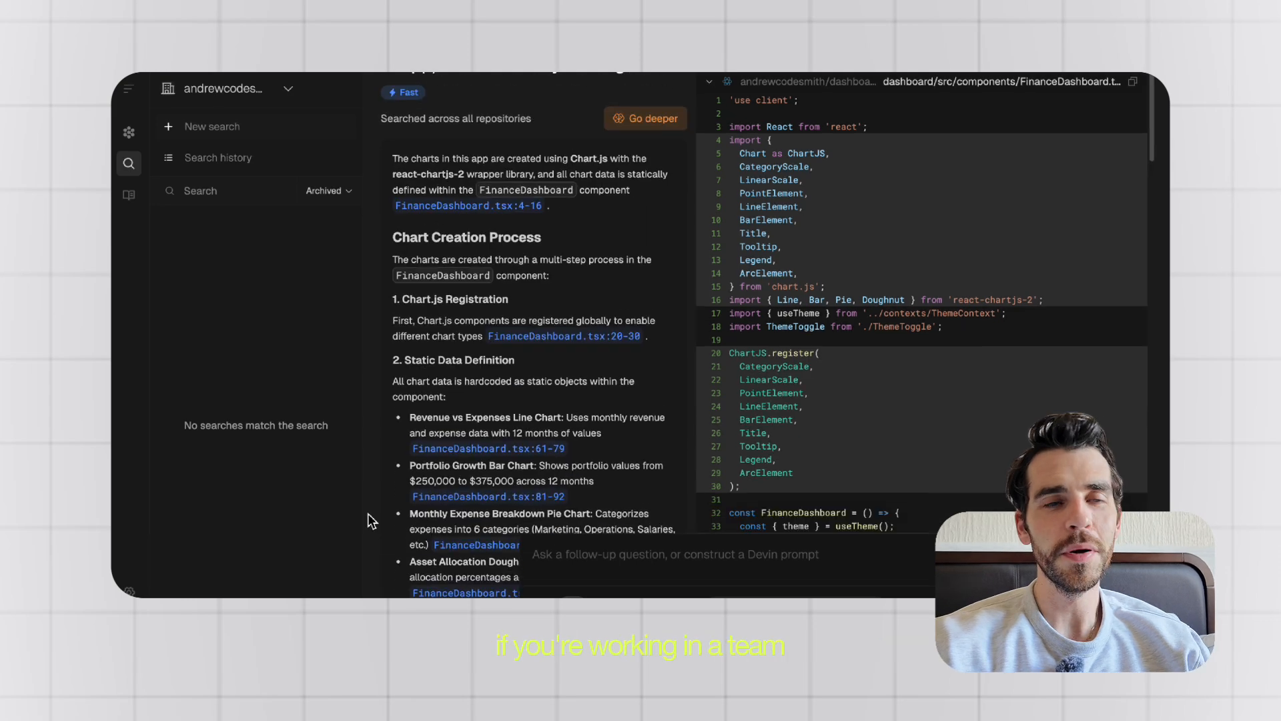
# Read the answer that the charts use Chart.js with hardcoded data, alongside FinanceDashboard.tsx.
pyautogui.scroll(-3)
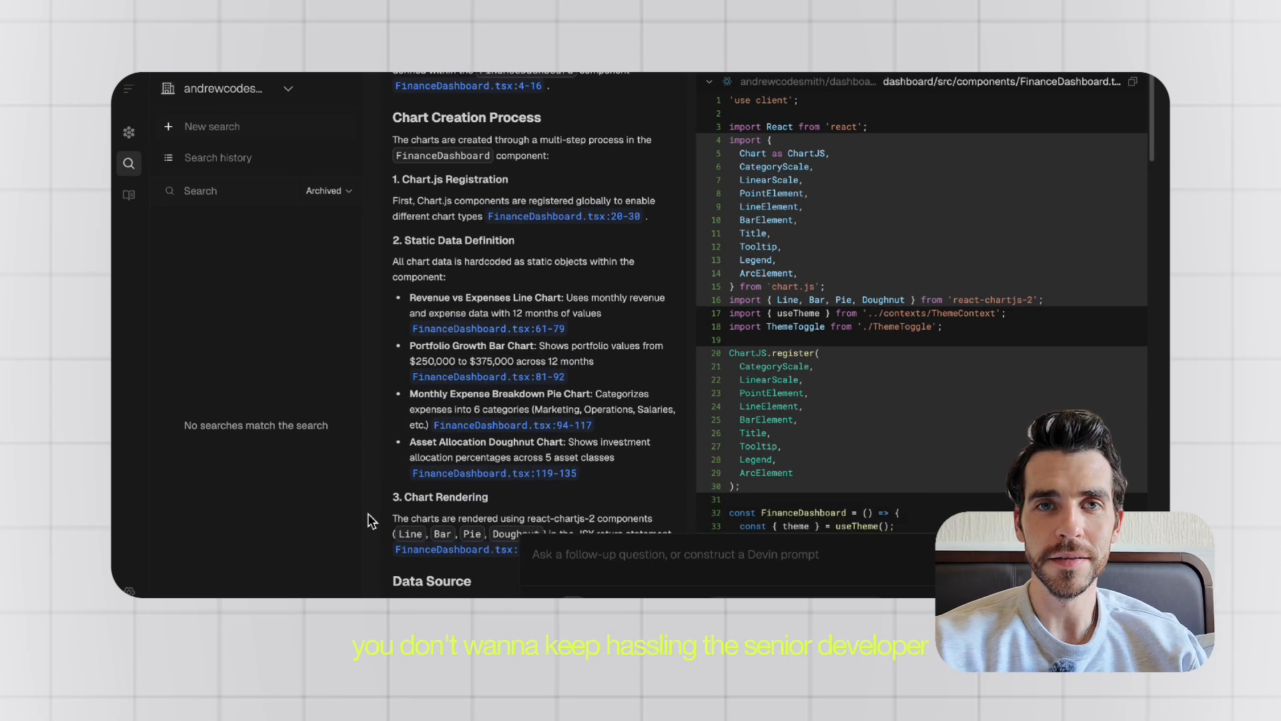
pyautogui.scroll(-3)
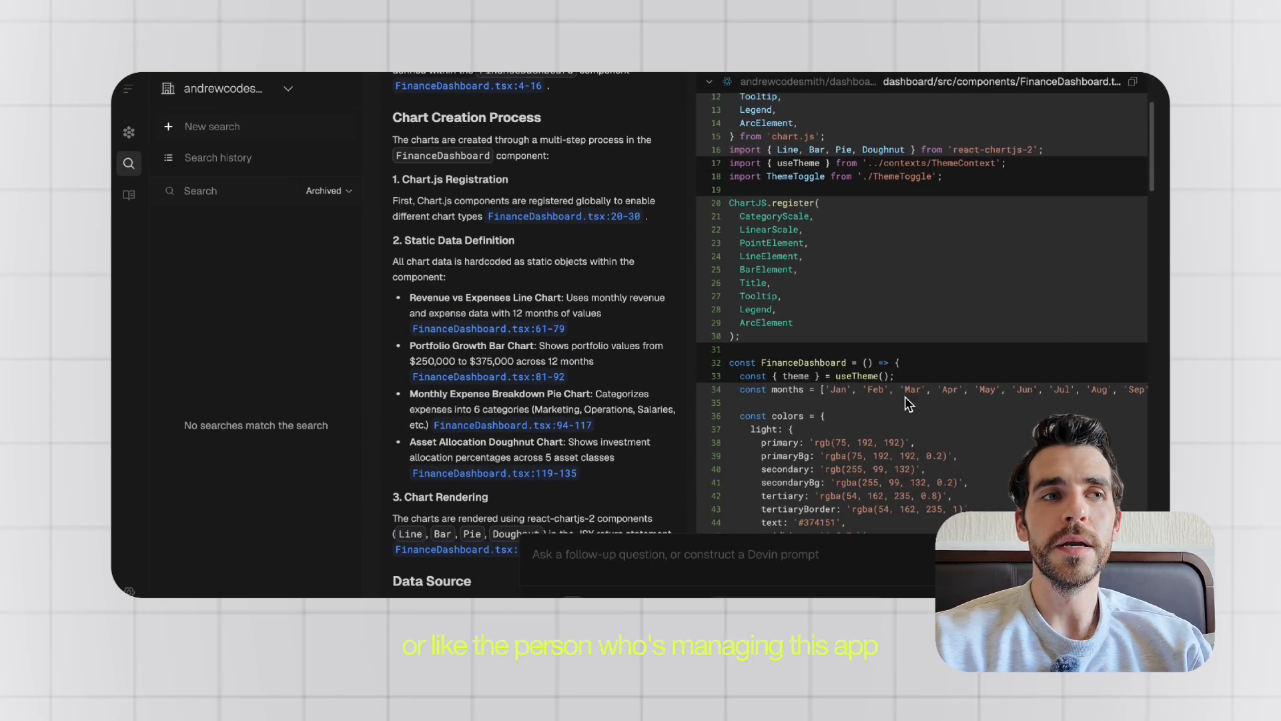
pyautogui.scroll(-3)
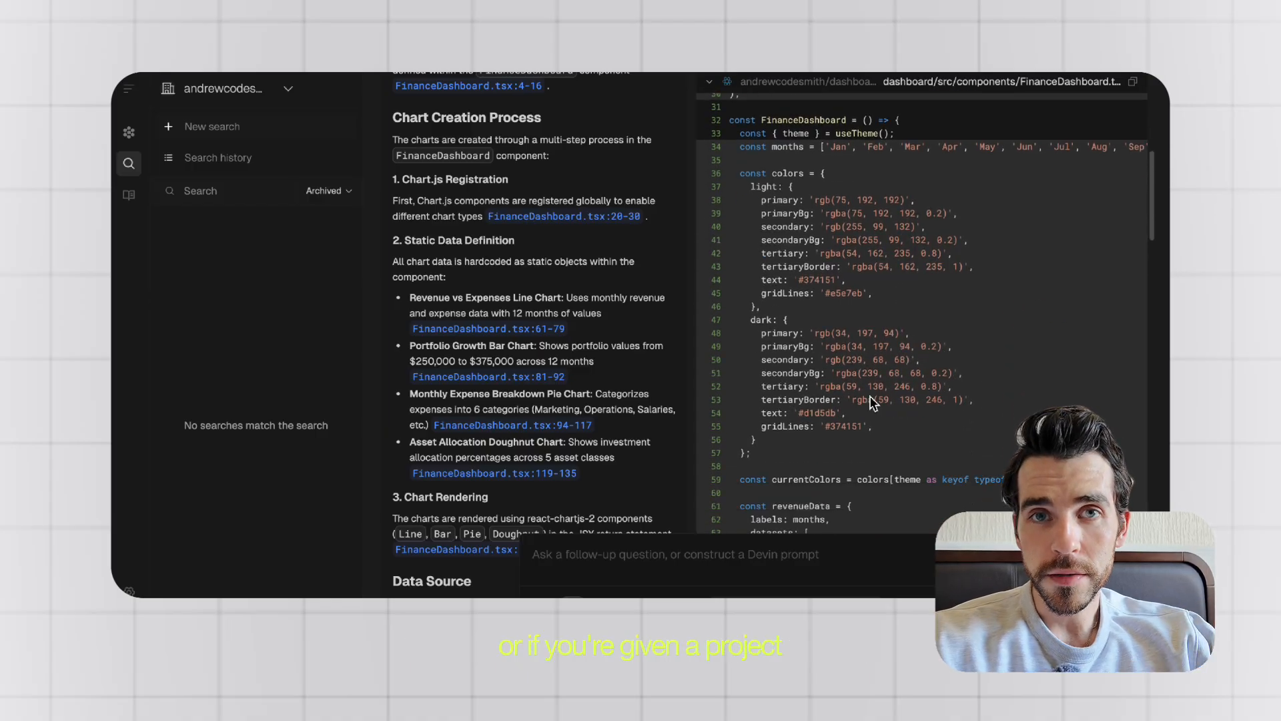
pyautogui.scroll(-3)
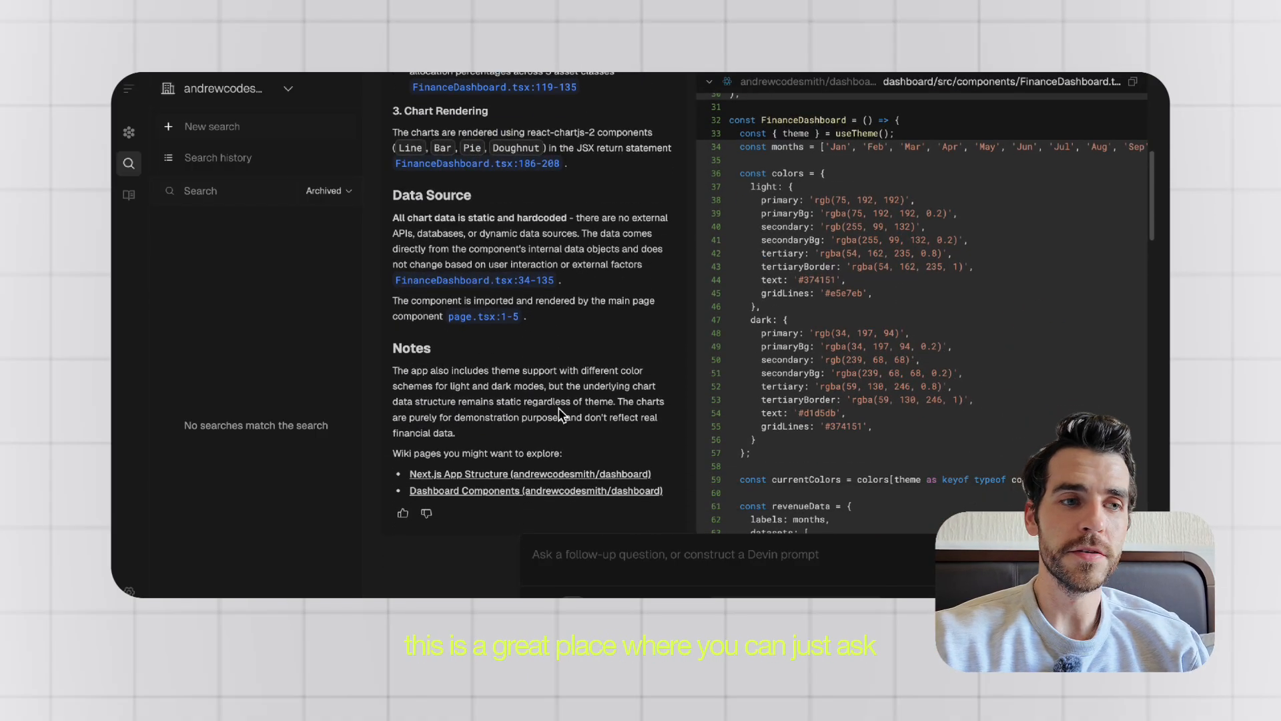
pyautogui.scroll(3)
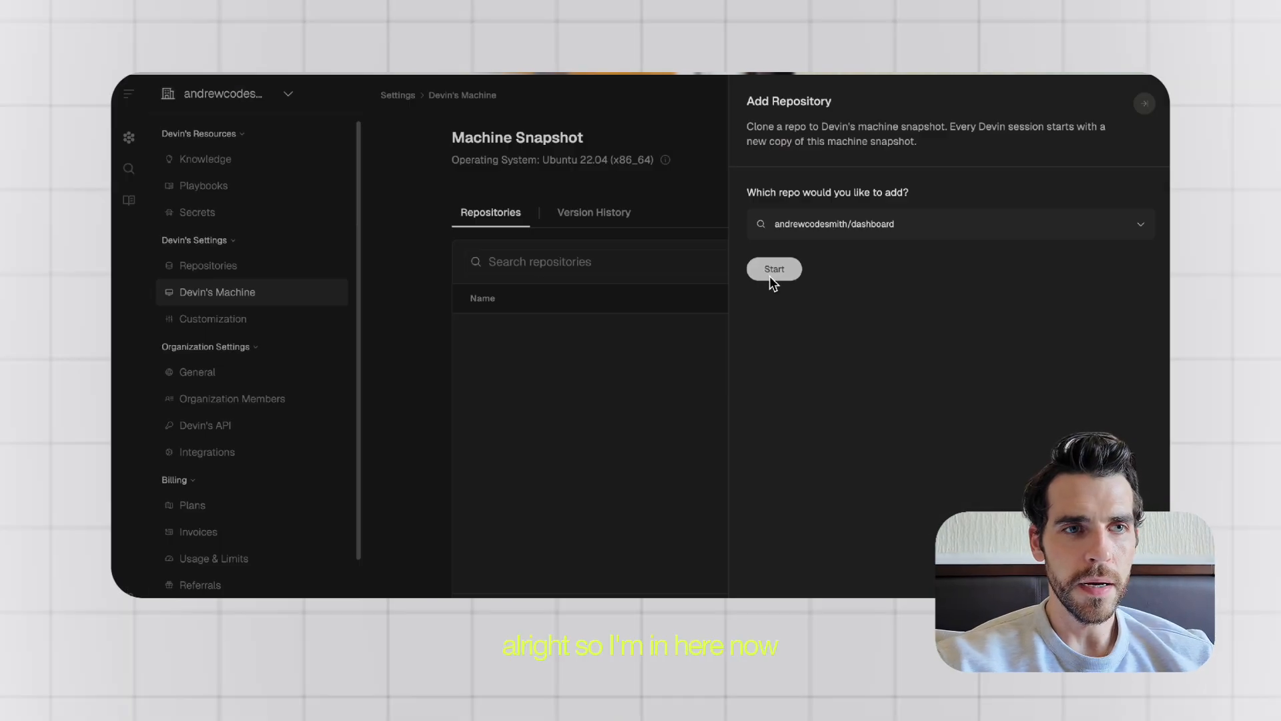
# Start adding andrewcodesmith/dashboard in the Devin's Machine settings.
pyautogui.click(773, 270)
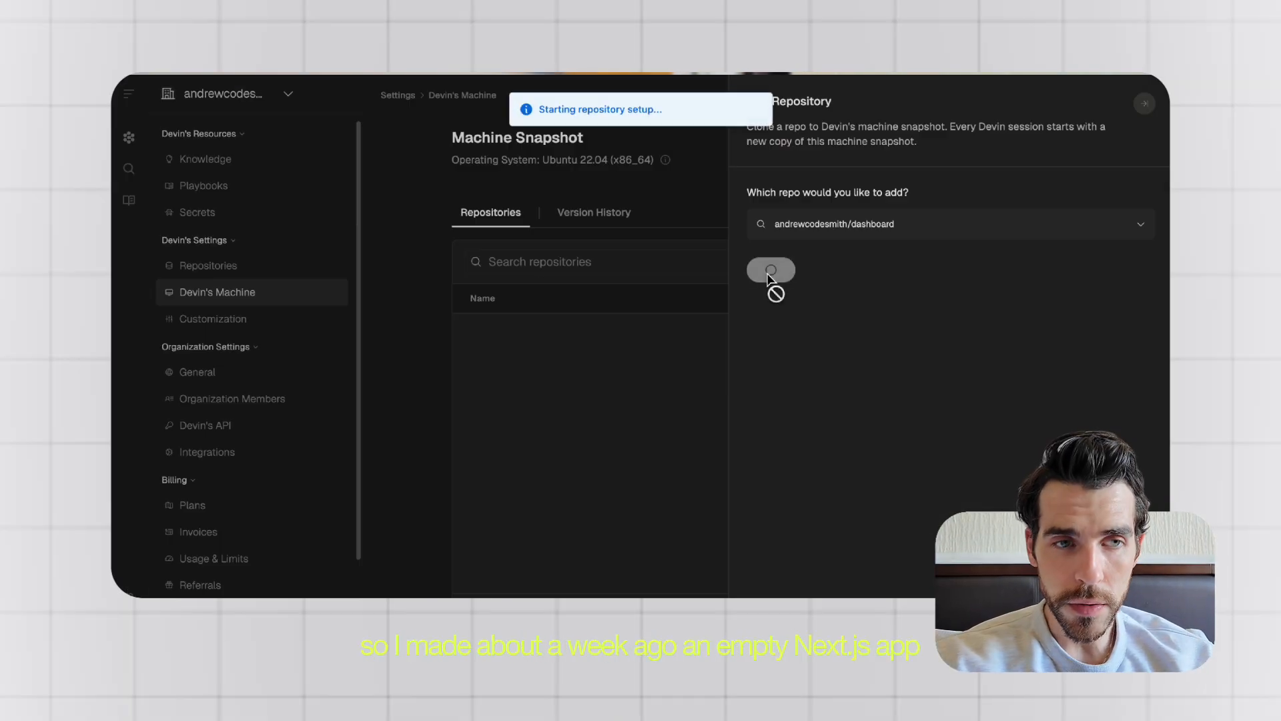
pyautogui.click(769, 271)
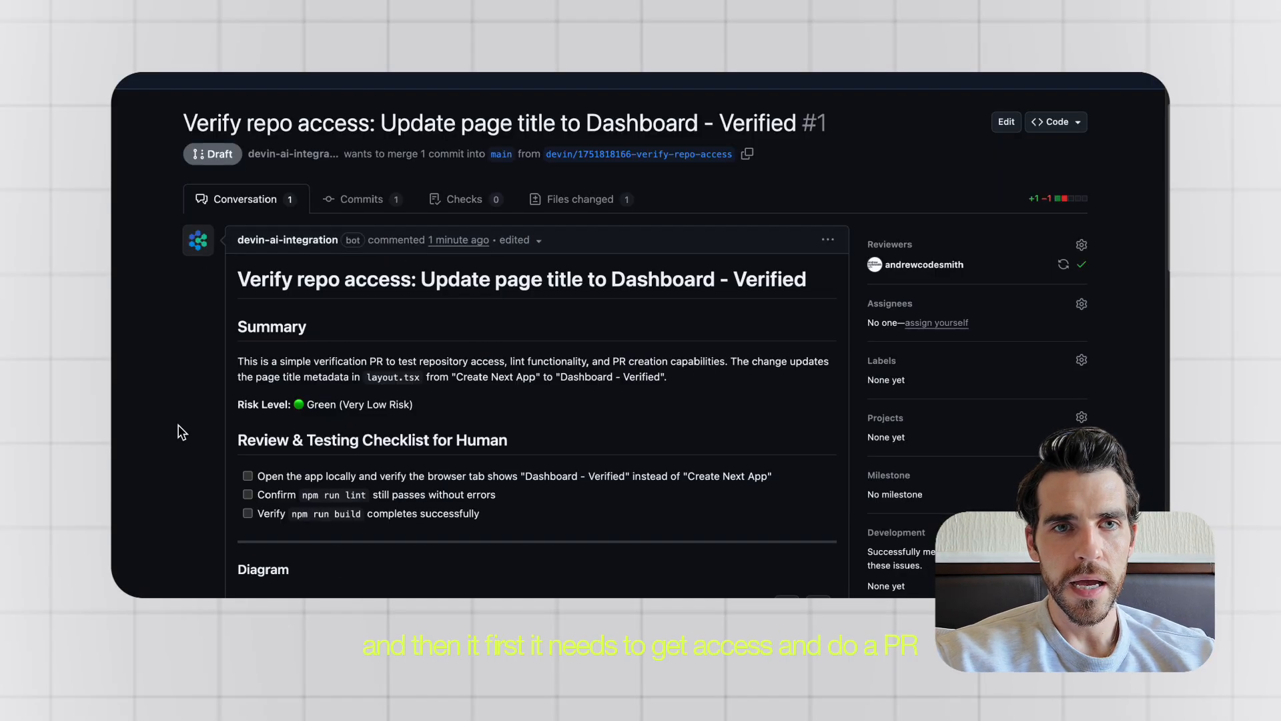
pyautogui.scroll(-3)
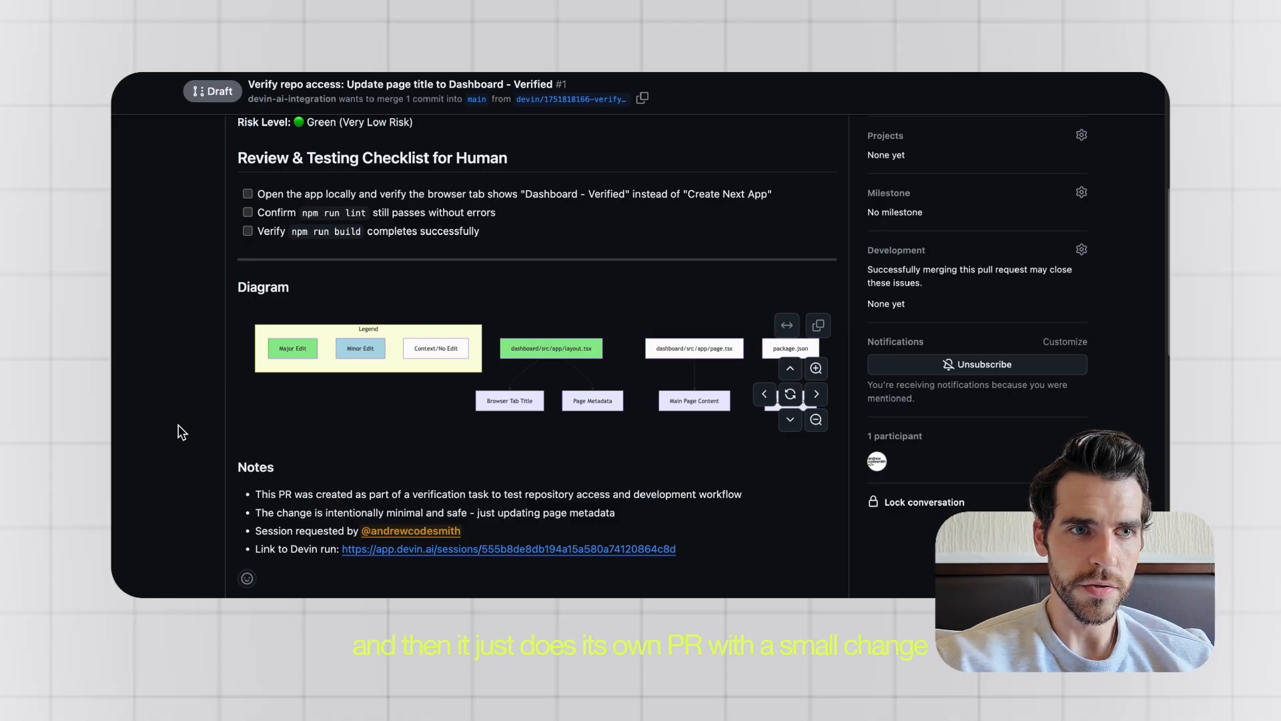
pyautogui.scroll(-3)
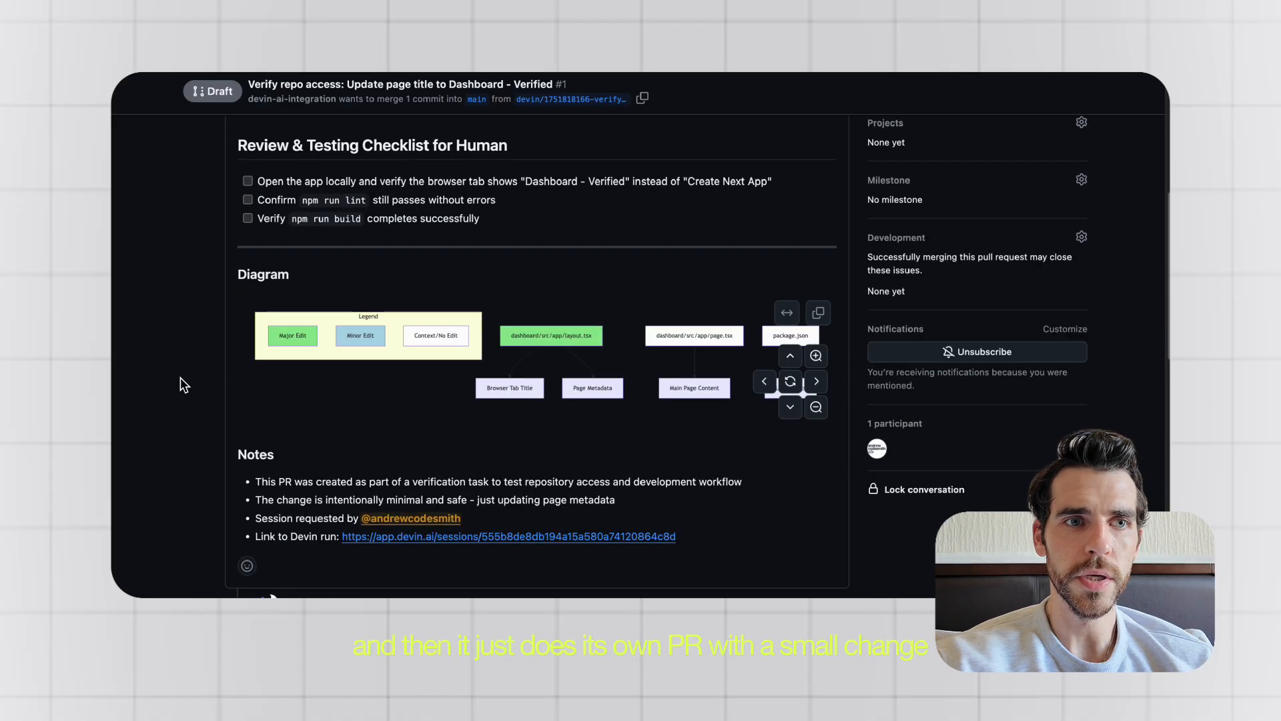
pyautogui.scroll(-3)
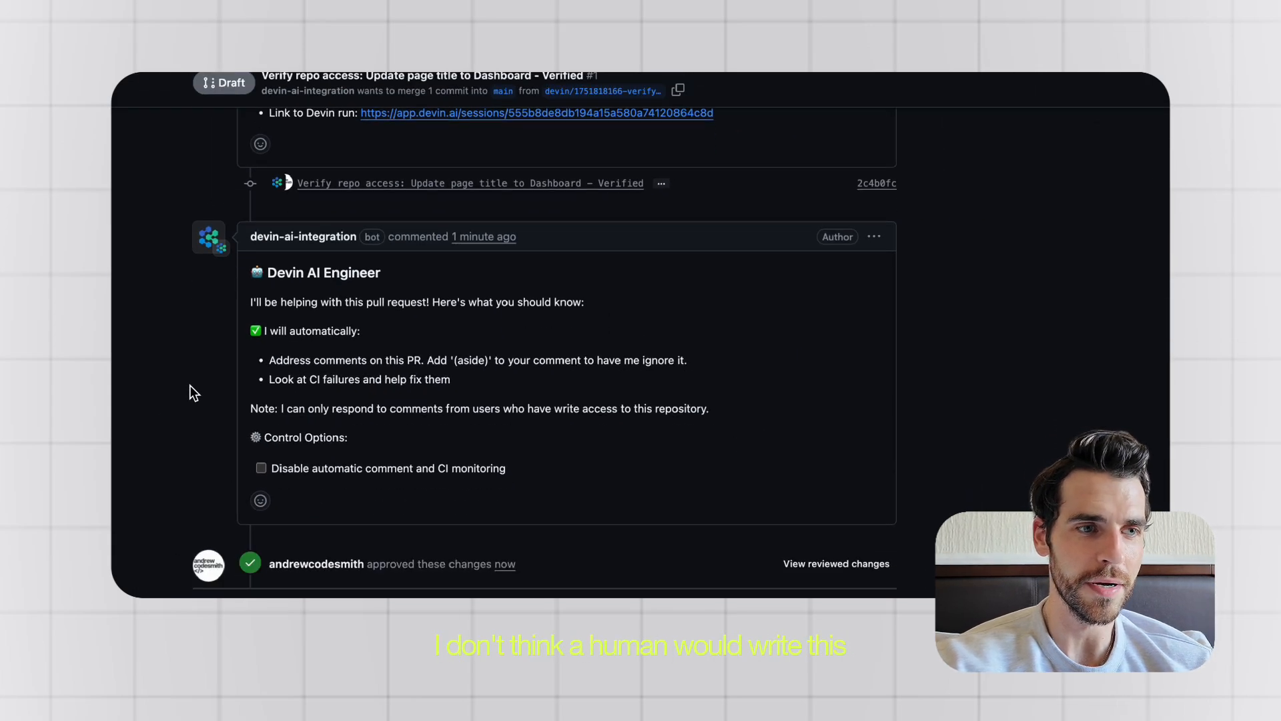
pyautogui.scroll(-3)
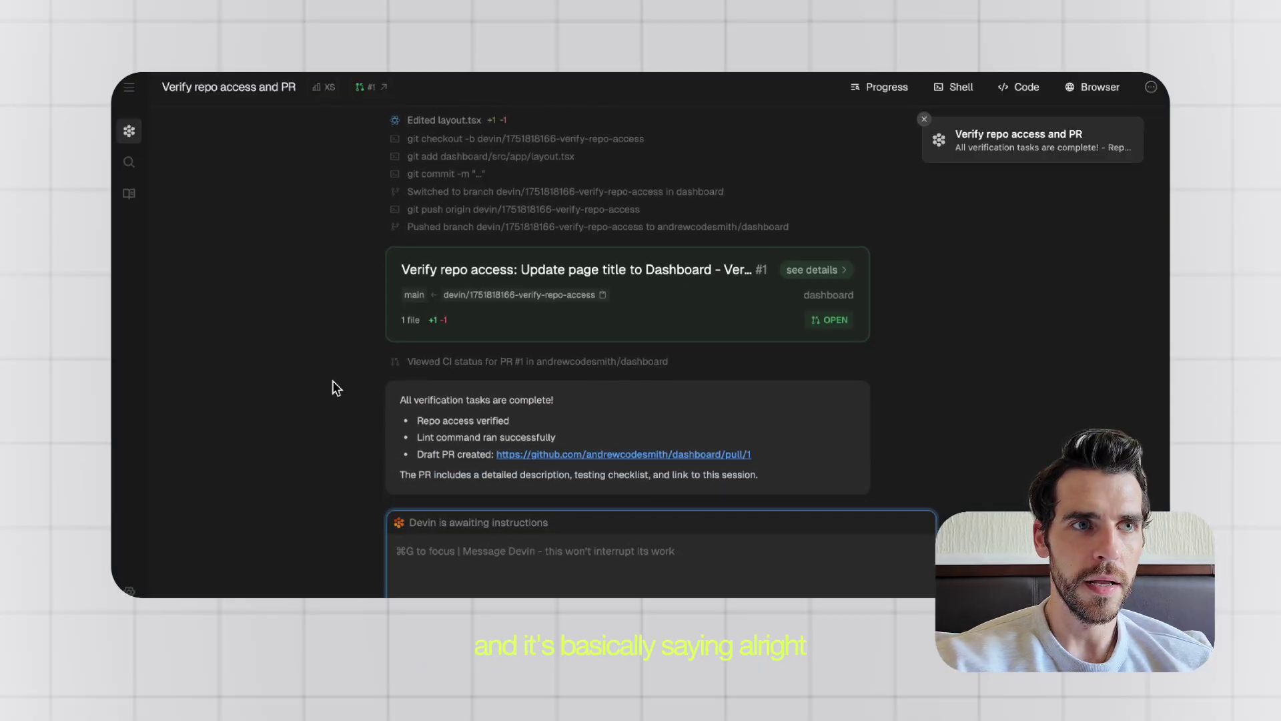
pyautogui.moveTo(367, 432)
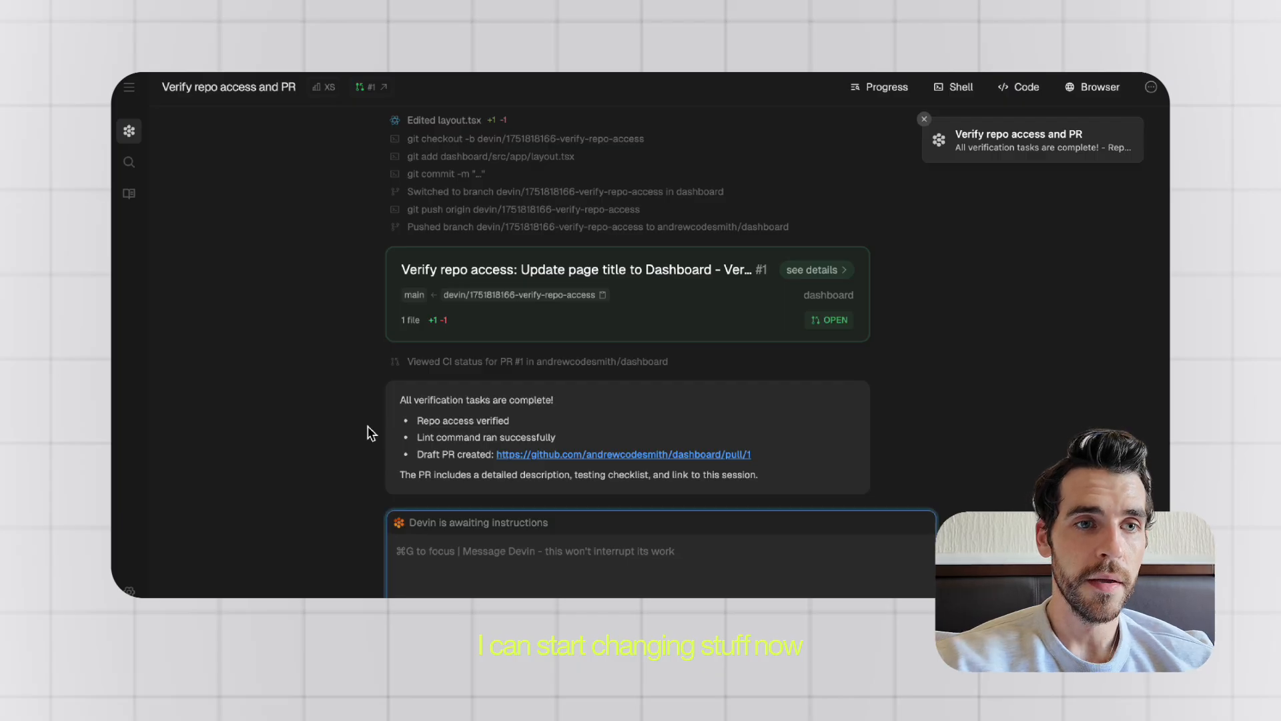
# Send Devin a request for a finance dashboard with different Chart.js charts and dummy data.
pyautogui.write('hey devin, how are you bro, i want to create a finance dashboard app with different charts f')
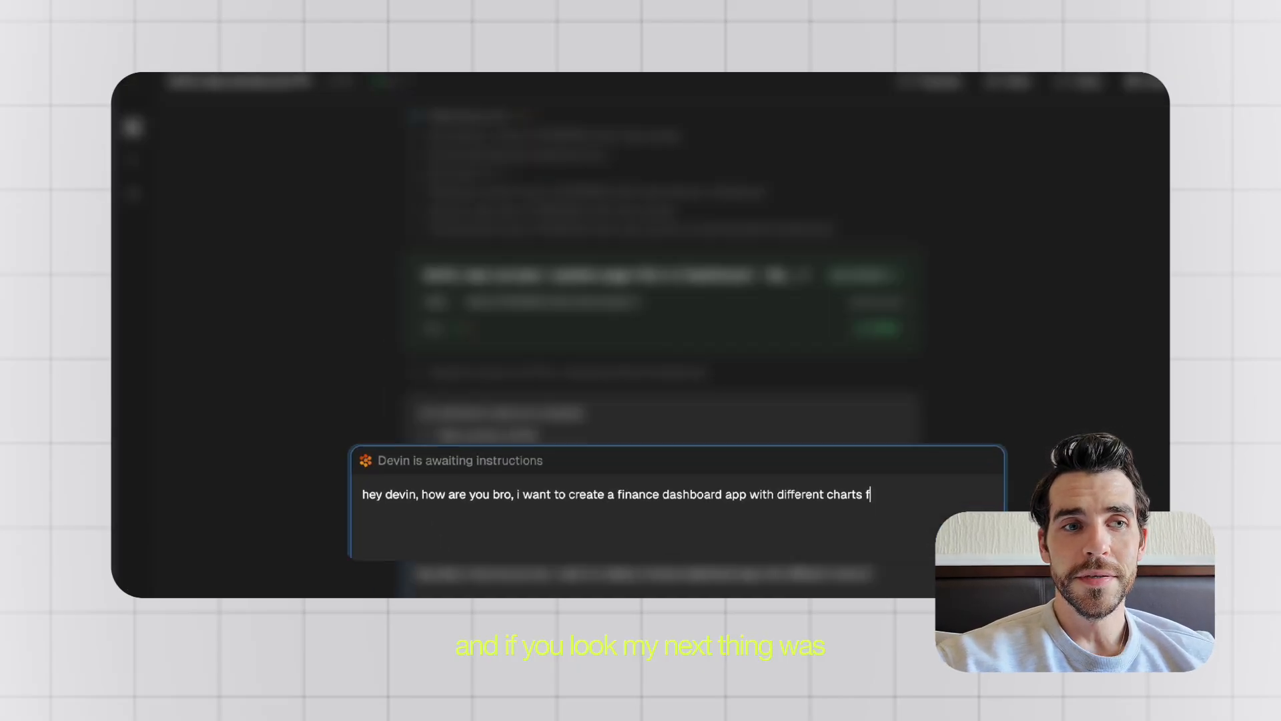
pyautogui.write('rom chart')
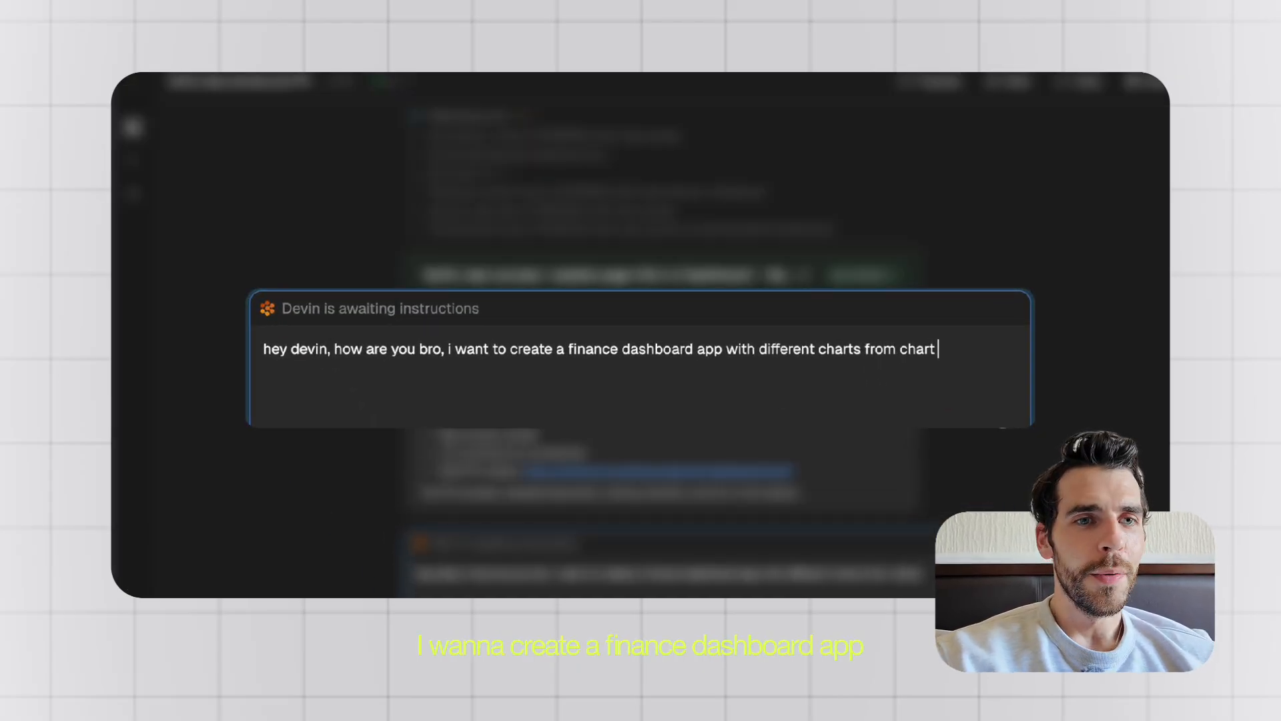
pyautogui.write('js, with')
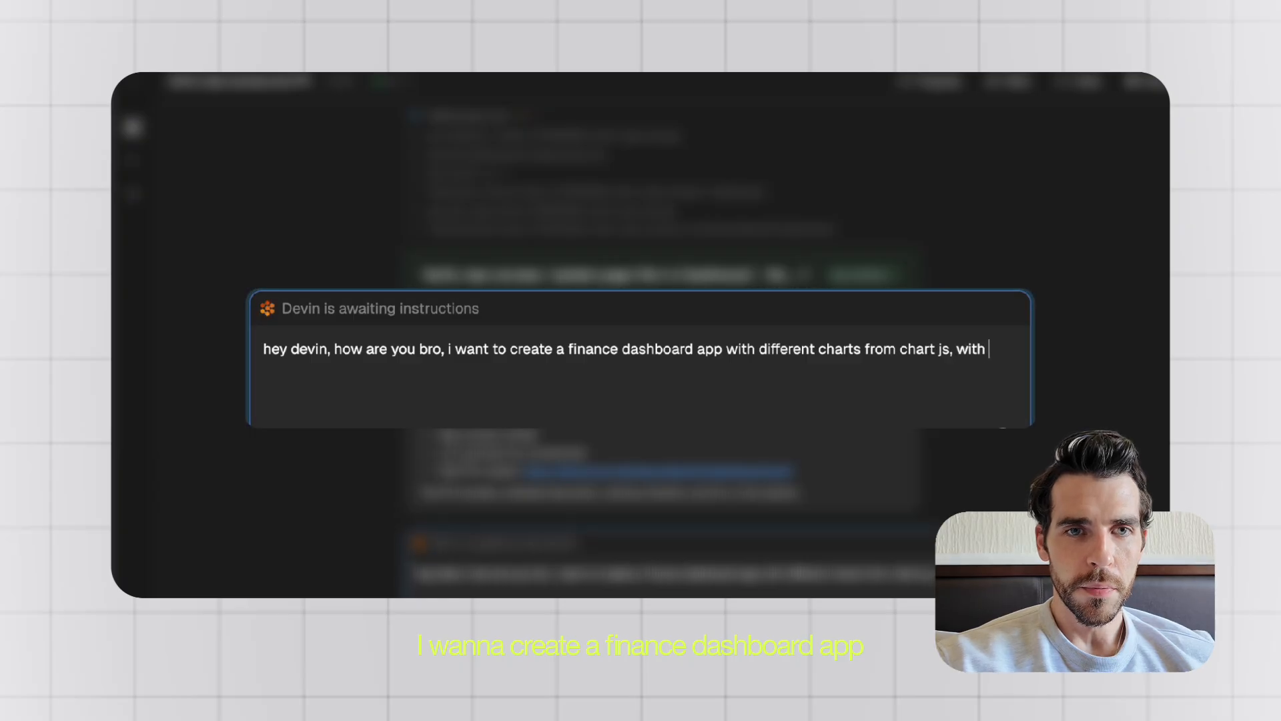
pyautogui.write('dummy data')
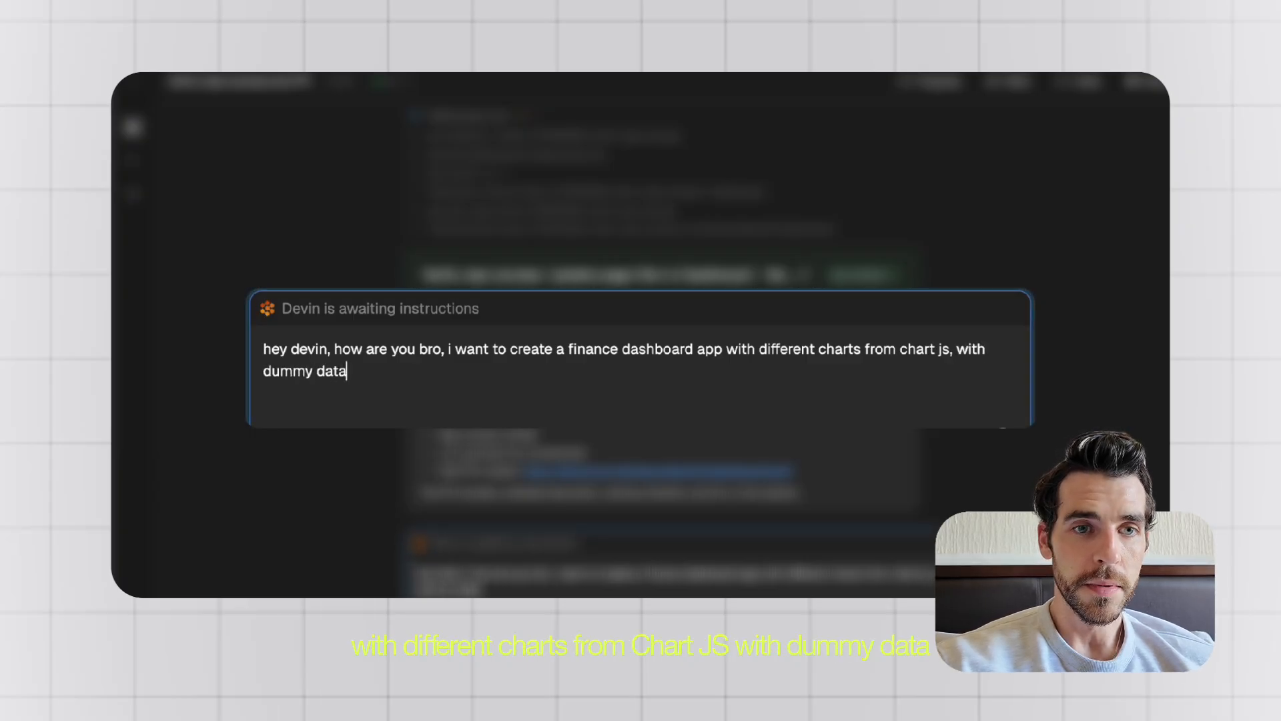
pyautogui.press('Return')
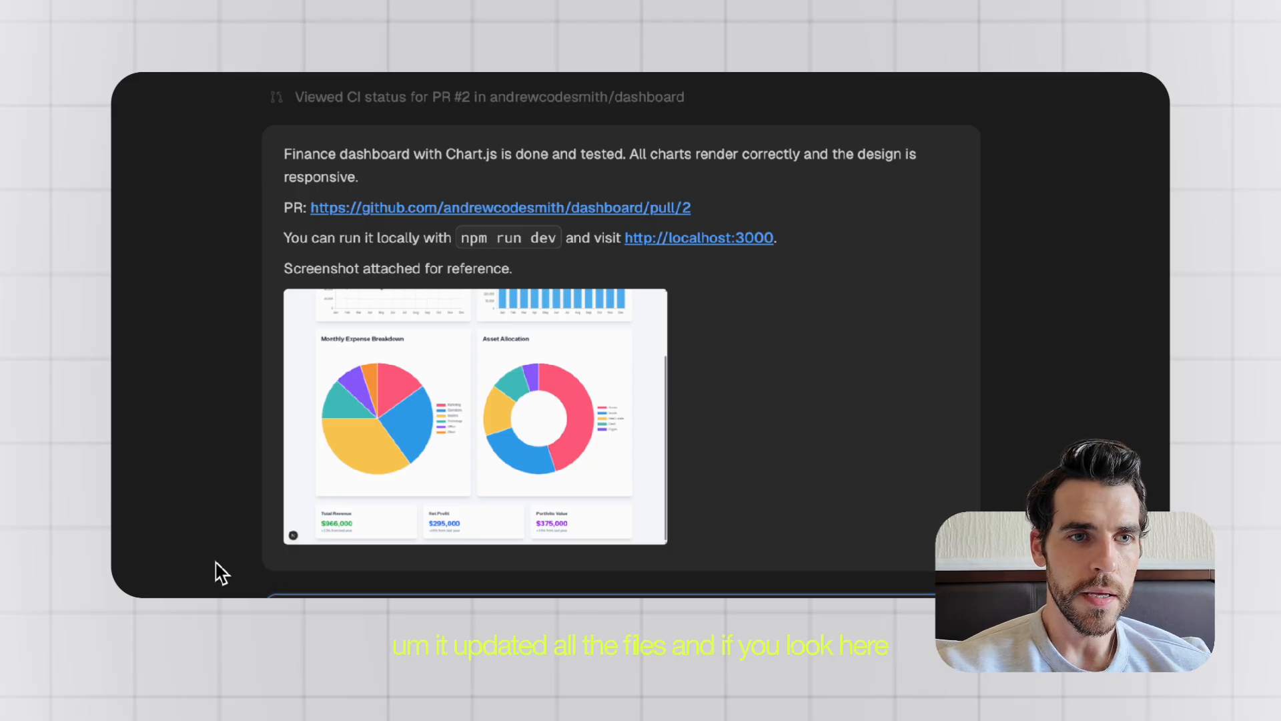
# Review Devin's completion message, the PR #2 link, dashboard screenshot and plan overview.
pyautogui.scroll(3)
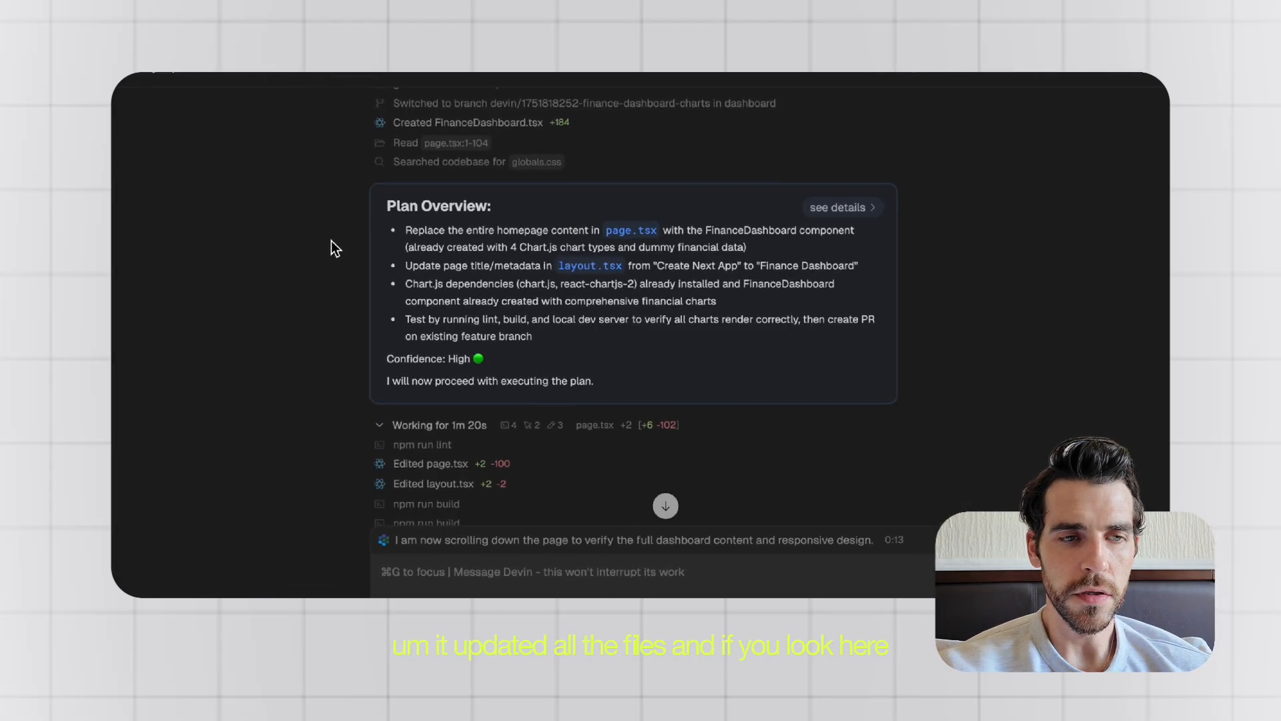
pyautogui.scroll(-3)
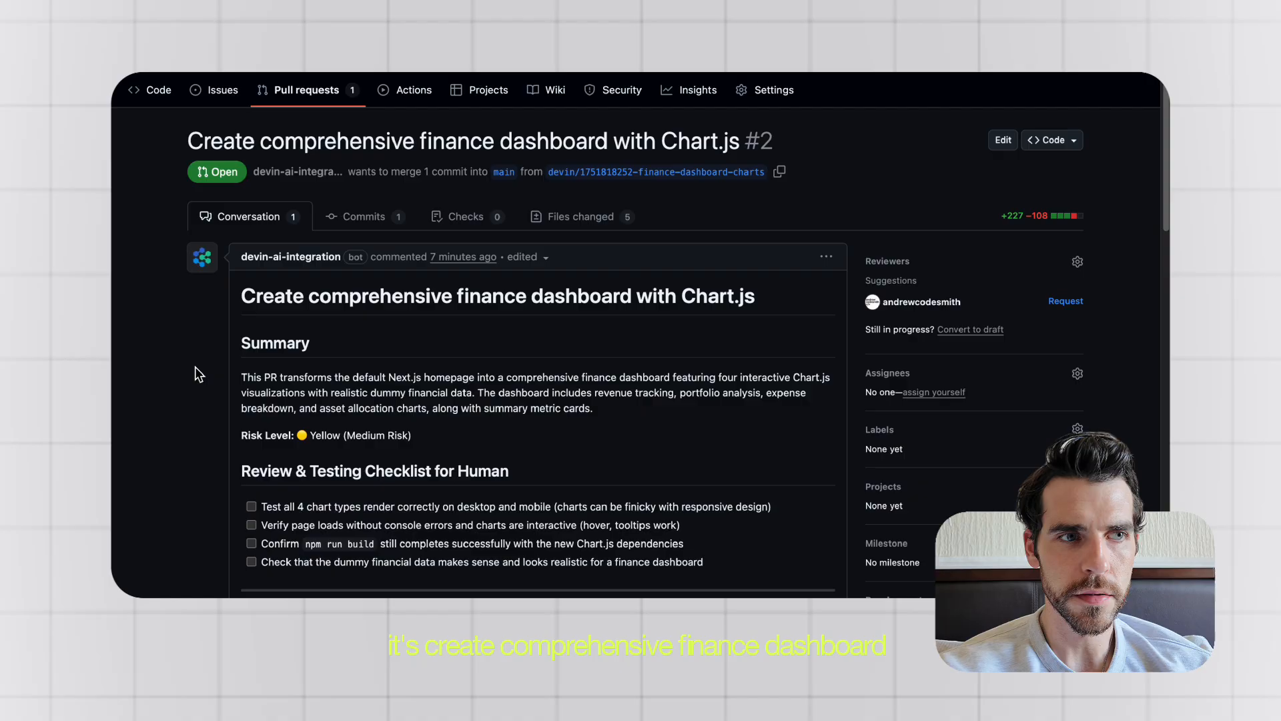
pyautogui.scroll(-3)
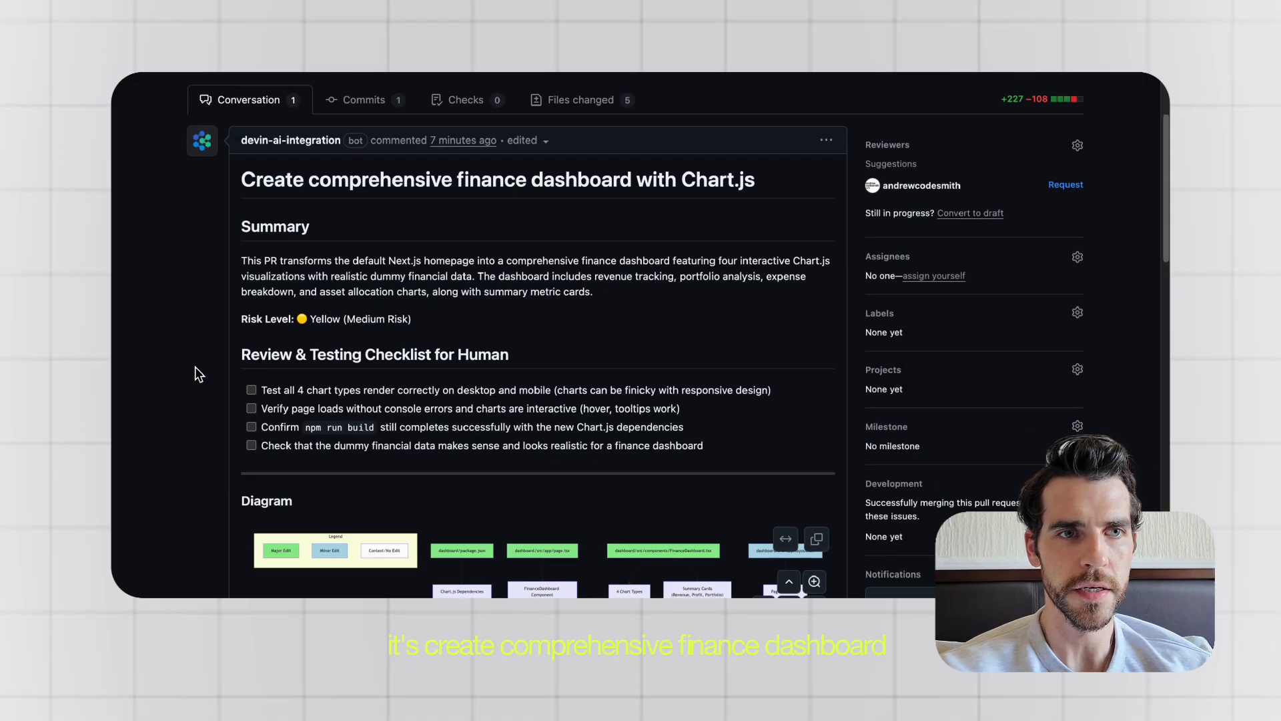
pyautogui.scroll(-3)
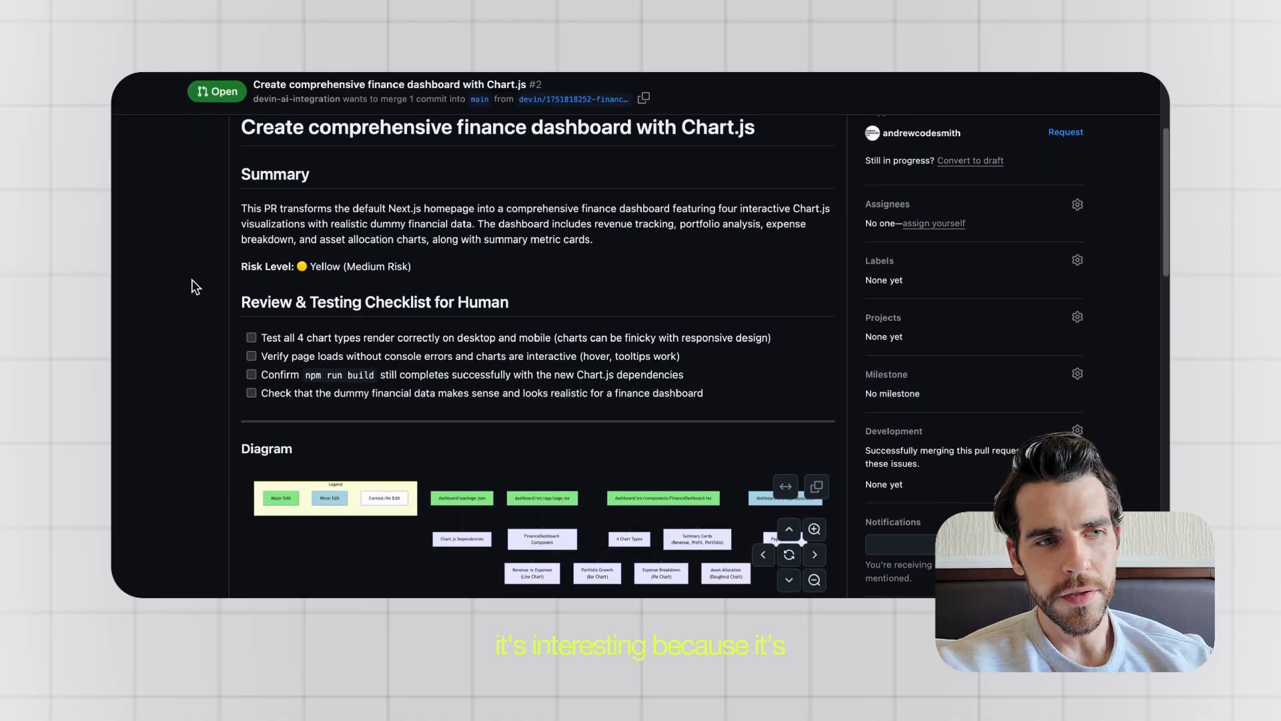
pyautogui.scroll(-3)
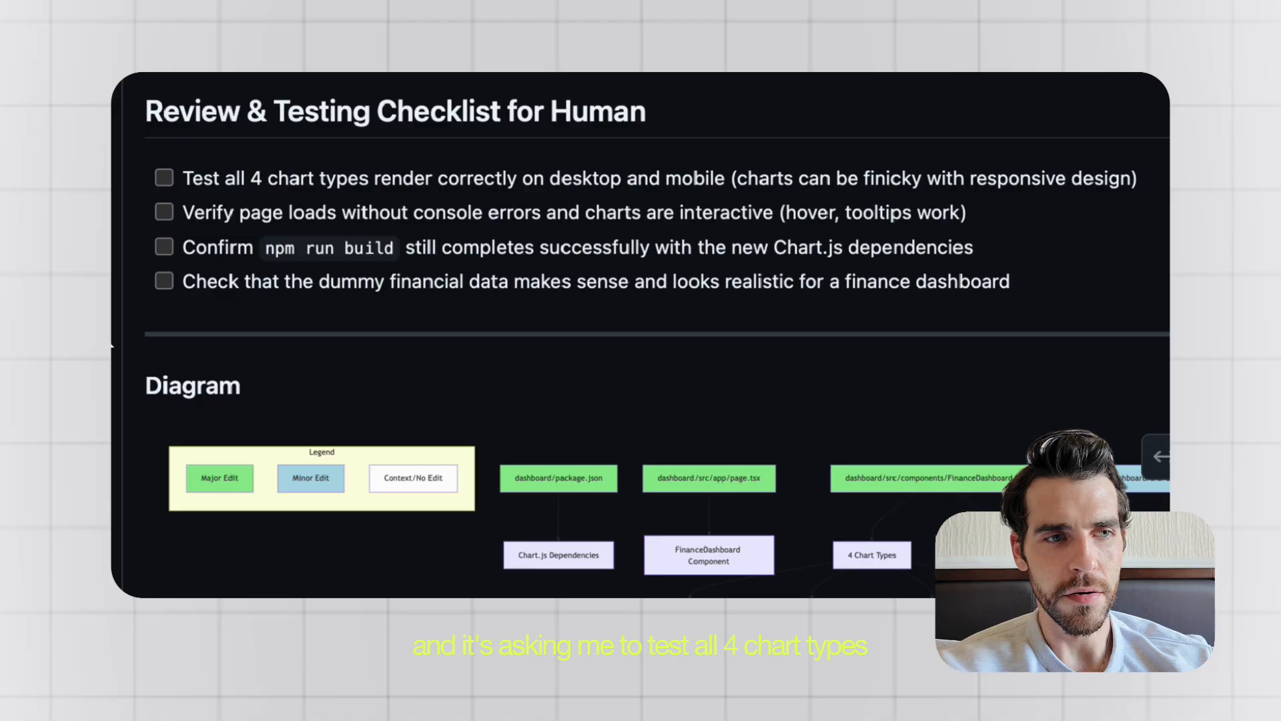
pyautogui.moveTo(121, 222)
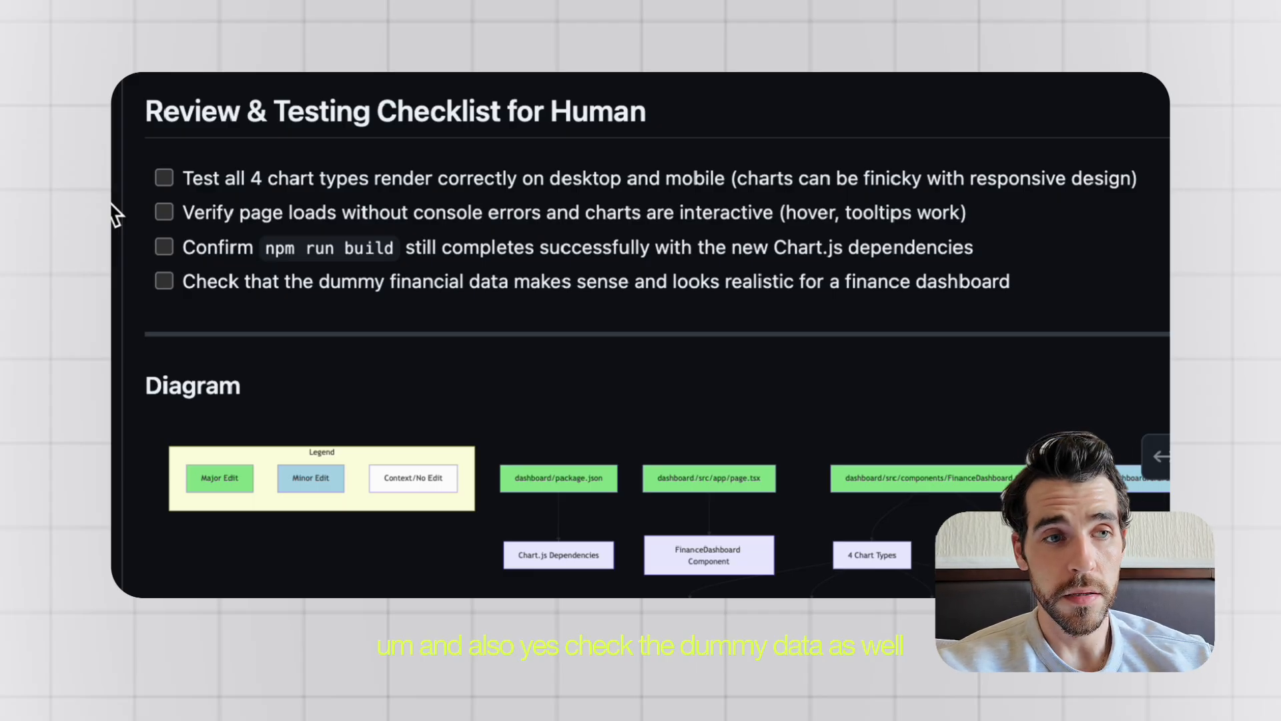
pyautogui.scroll(-3)
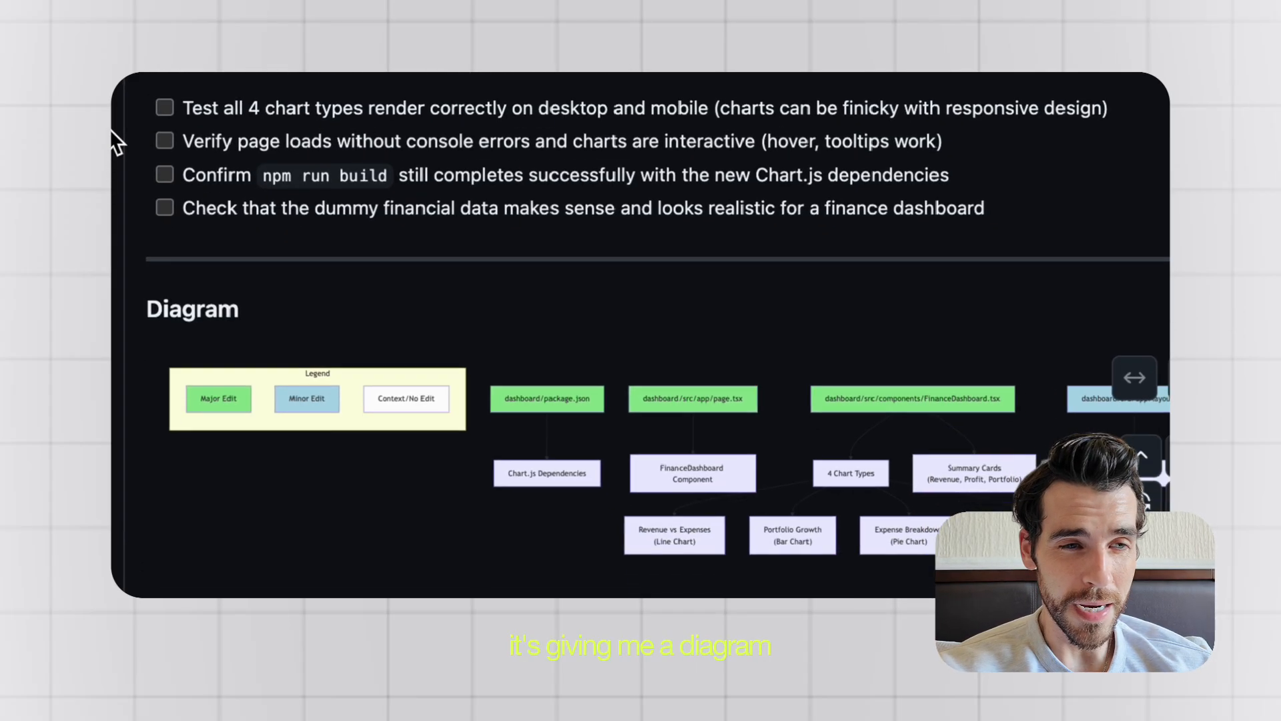
pyautogui.scroll(-3)
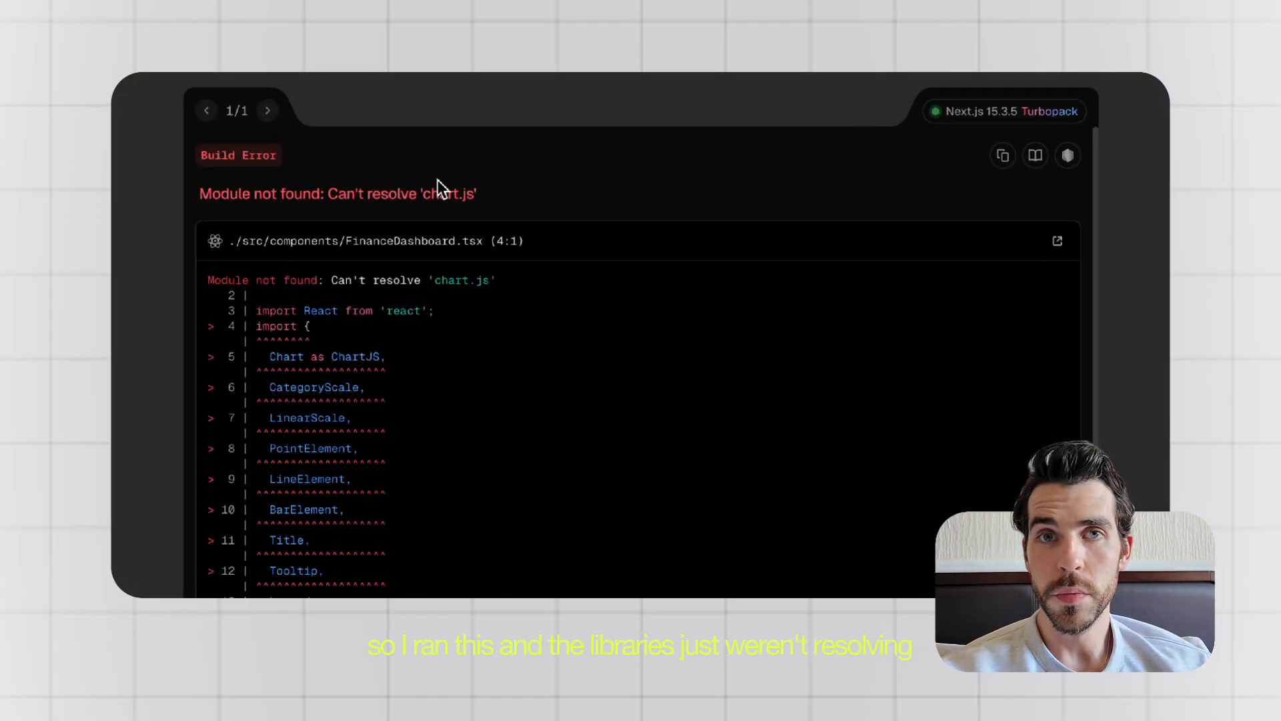
# Inspect the 'chart.js cannot be resolved' build error, package.json and terminal output.
pyautogui.scroll(-3)
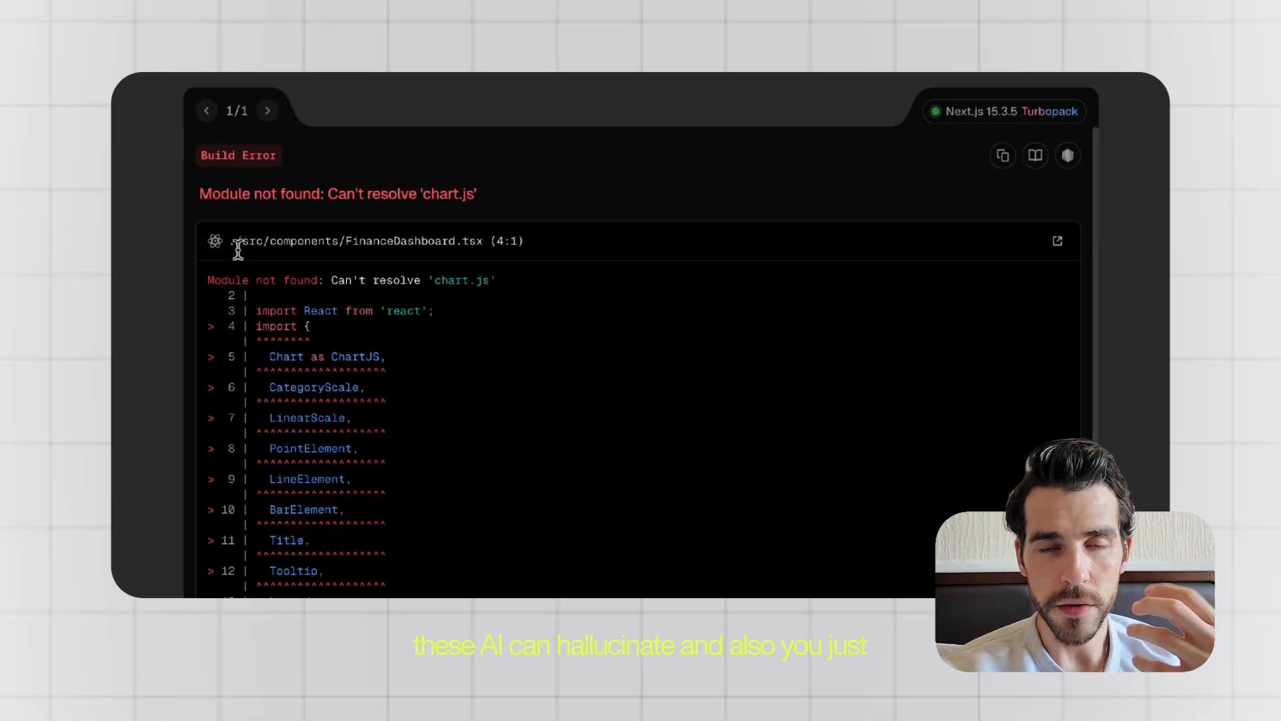
pyautogui.moveTo(241, 258)
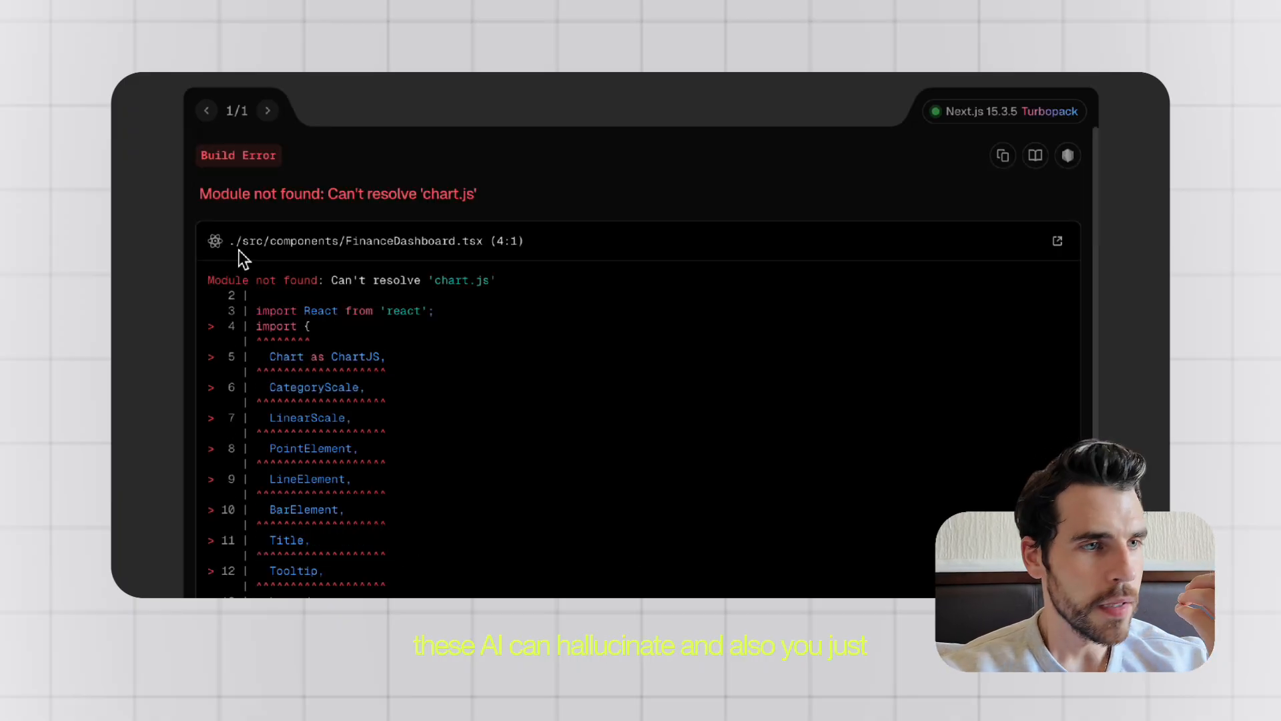
pyautogui.moveTo(334, 251)
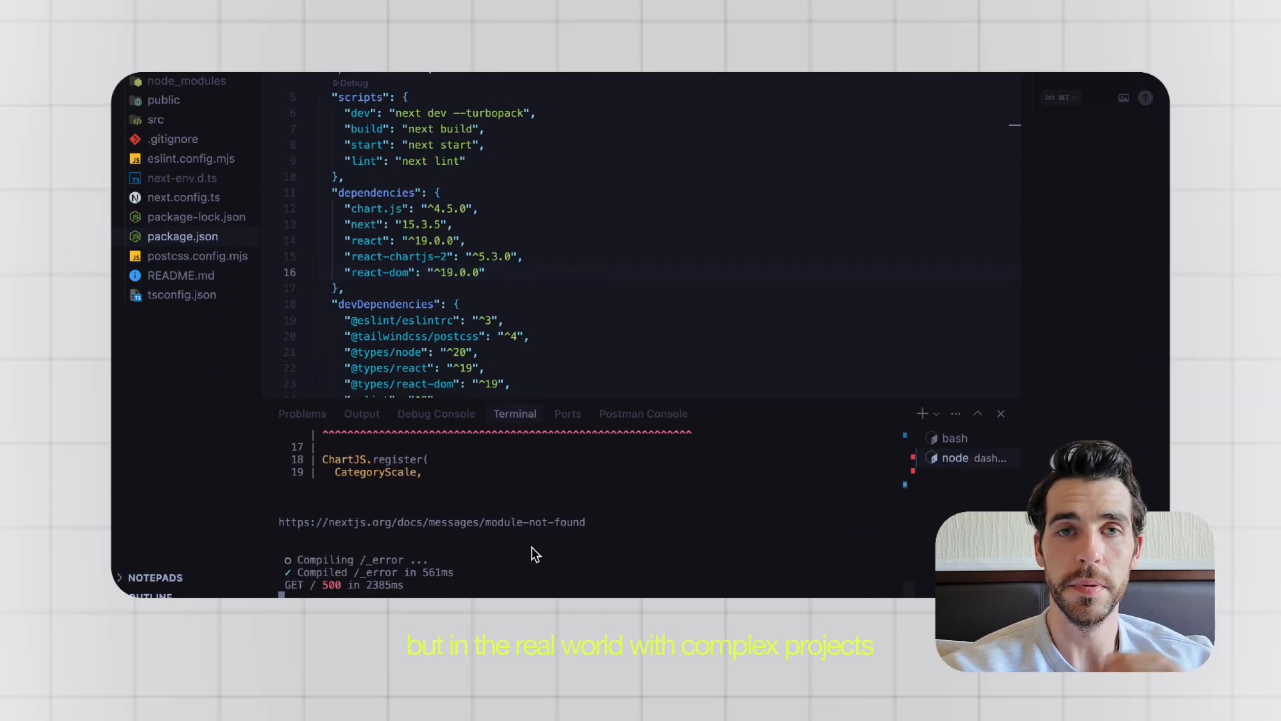
pyautogui.click(954, 458)
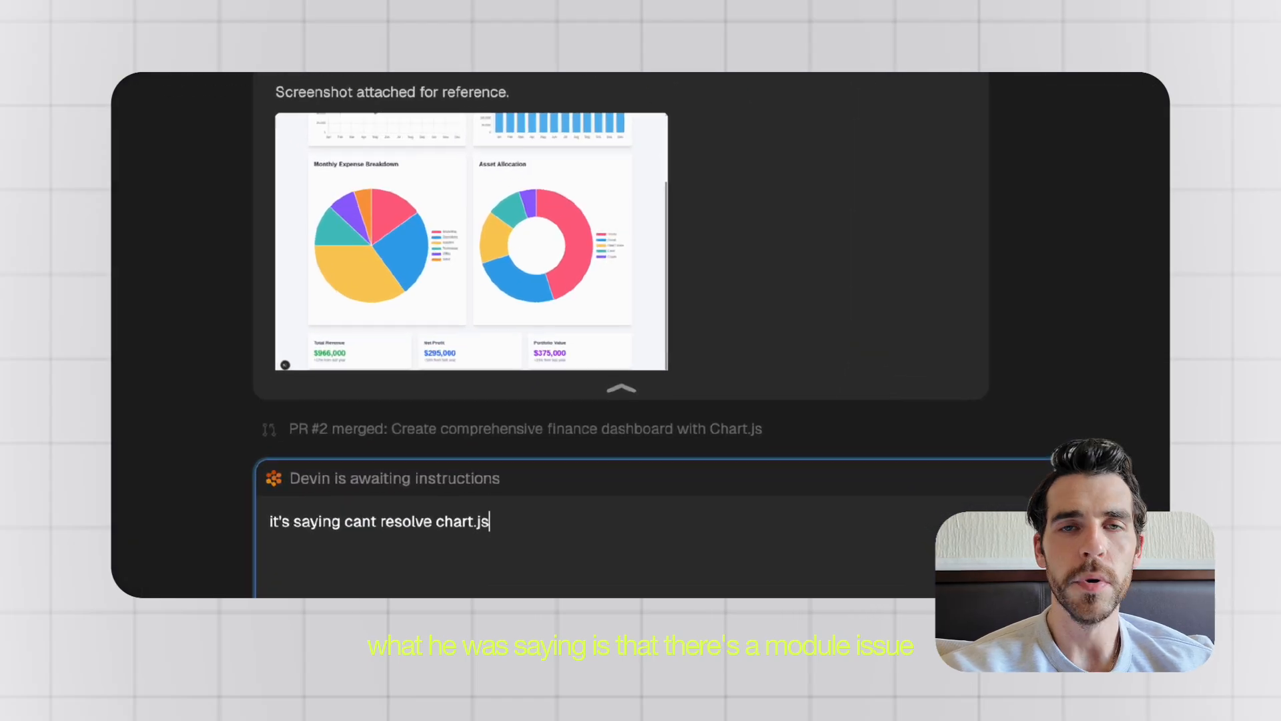
# Send Devin the chart.js resolution error and review its dependency investigation.
pyautogui.press('Return')
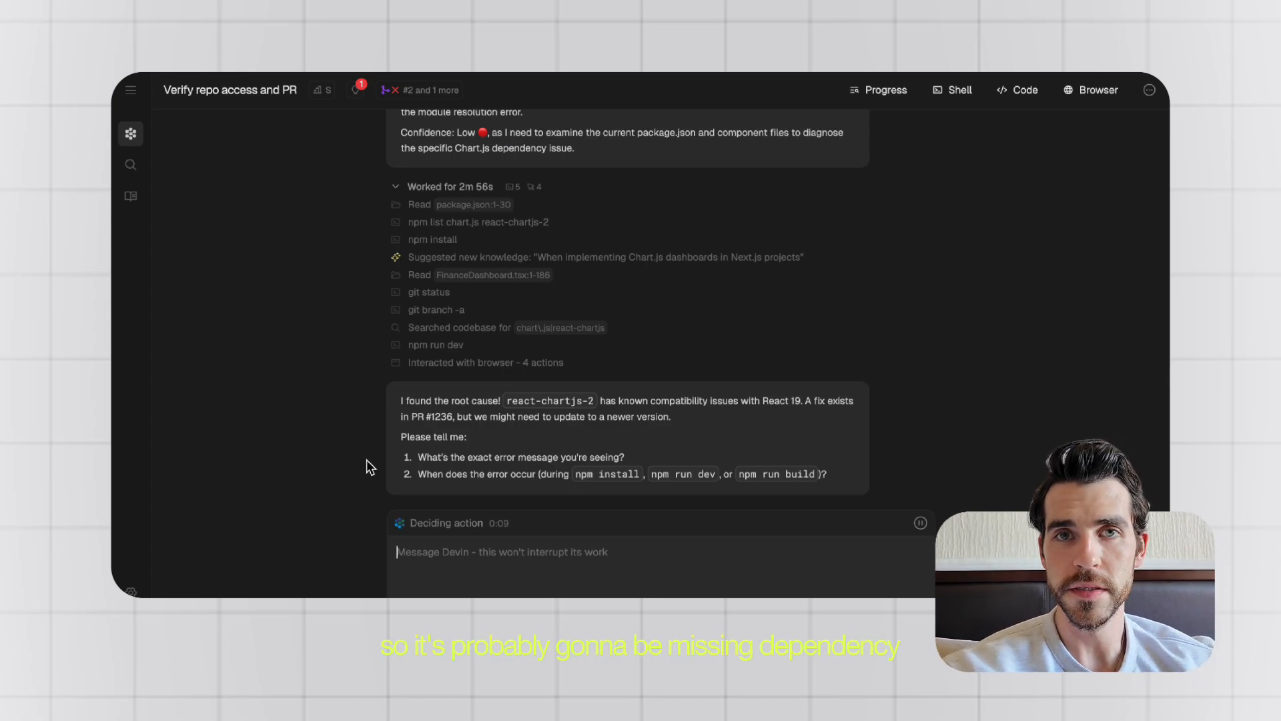
pyautogui.moveTo(372, 354)
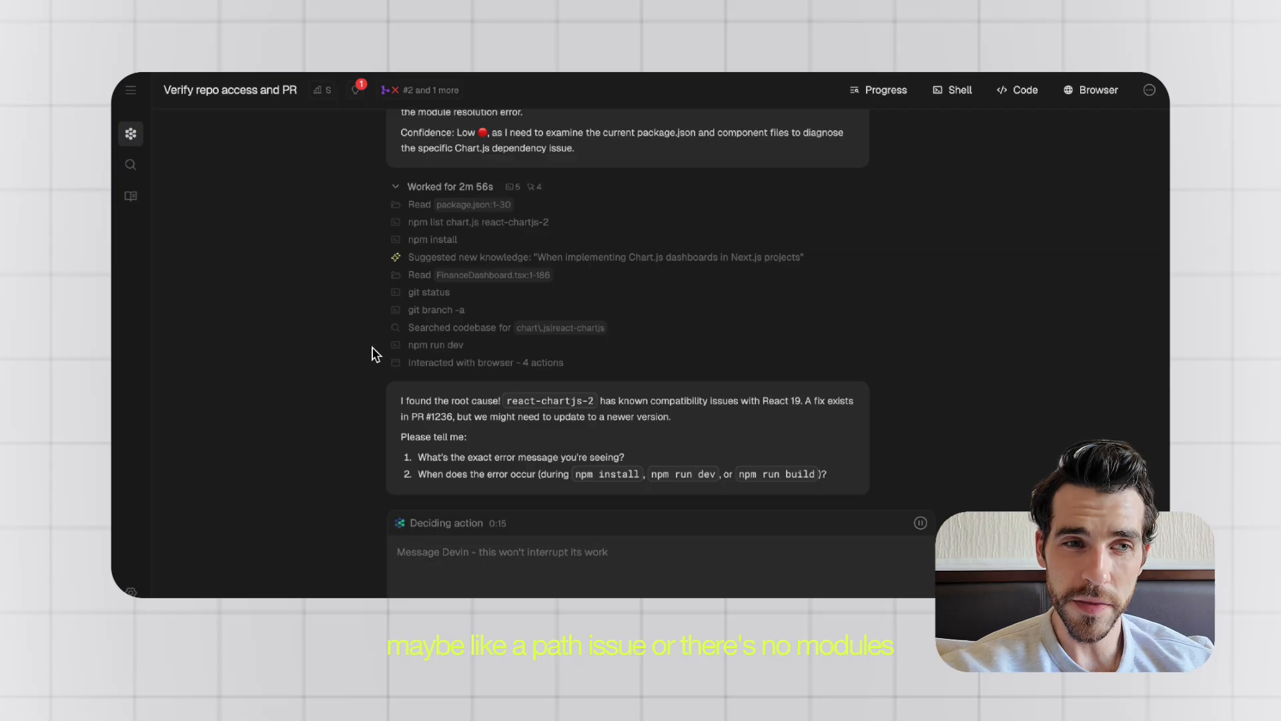
pyautogui.scroll(3)
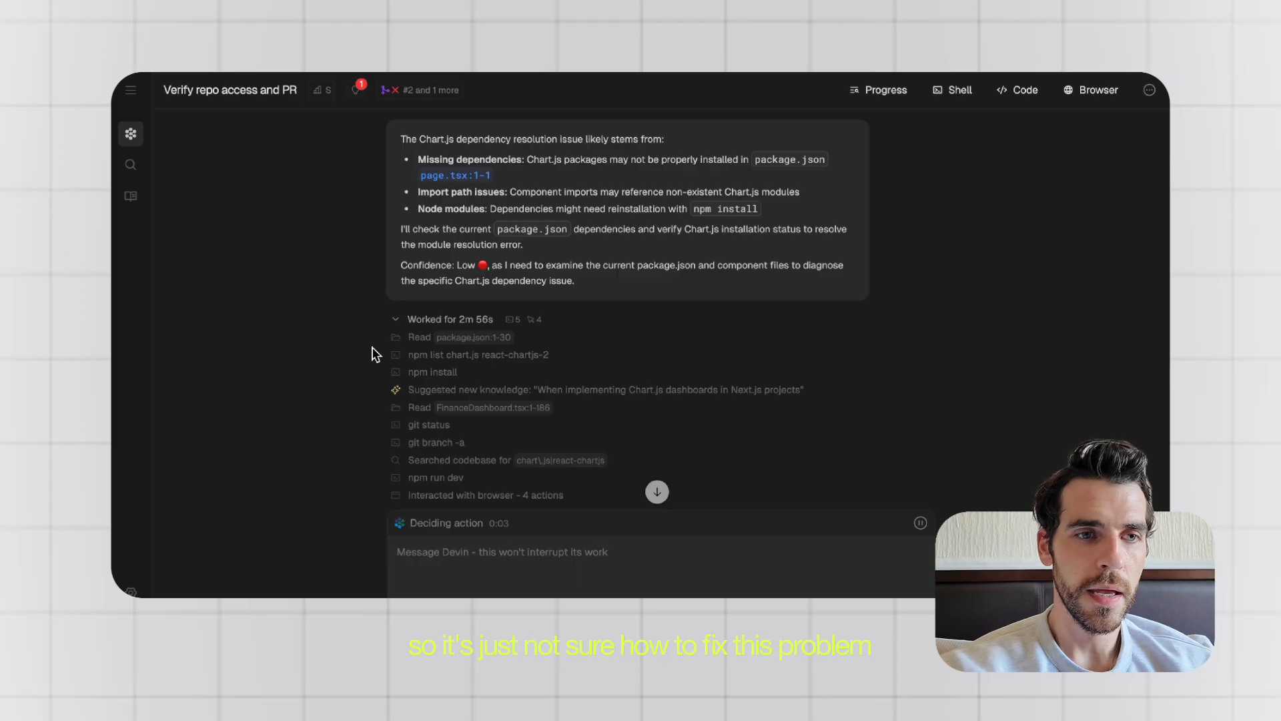
pyautogui.scroll(3)
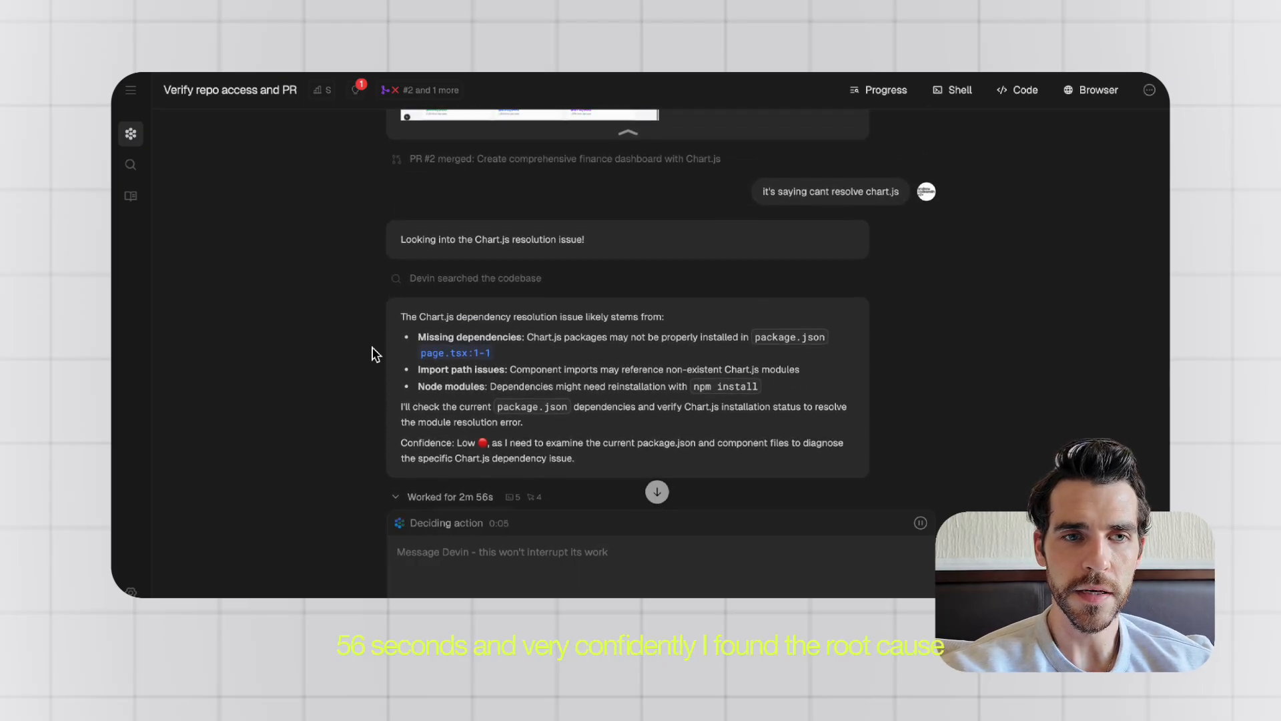
pyautogui.scroll(-3)
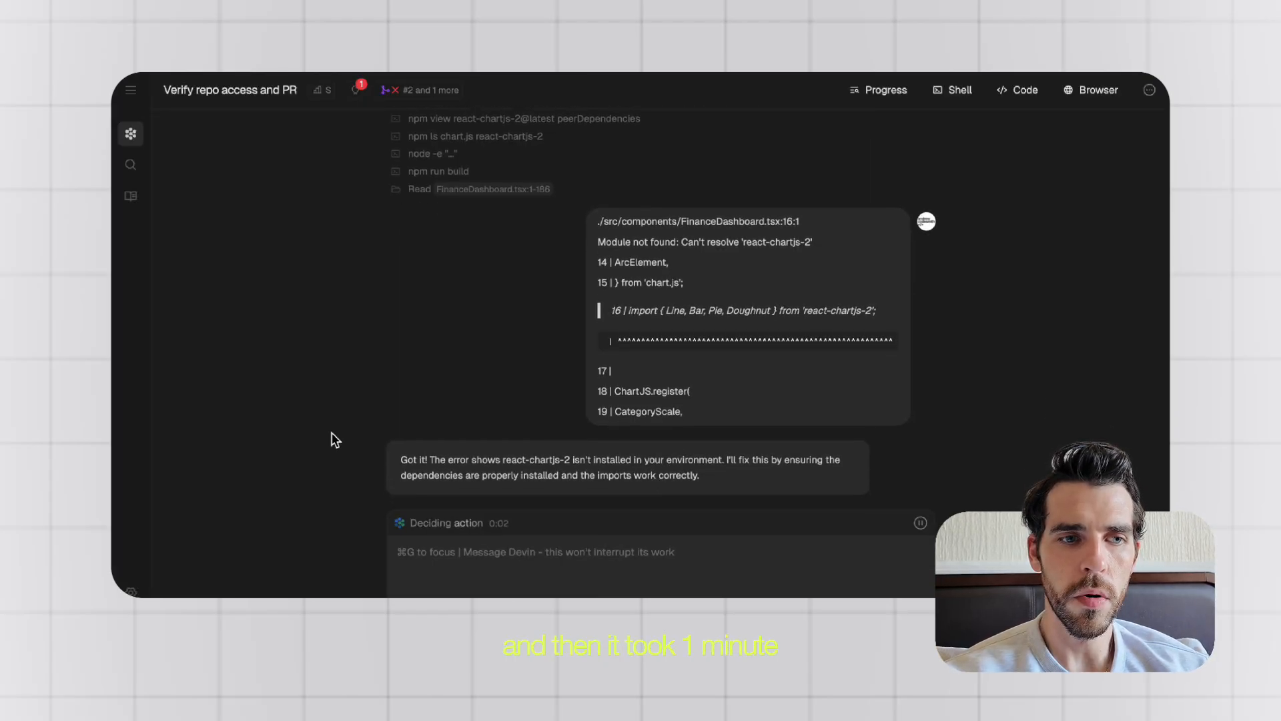
# Scroll through Devin's fix plan, install commands and PR #2 merge message with dashboard screenshot.
pyautogui.scroll(-3)
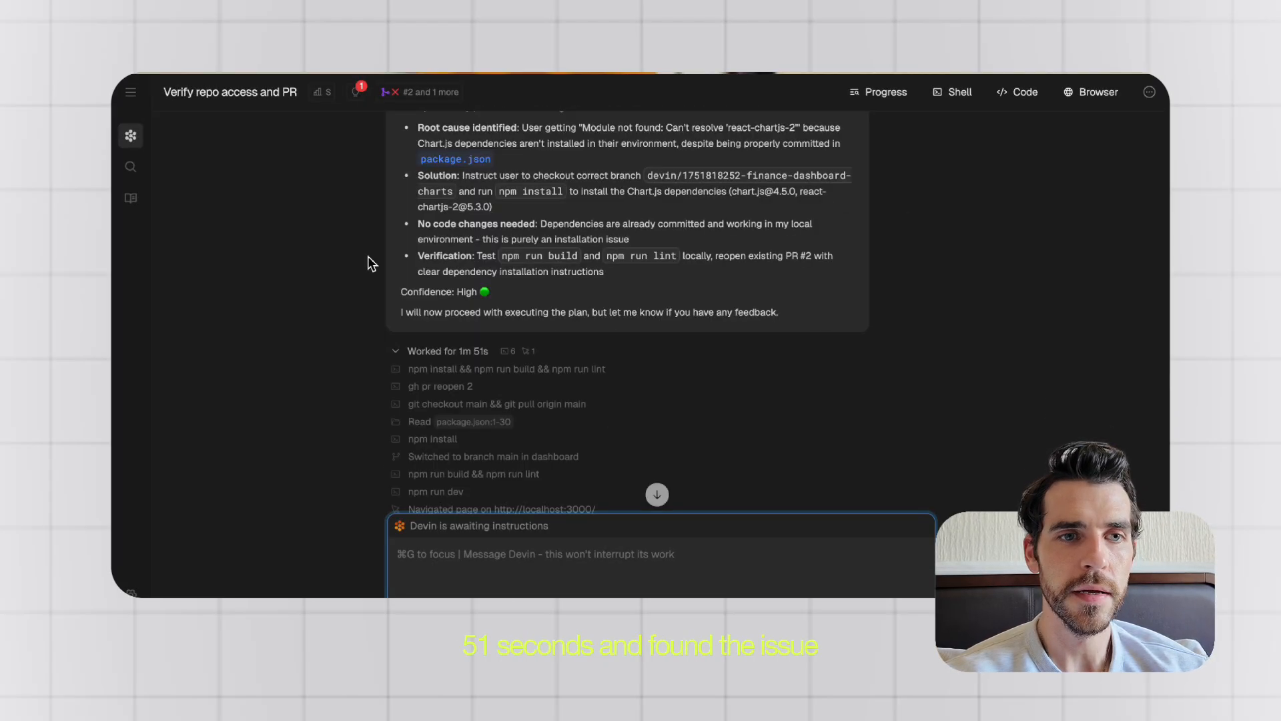
pyautogui.scroll(-3)
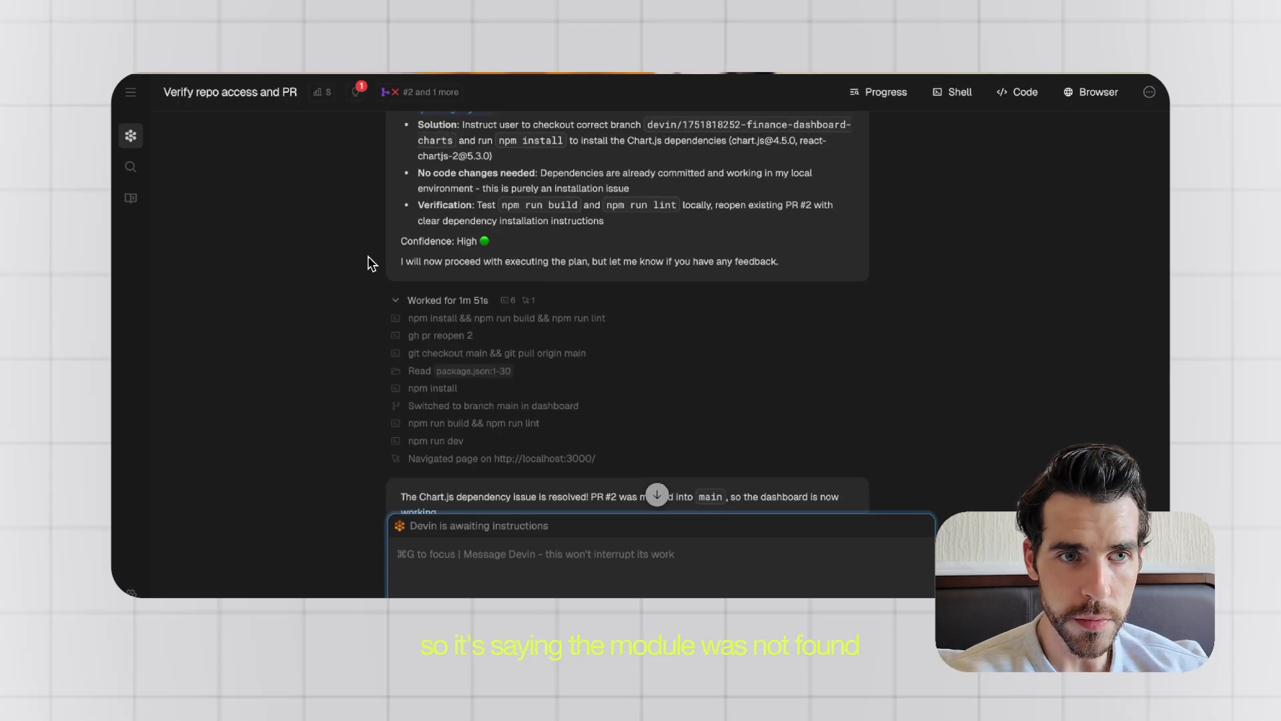
pyautogui.scroll(-3)
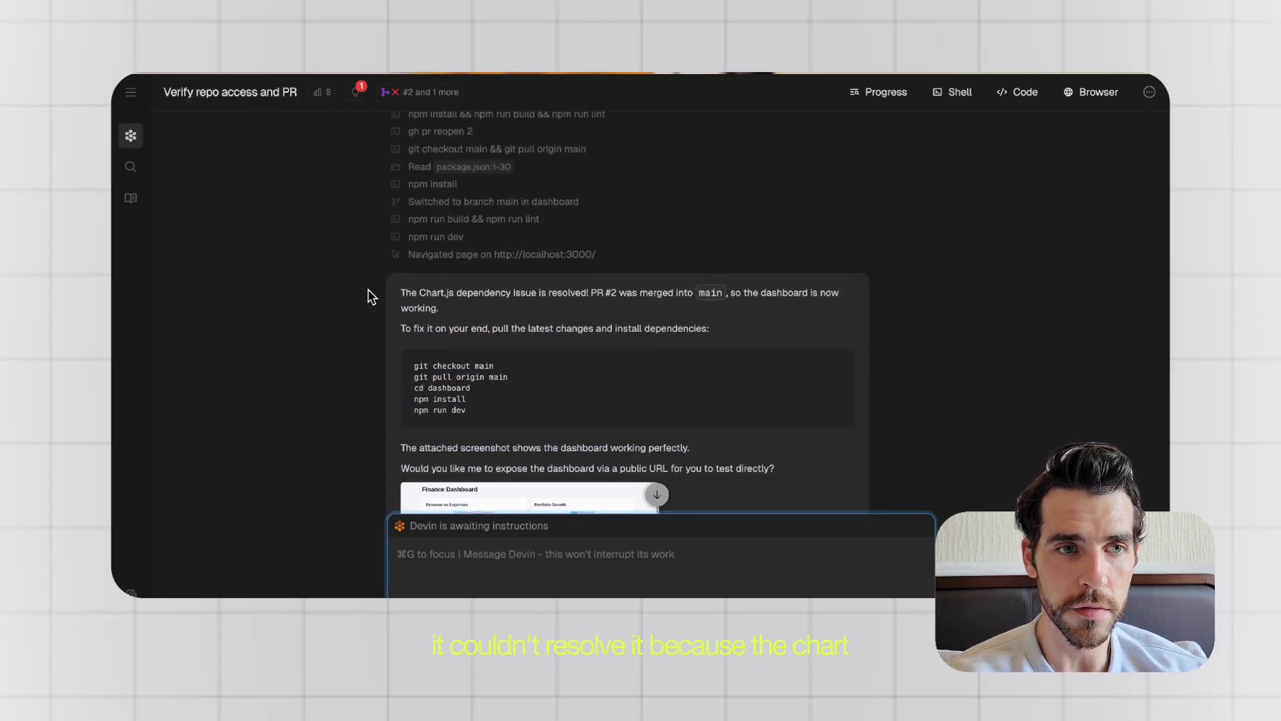
pyautogui.scroll(-3)
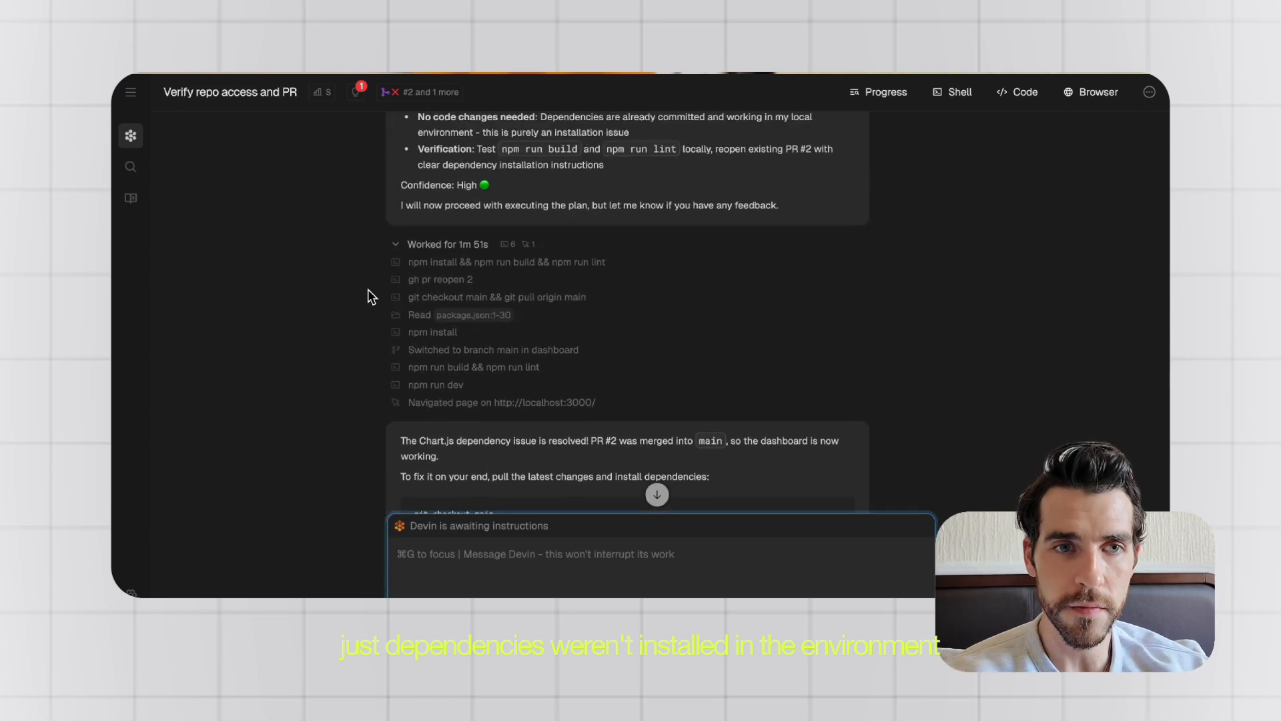
pyautogui.scroll(-3)
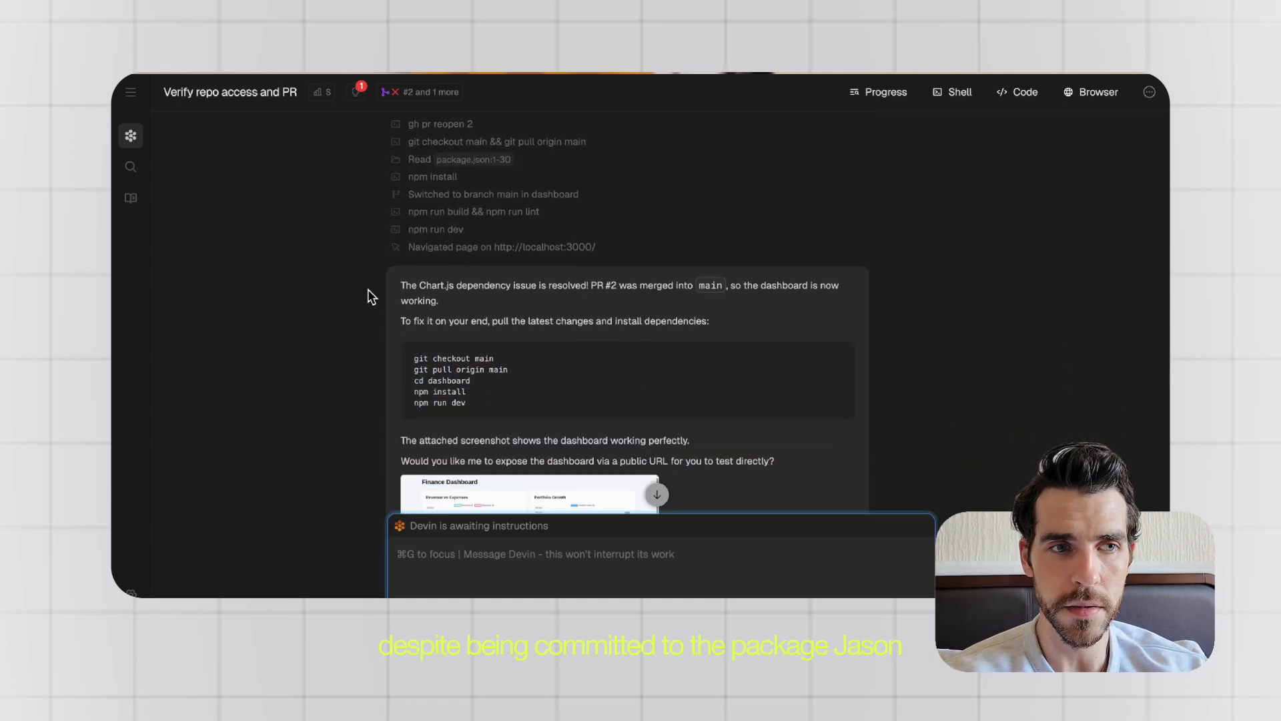
pyautogui.scroll(-3)
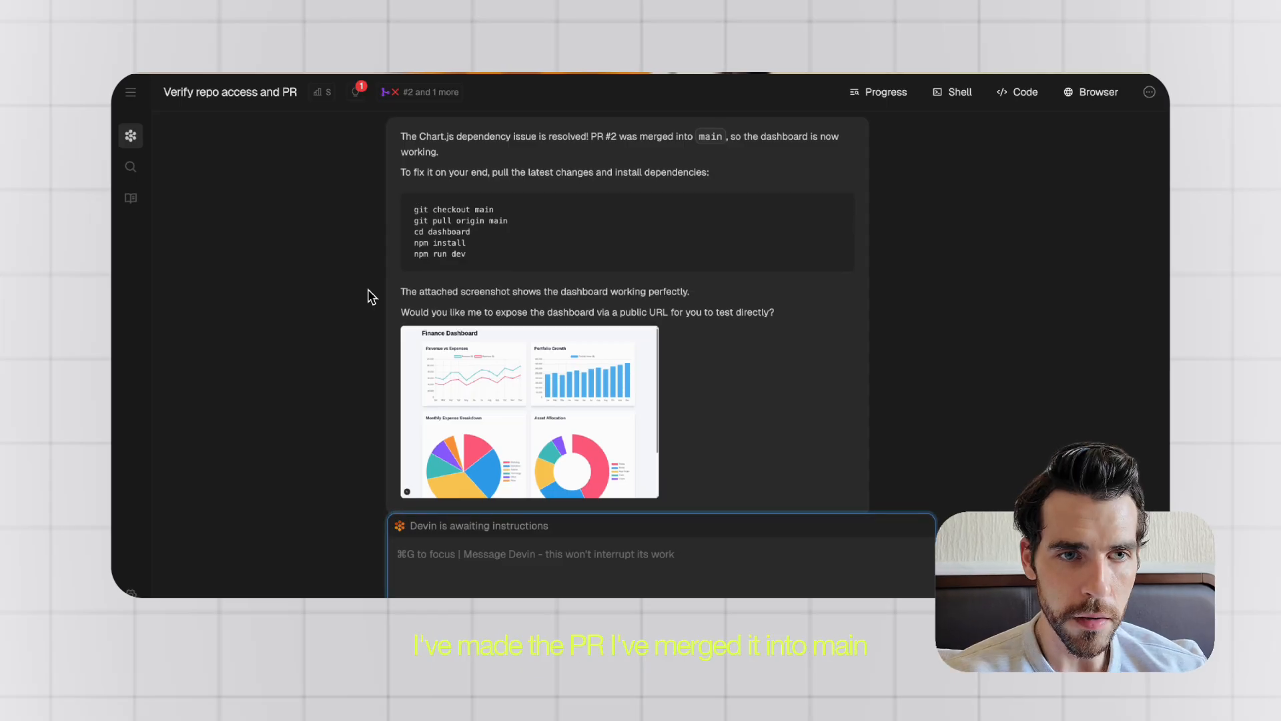
pyautogui.scroll(3)
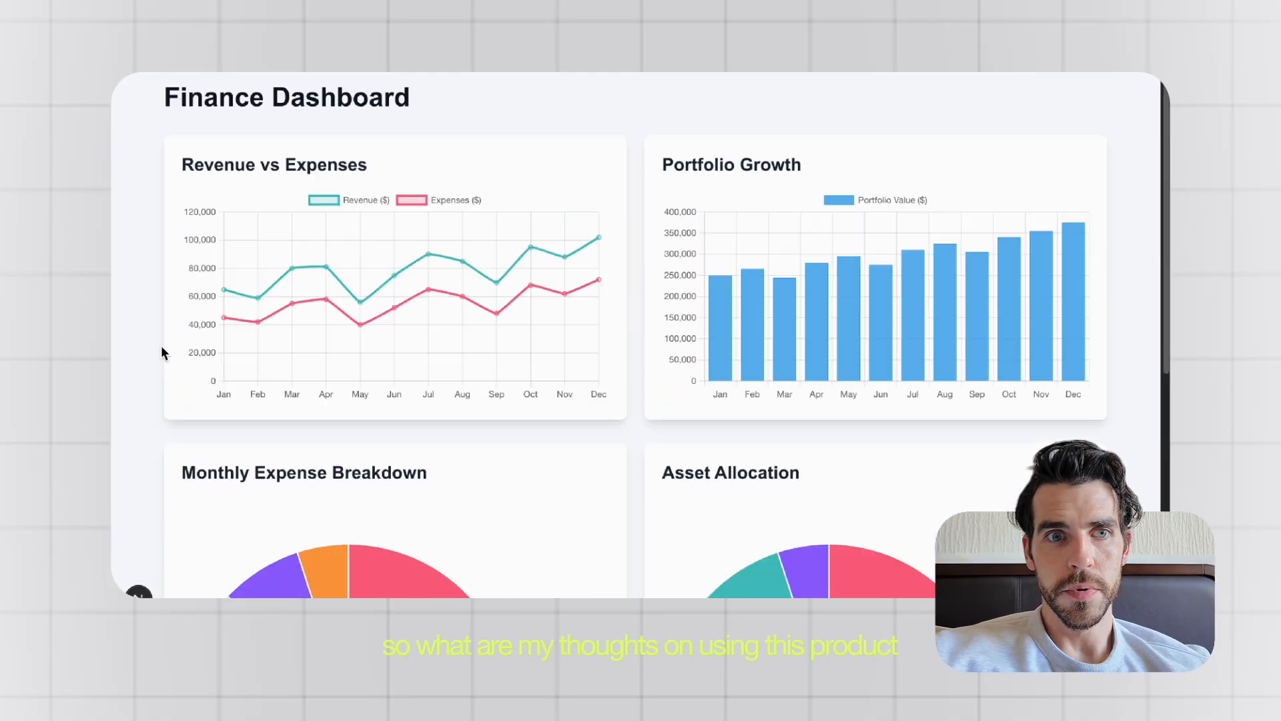
# Open the DeepWiki home listing the finance dashboard repository.
pyautogui.click(127, 186)
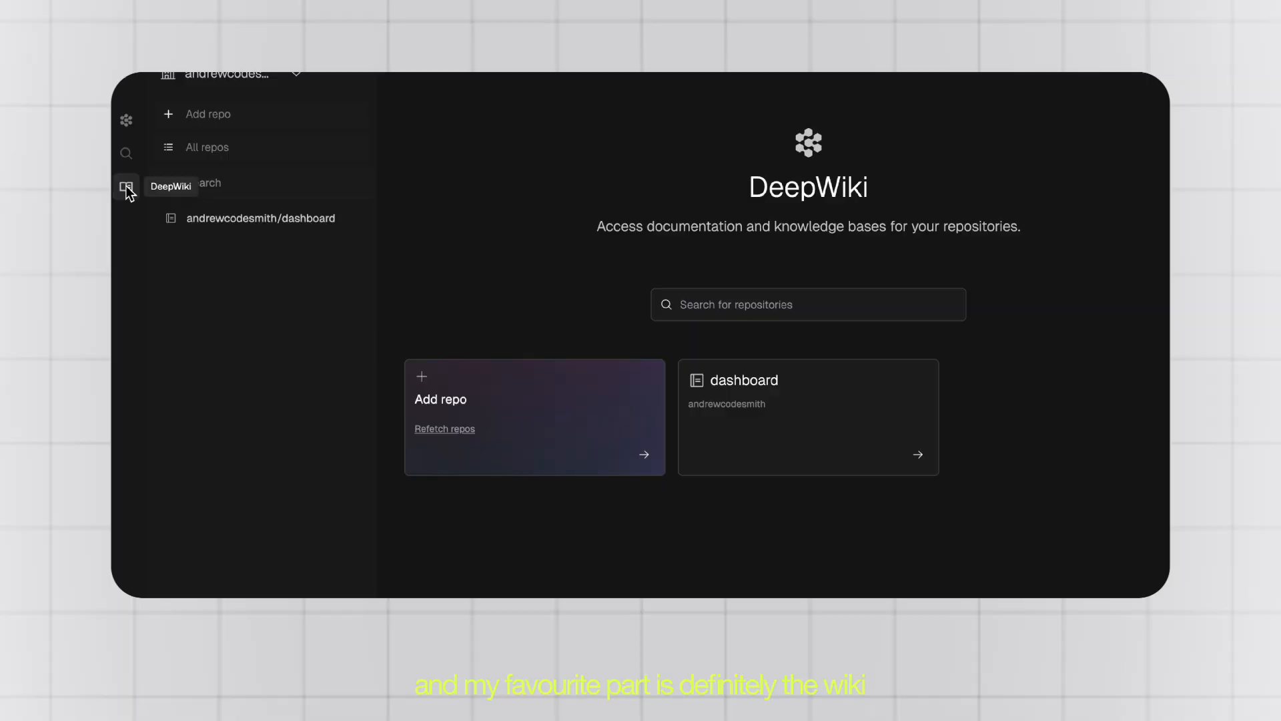
# Open the DeepWiki documentation, then enlarge Devin's attached Finance Dashboard screenshot.
pyautogui.click(127, 186)
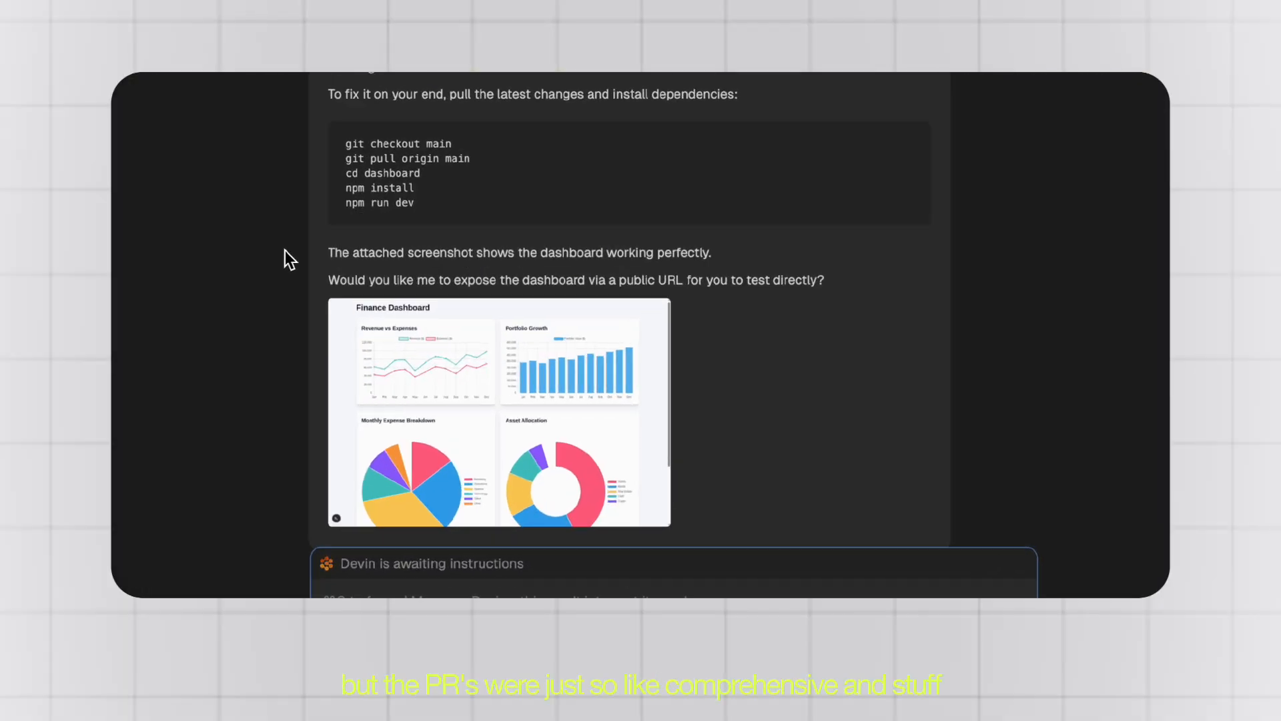
pyautogui.click(498, 412)
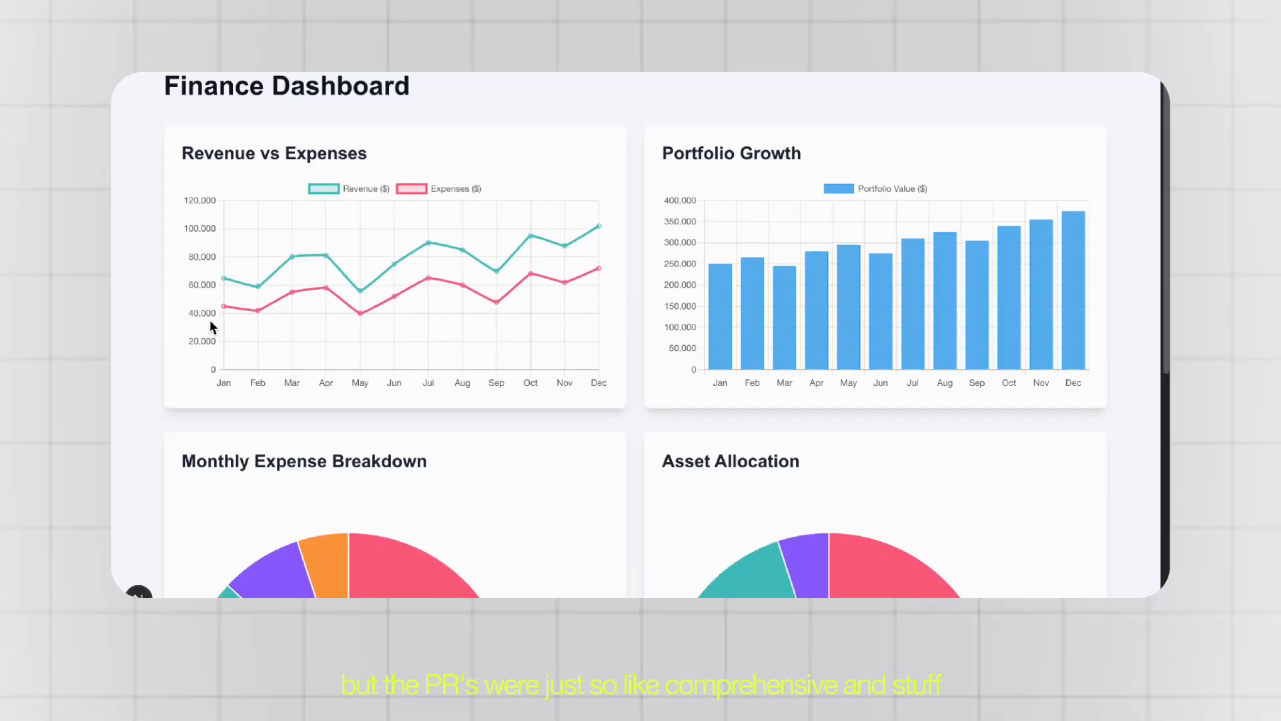